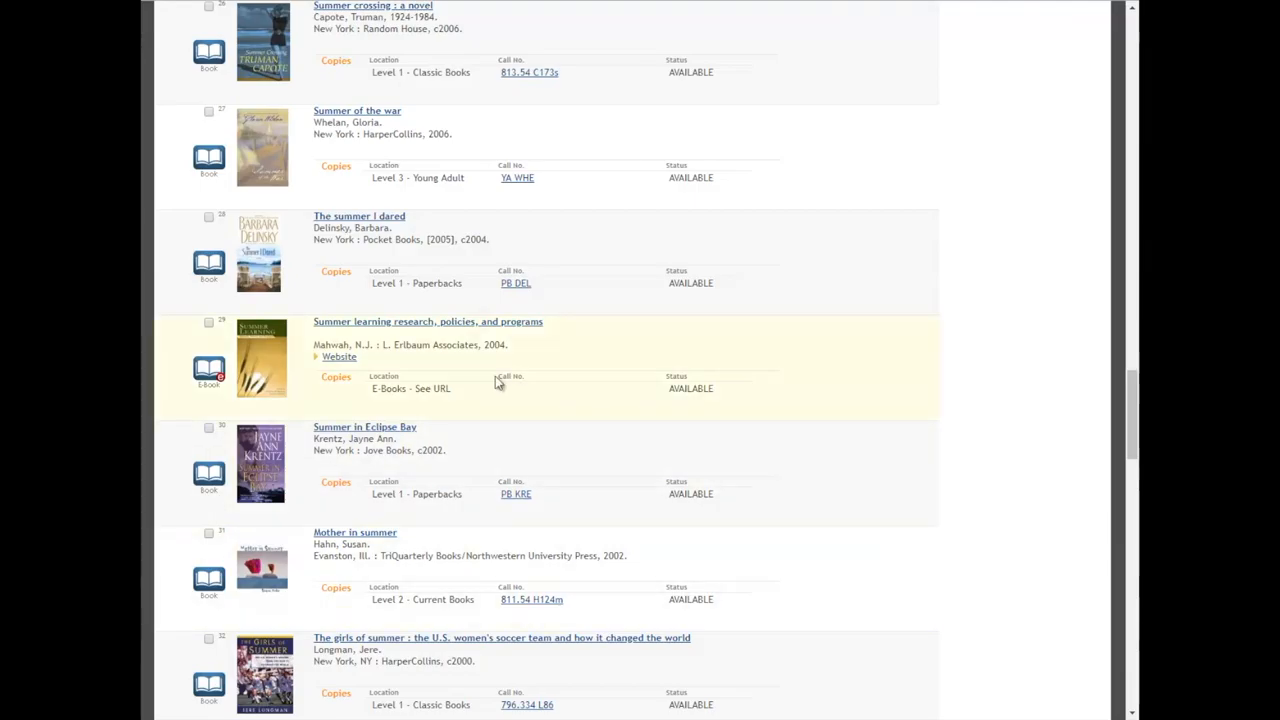
mouse_move(510, 360)
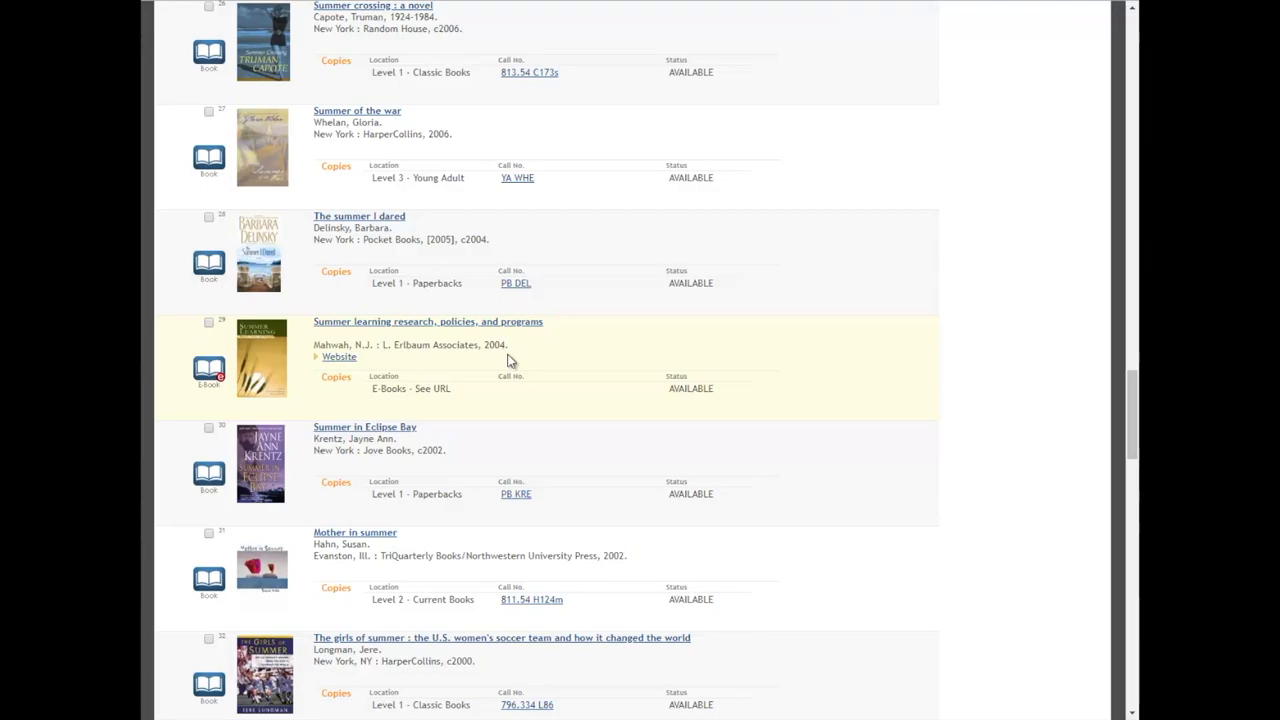
mouse_move(210, 296)
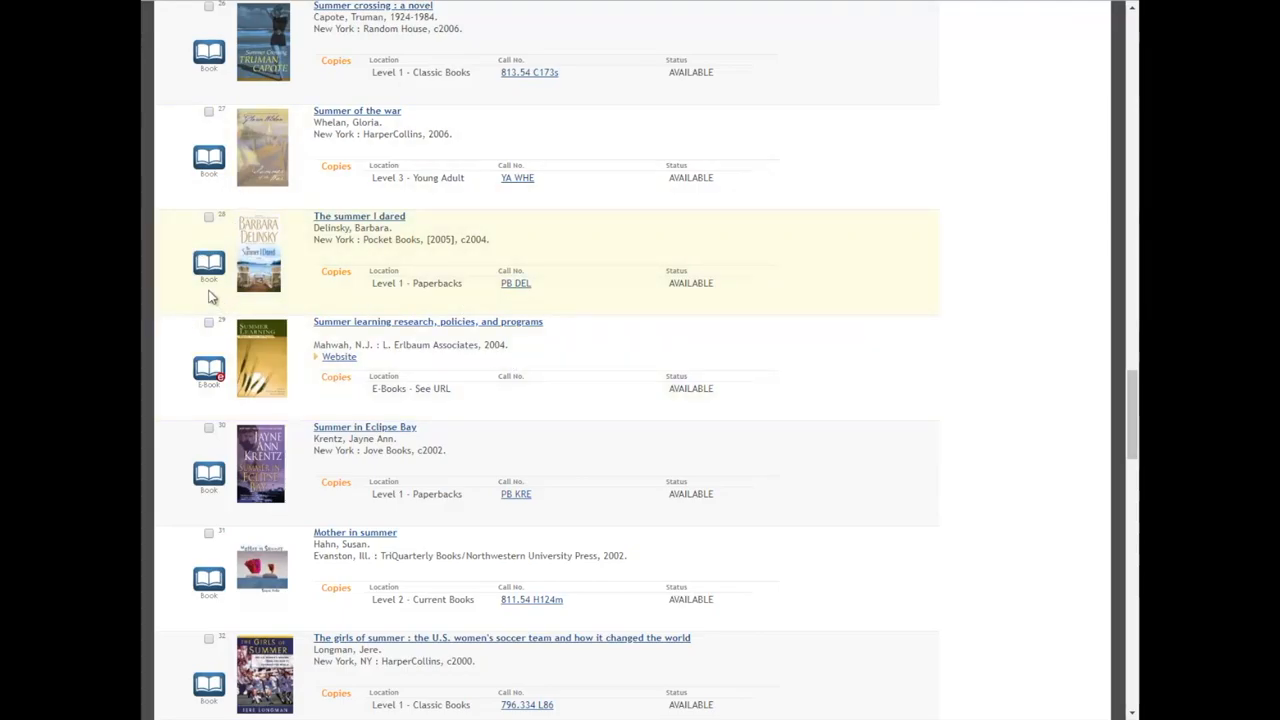
mouse_move(240, 290)
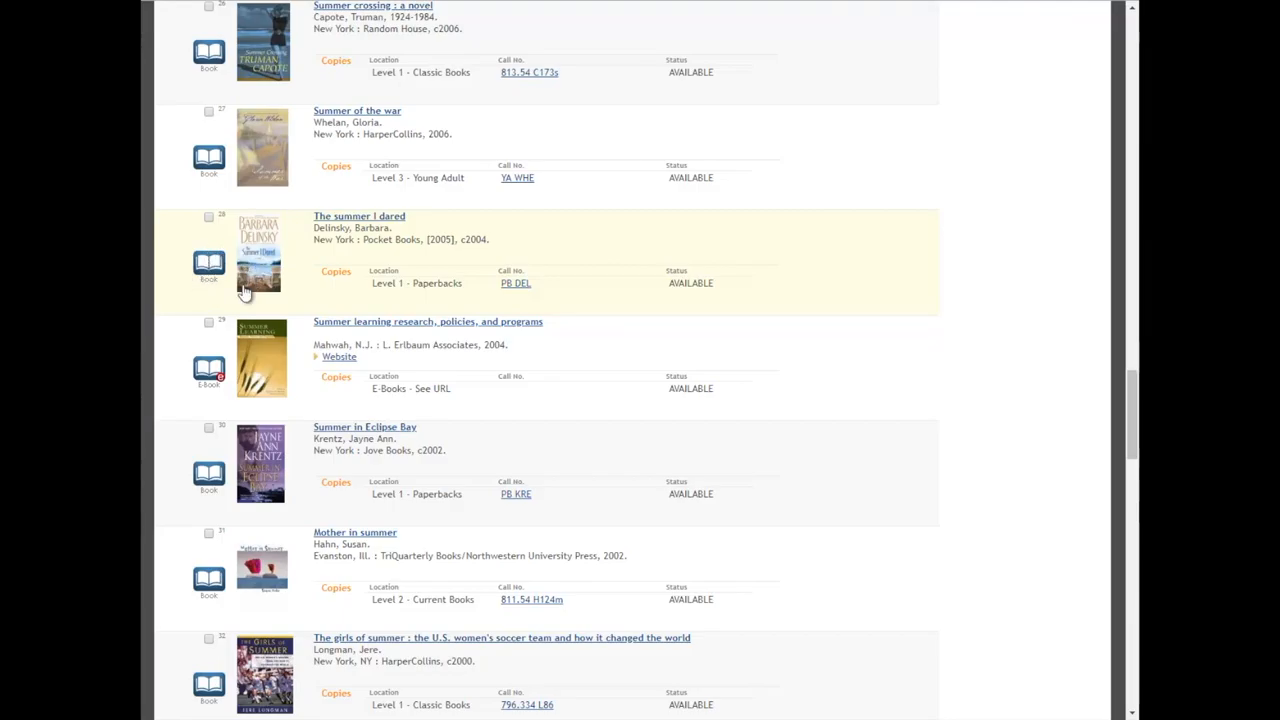
mouse_move(235, 375)
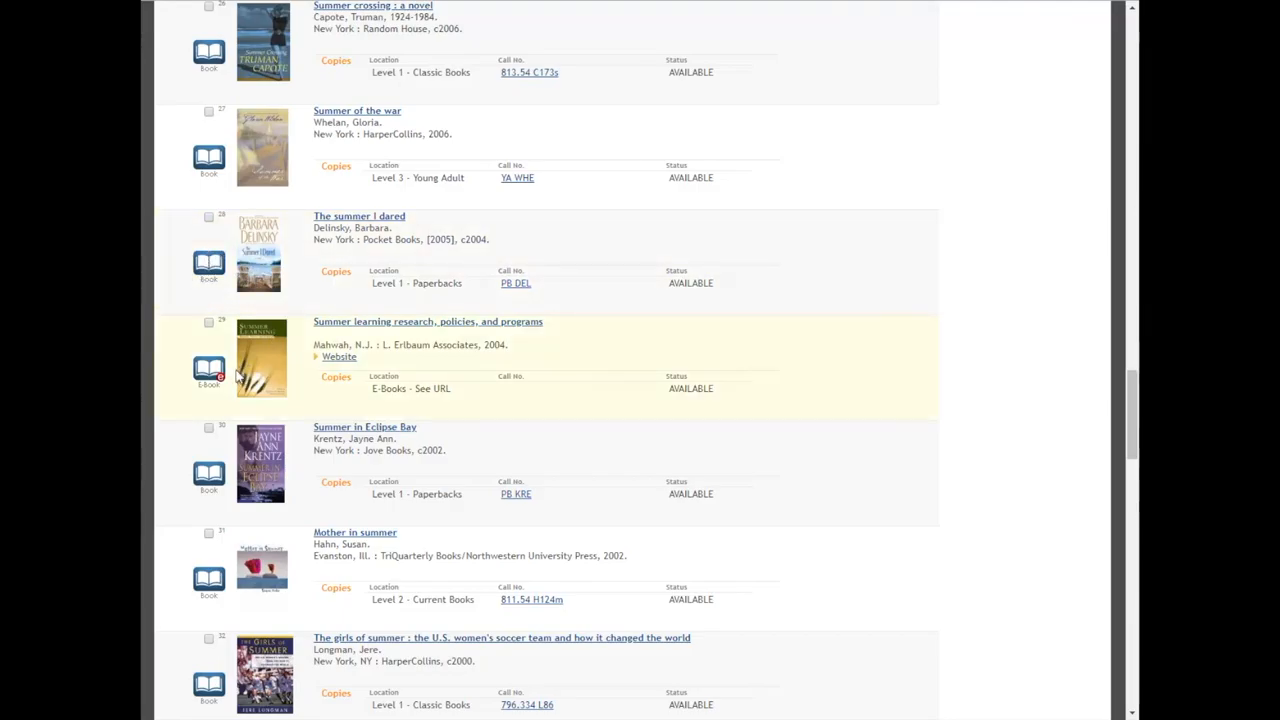
mouse_move(258, 370)
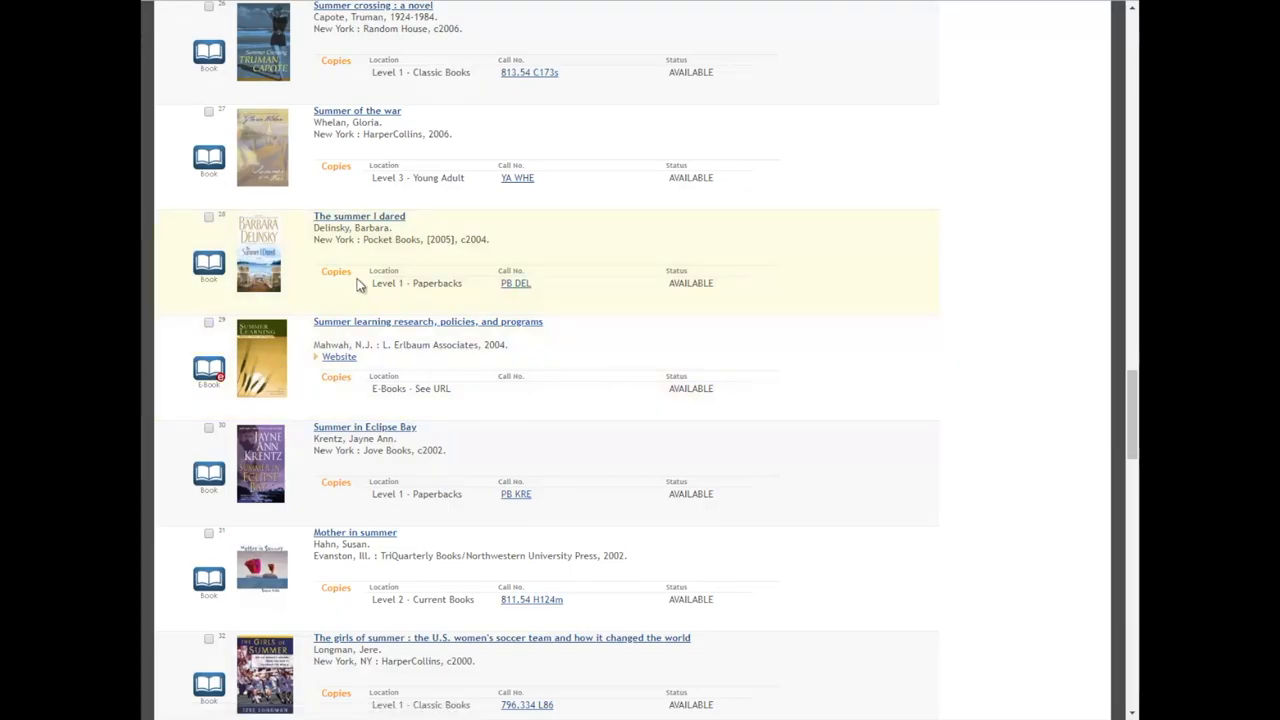
mouse_move(755, 306)
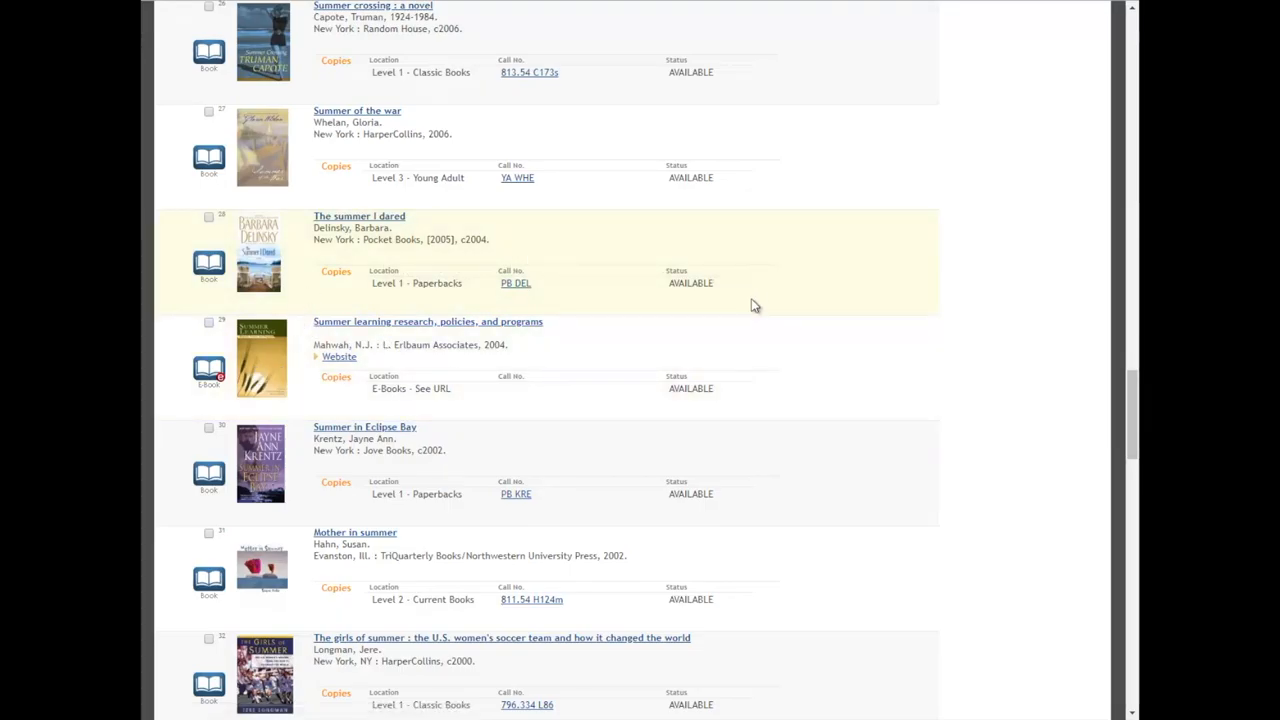
mouse_move(452, 372)
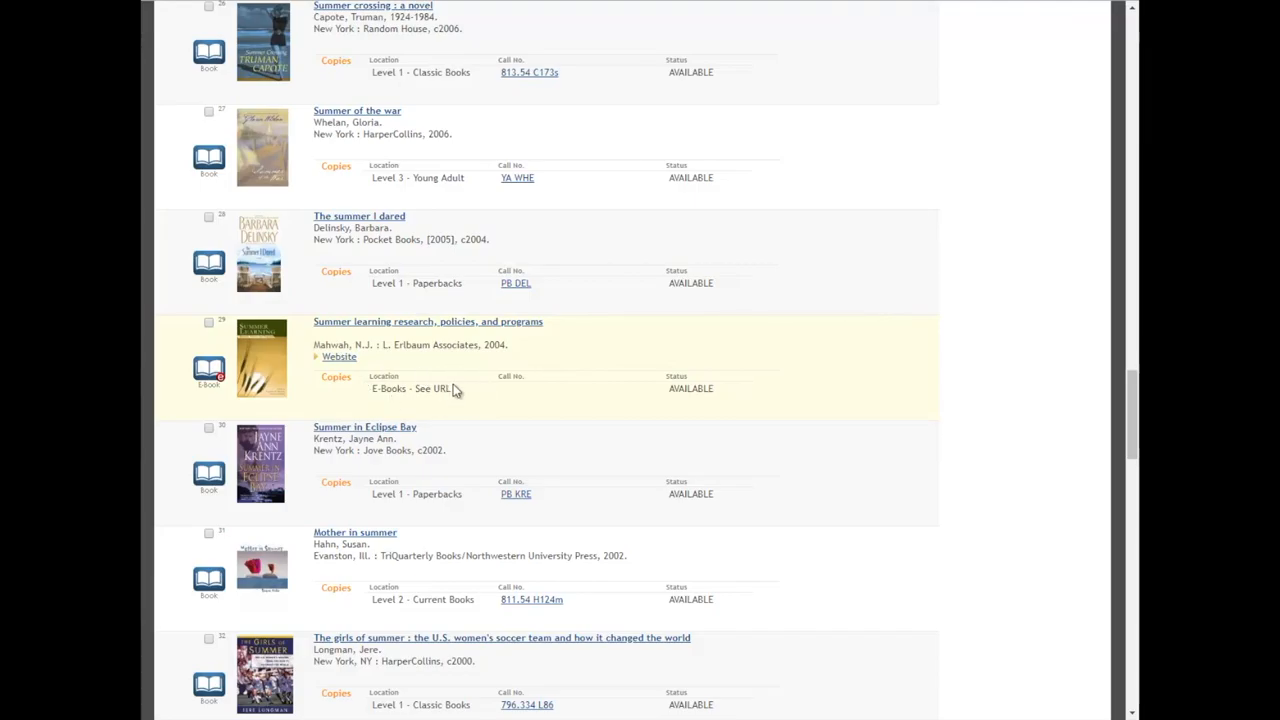
mouse_move(313, 369)
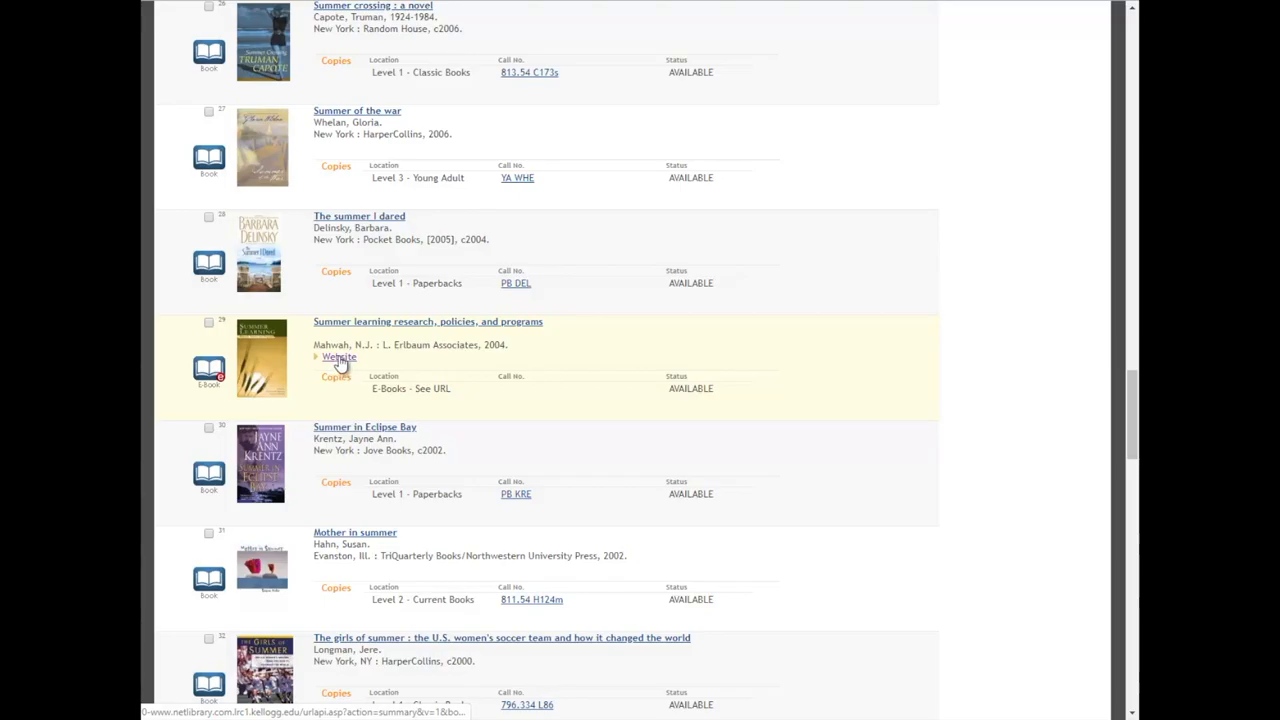
View the EBSCOhost detailed record for Summer Learning via the result's Website link
click(338, 356)
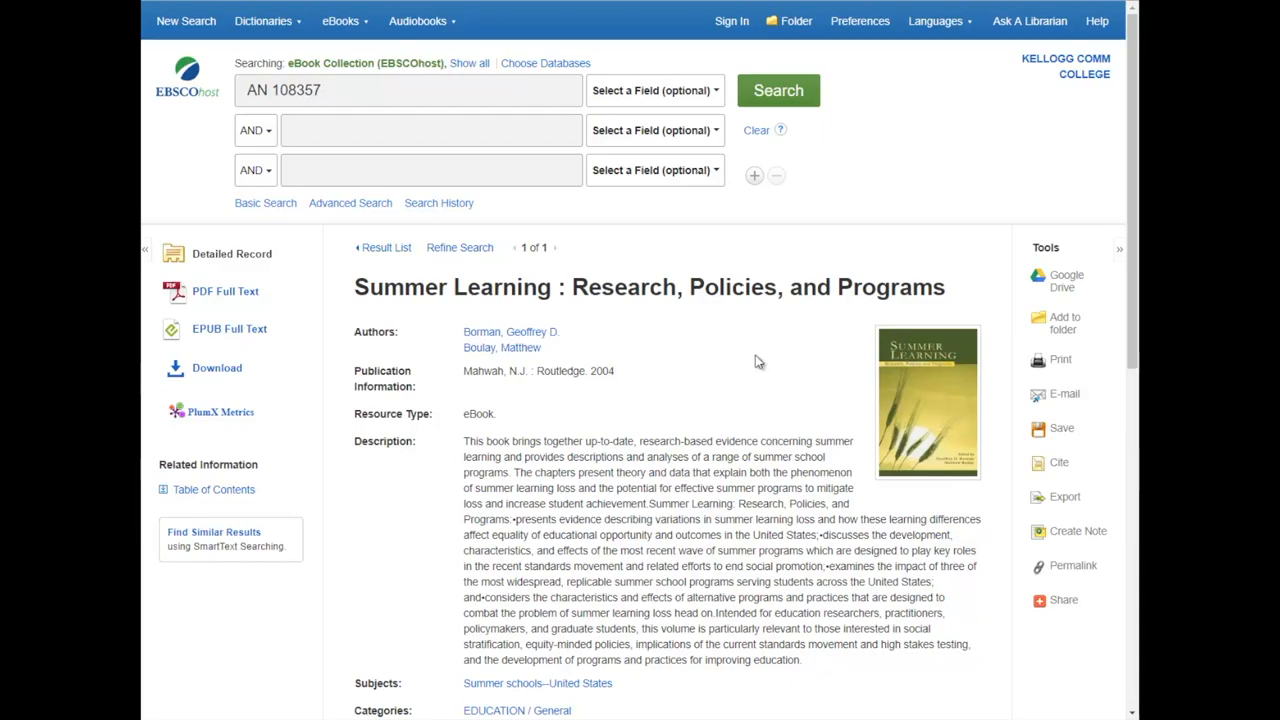
mouse_move(225, 291)
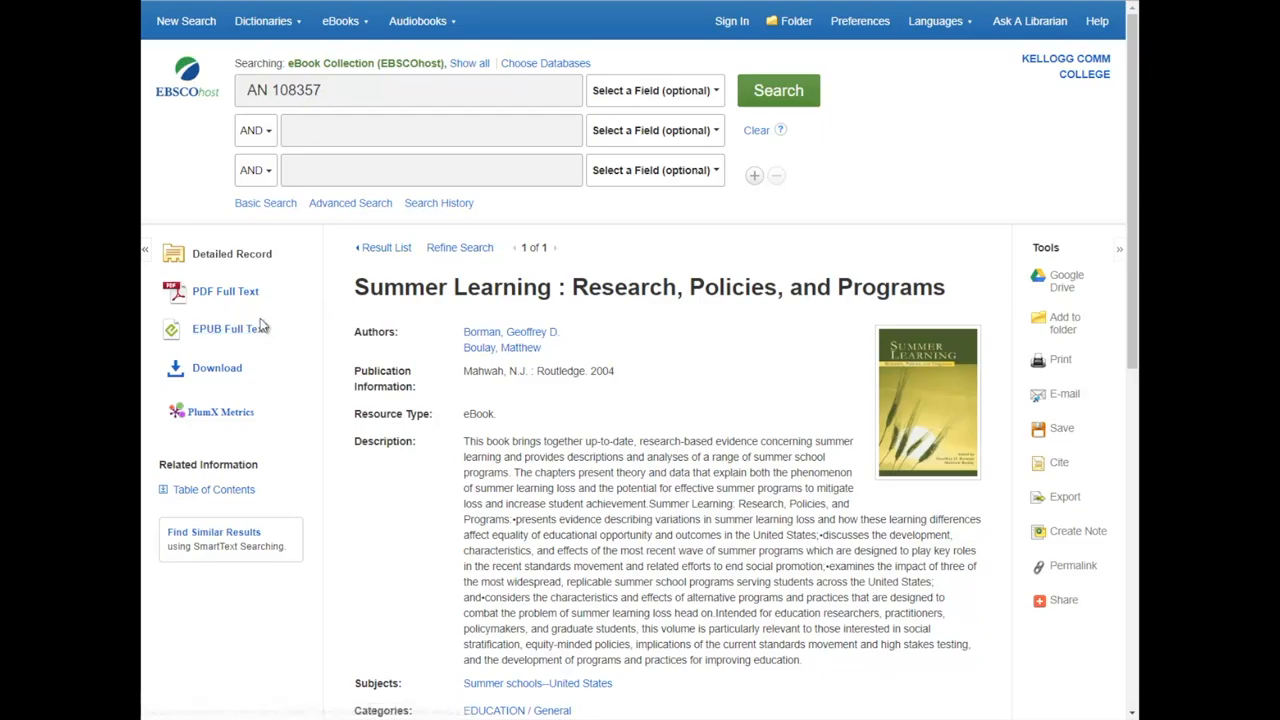
mouse_move(210, 298)
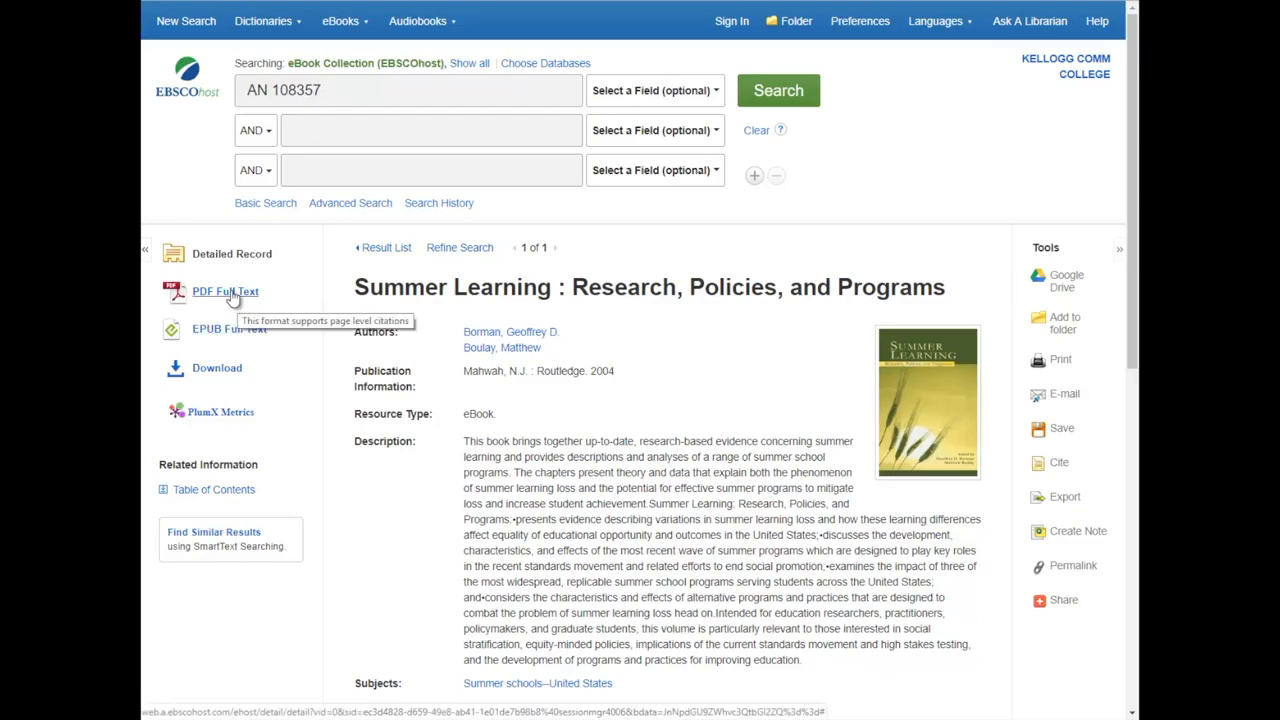
mouse_move(198, 334)
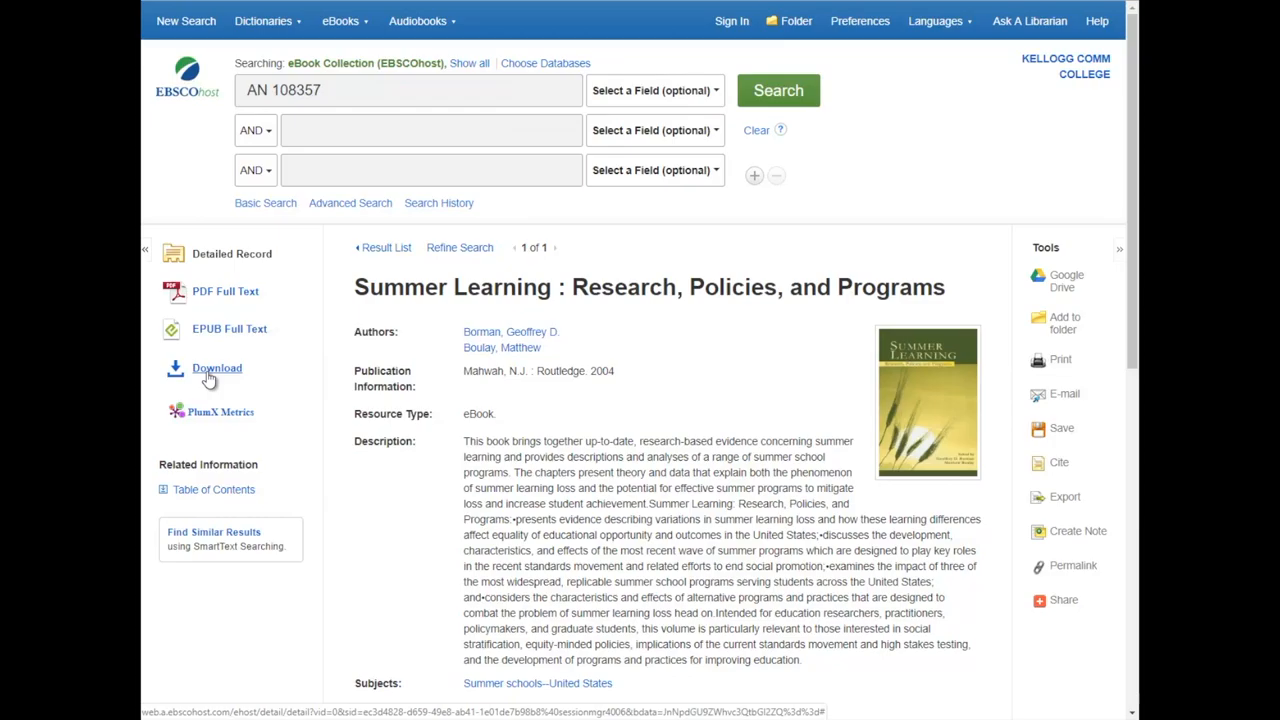
mouse_move(230, 318)
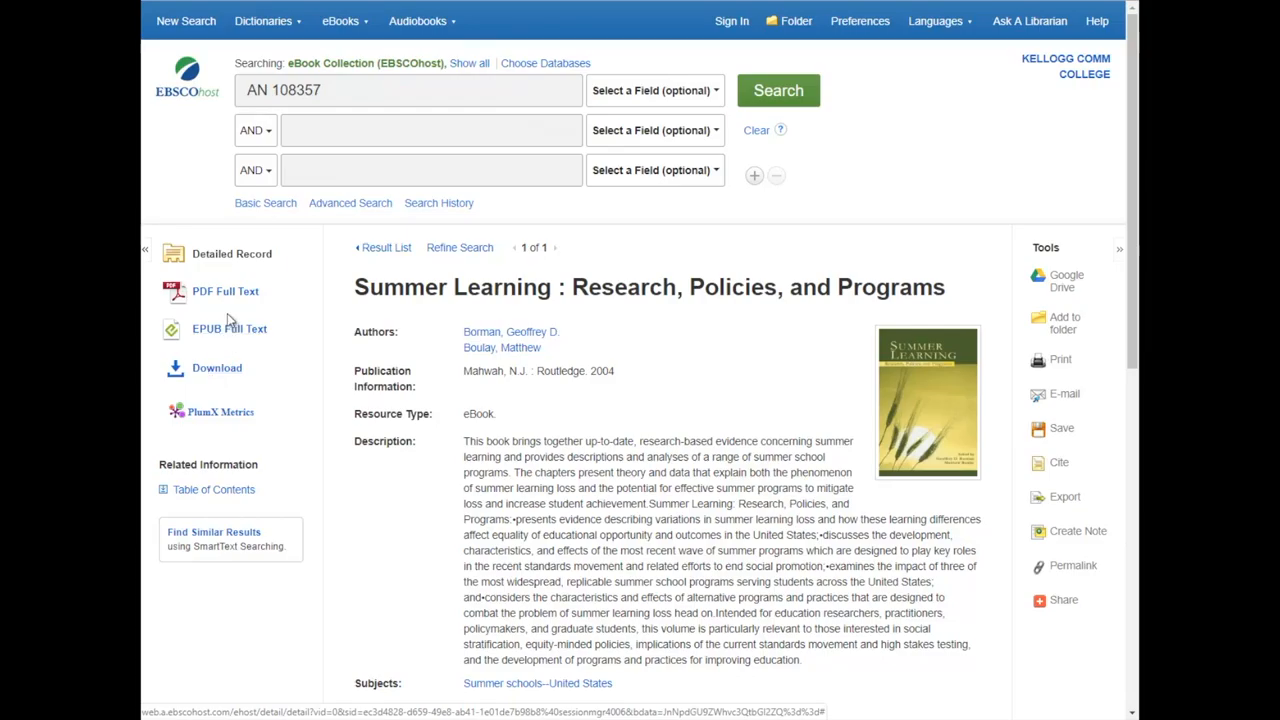
Open the PDF Full Text of Summer Learning in the eBook viewer at its cover
click(226, 291)
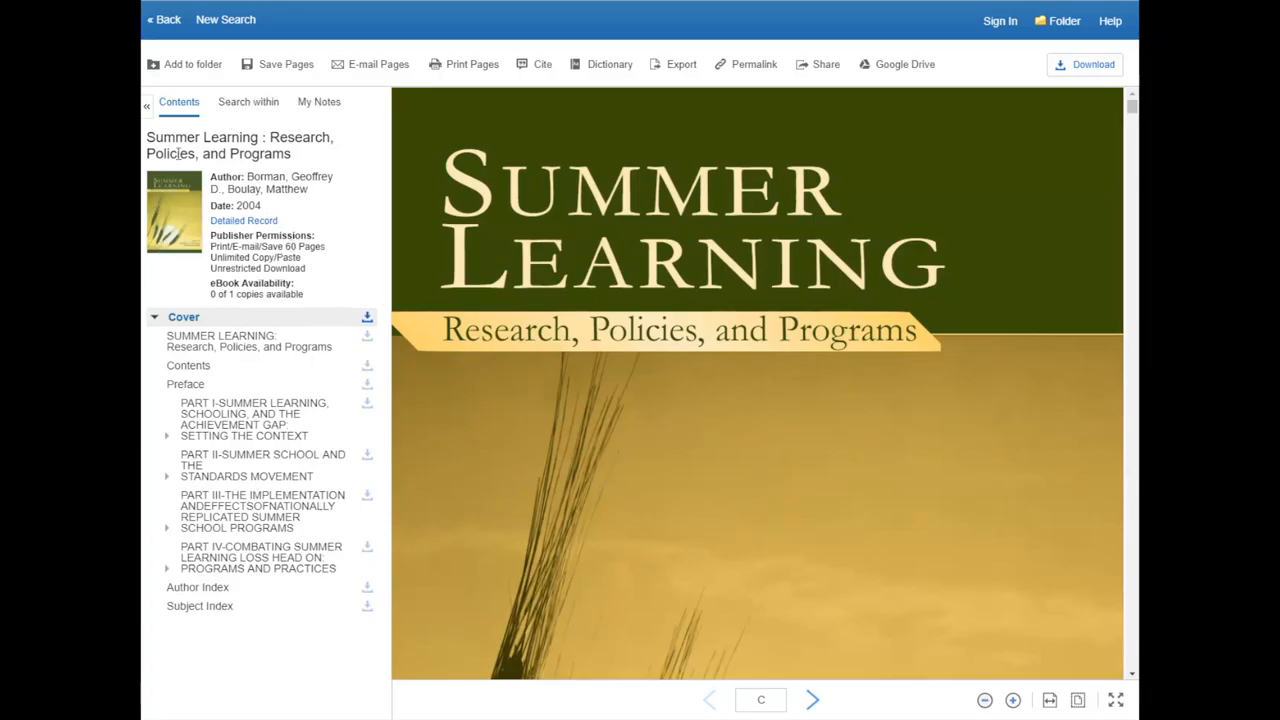
mouse_move(267, 218)
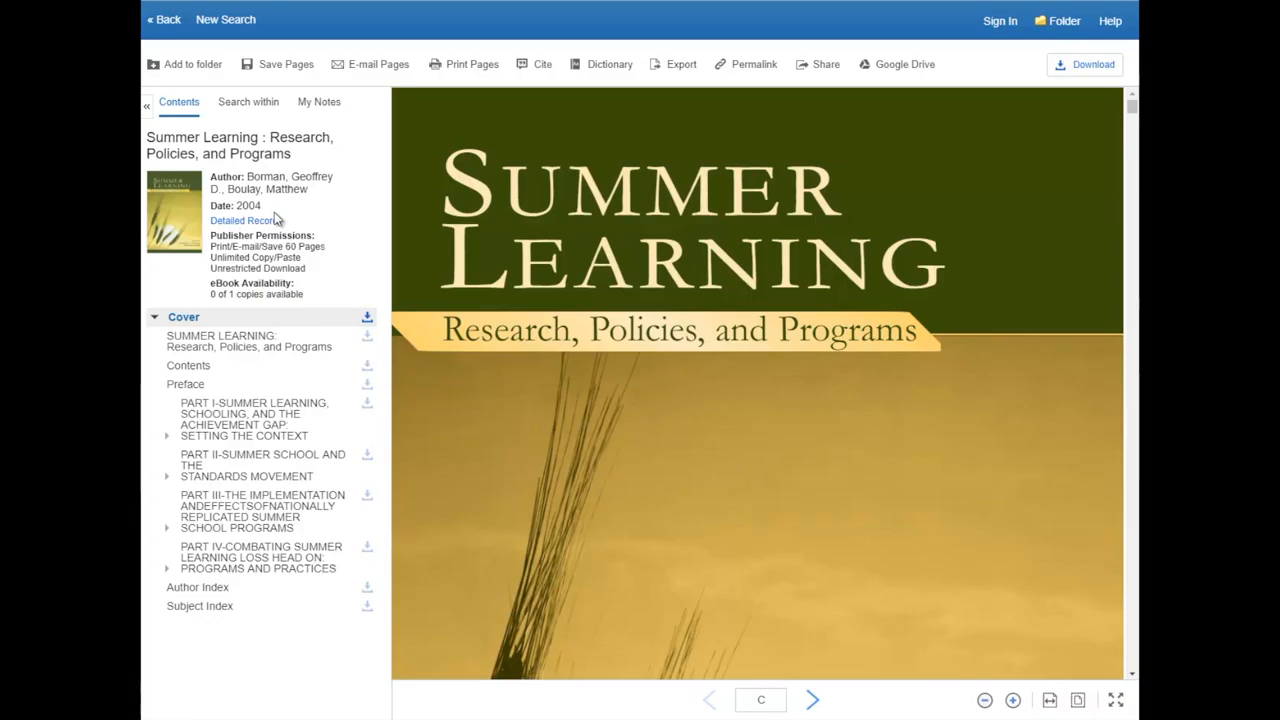
mouse_move(300, 232)
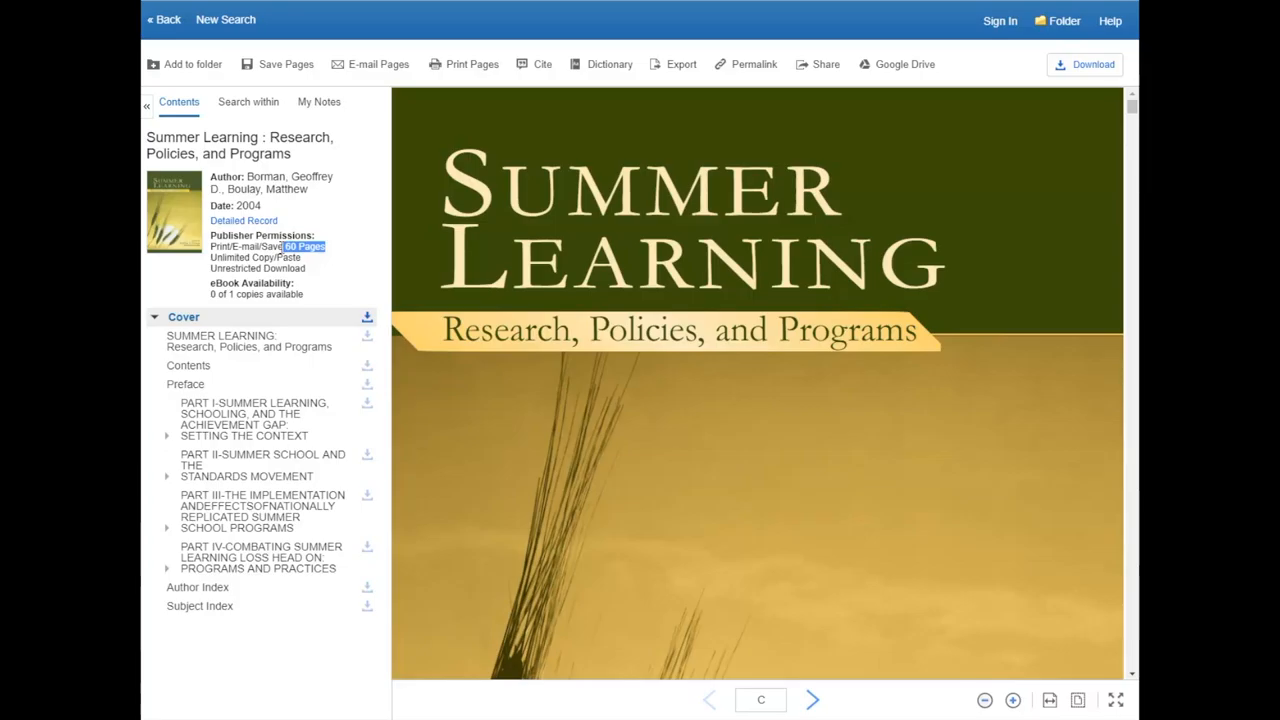
mouse_move(297, 309)
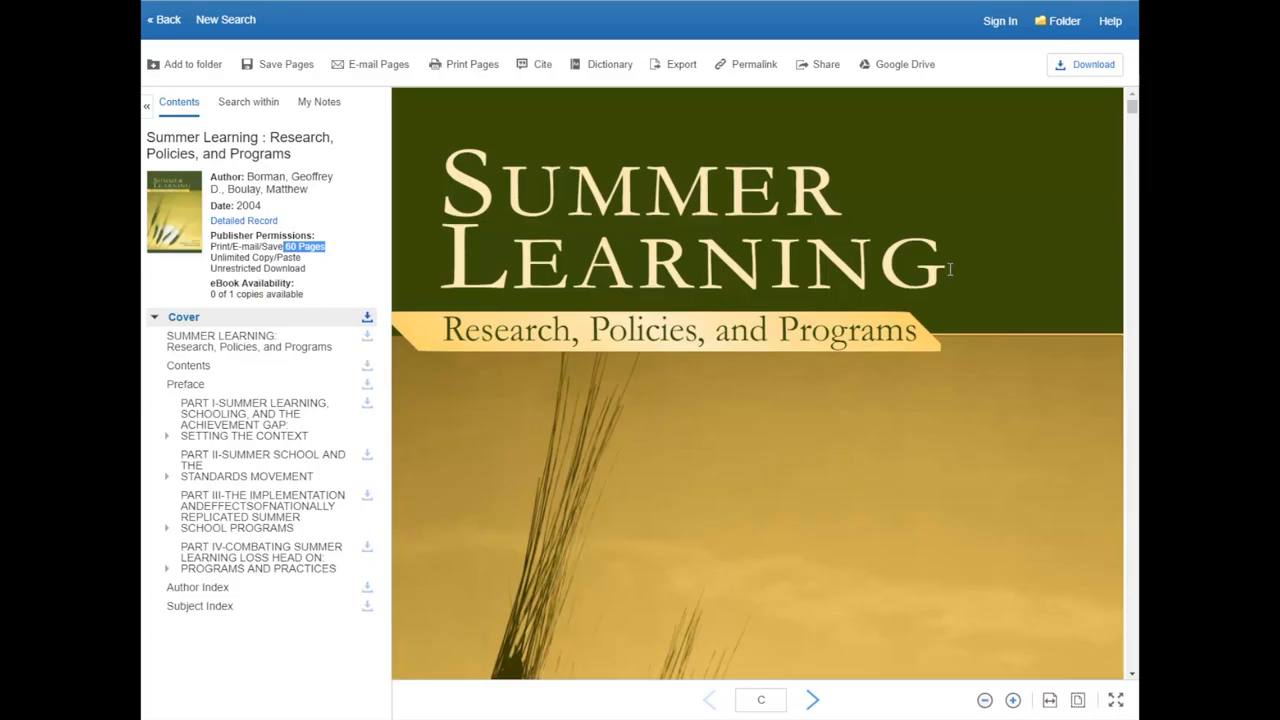
mouse_move(240, 327)
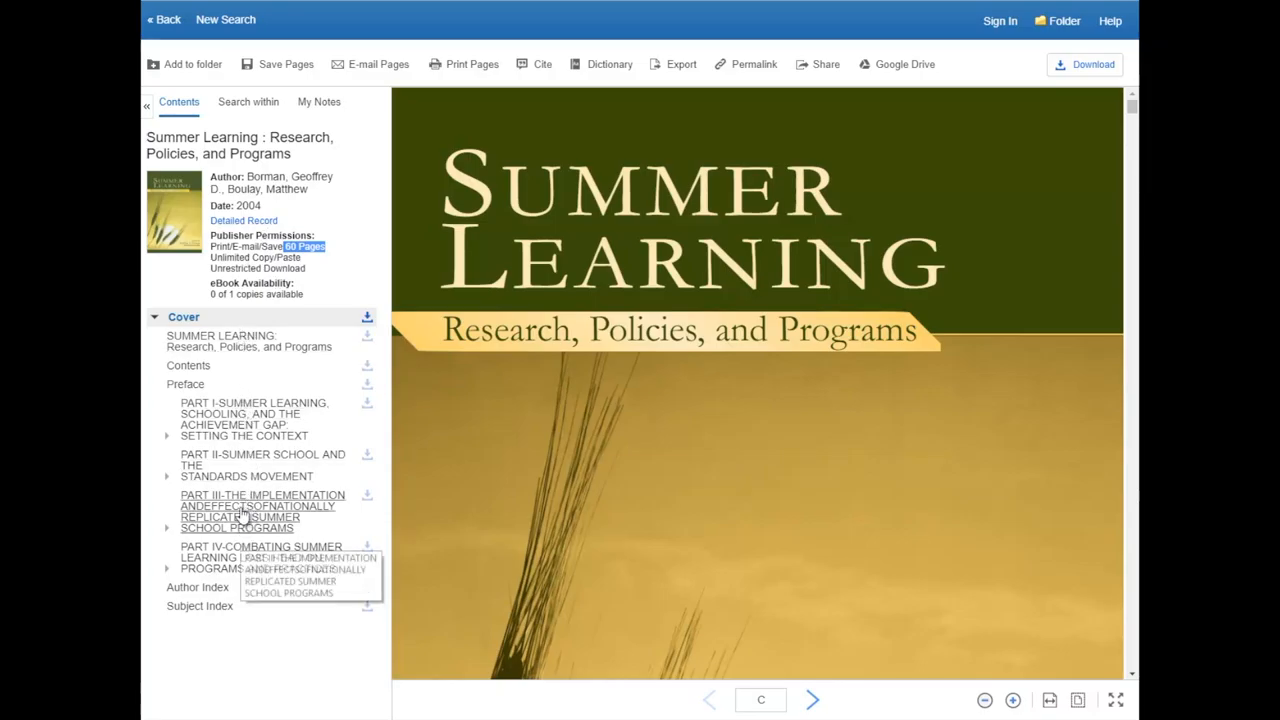
mouse_move(290, 423)
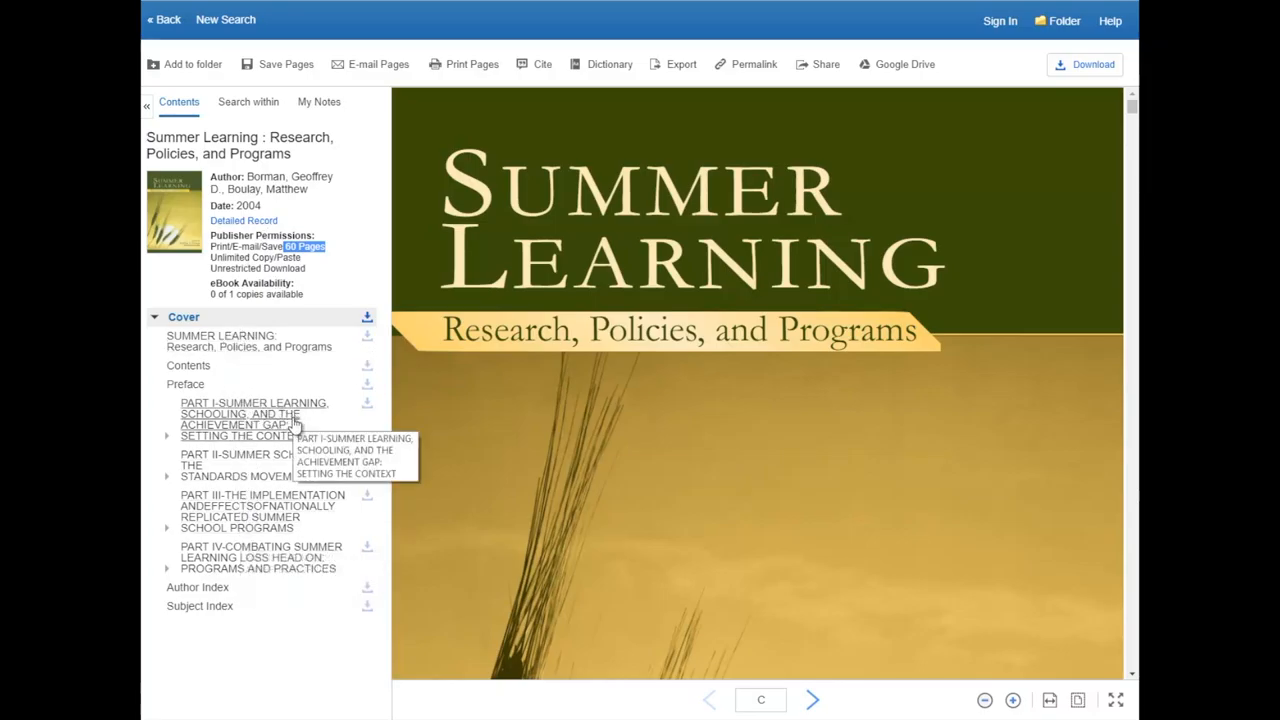
mouse_move(235, 454)
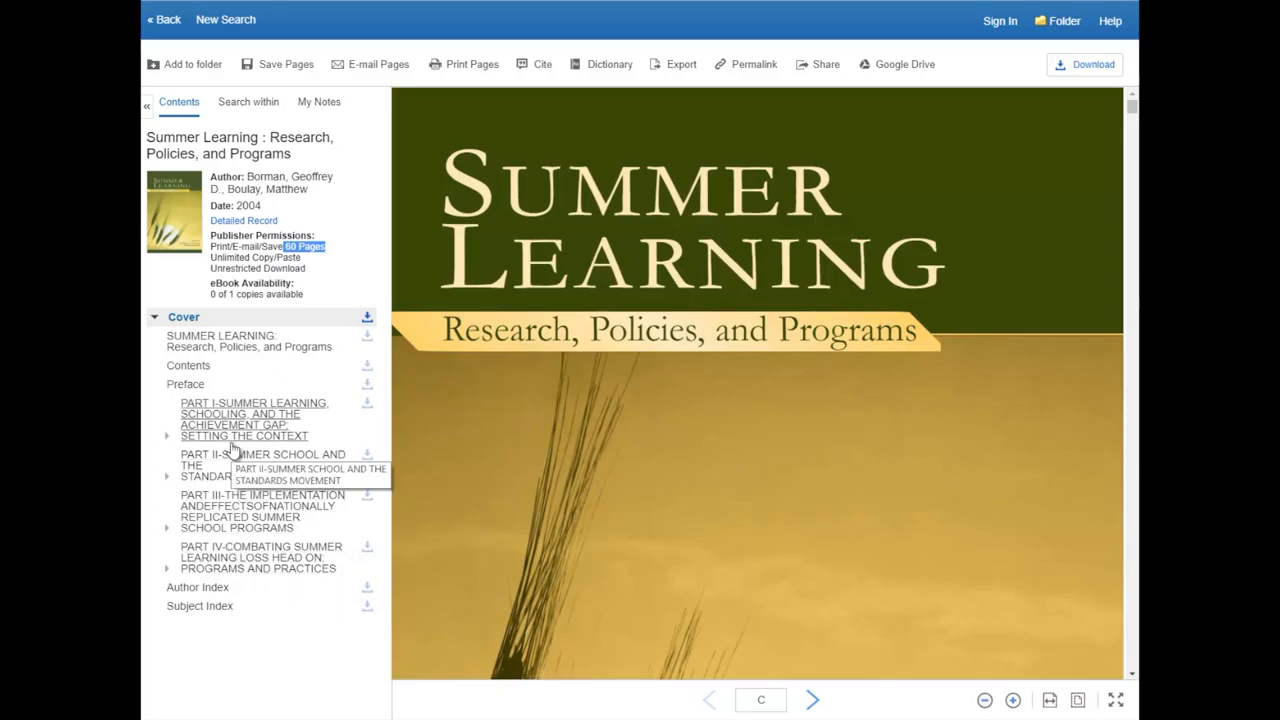
mouse_move(204, 610)
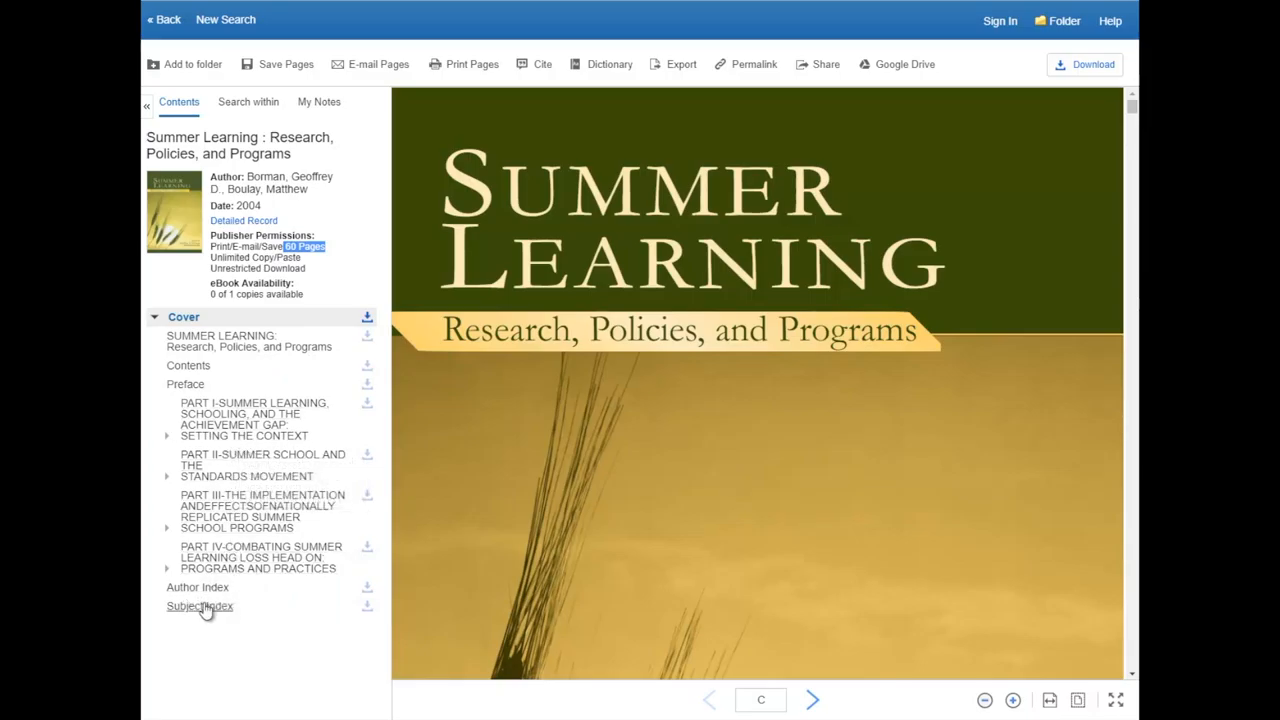
Jump to the Subject Index from Contents and scroll to page 294, entries I through R
click(197, 607)
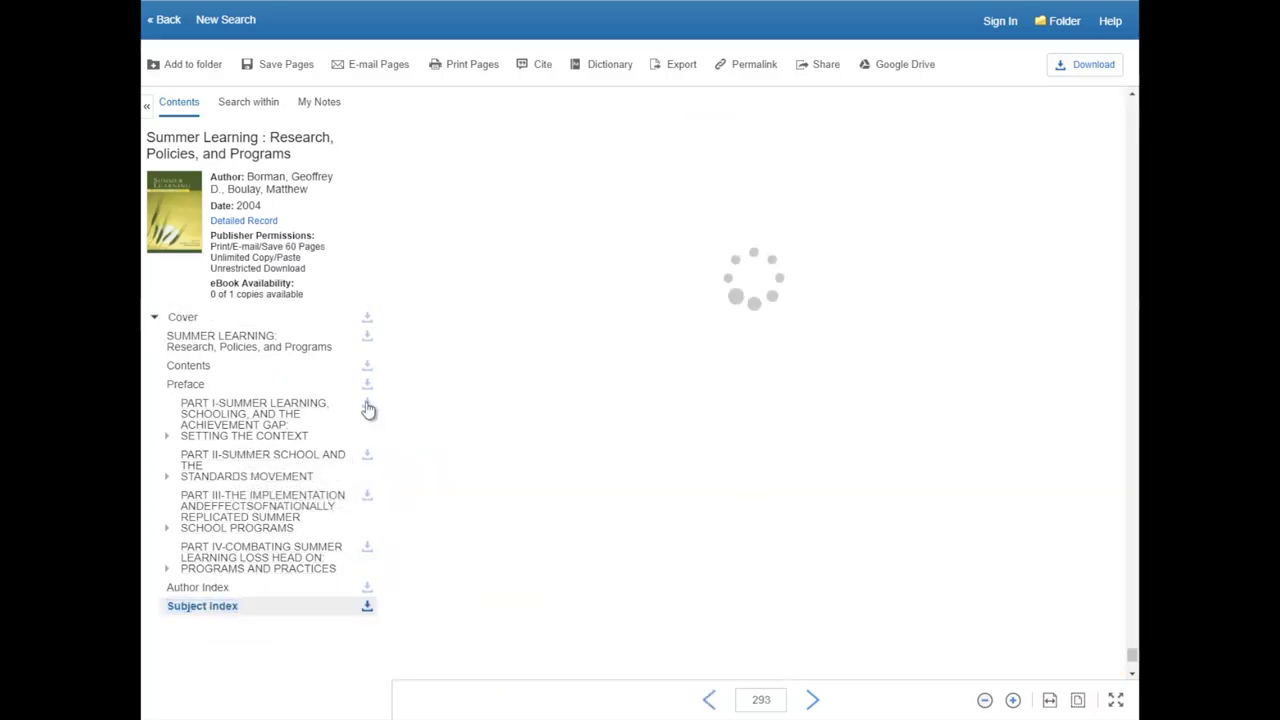
click(202, 605)
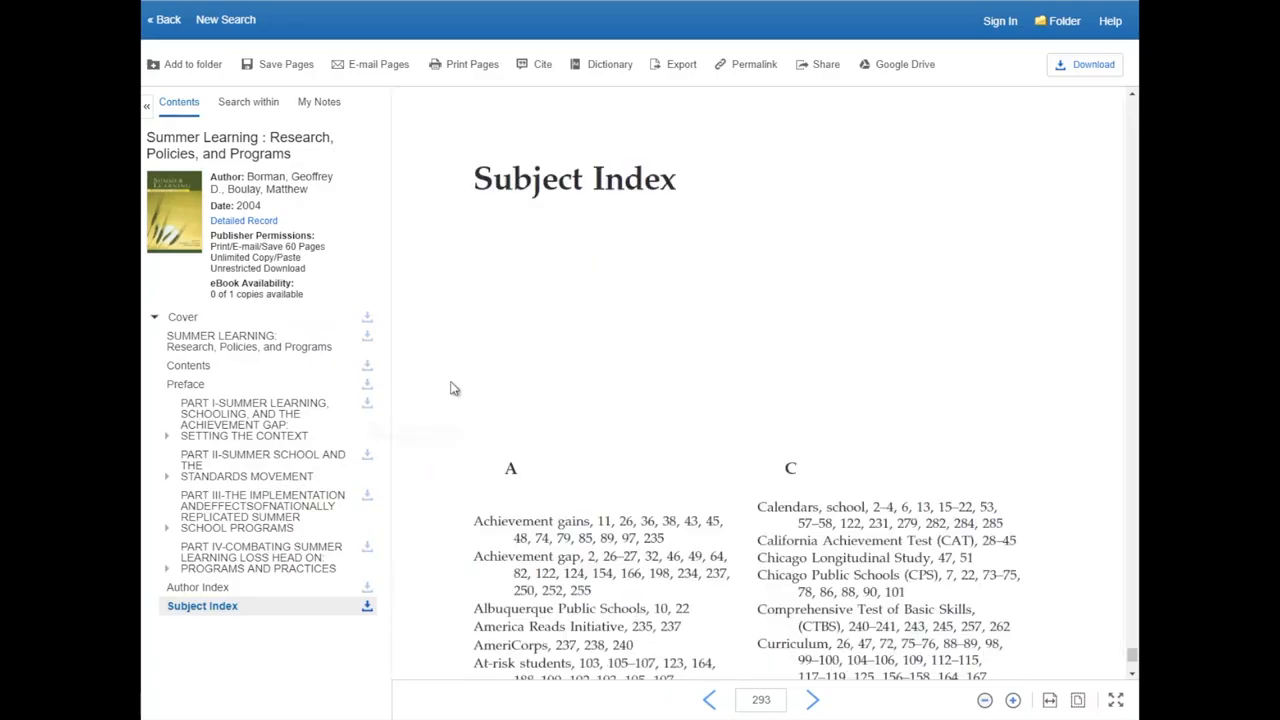
scroll(down, 3)
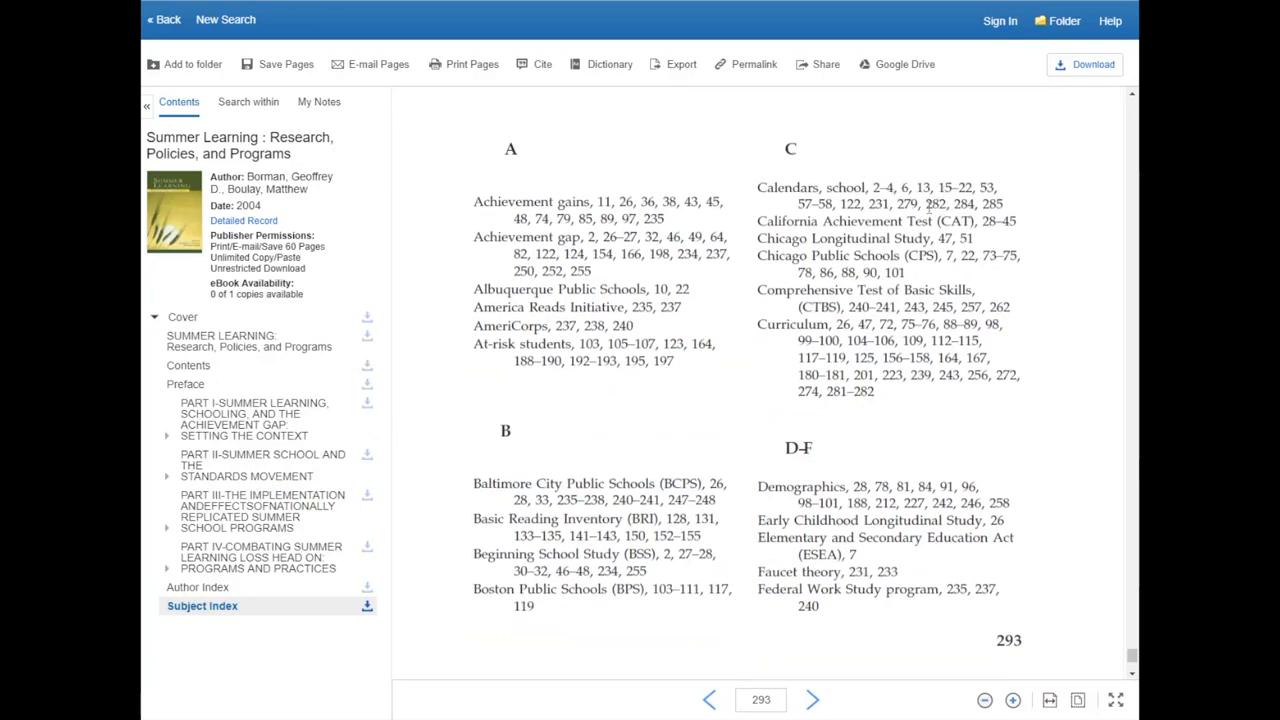
scroll(down, 3)
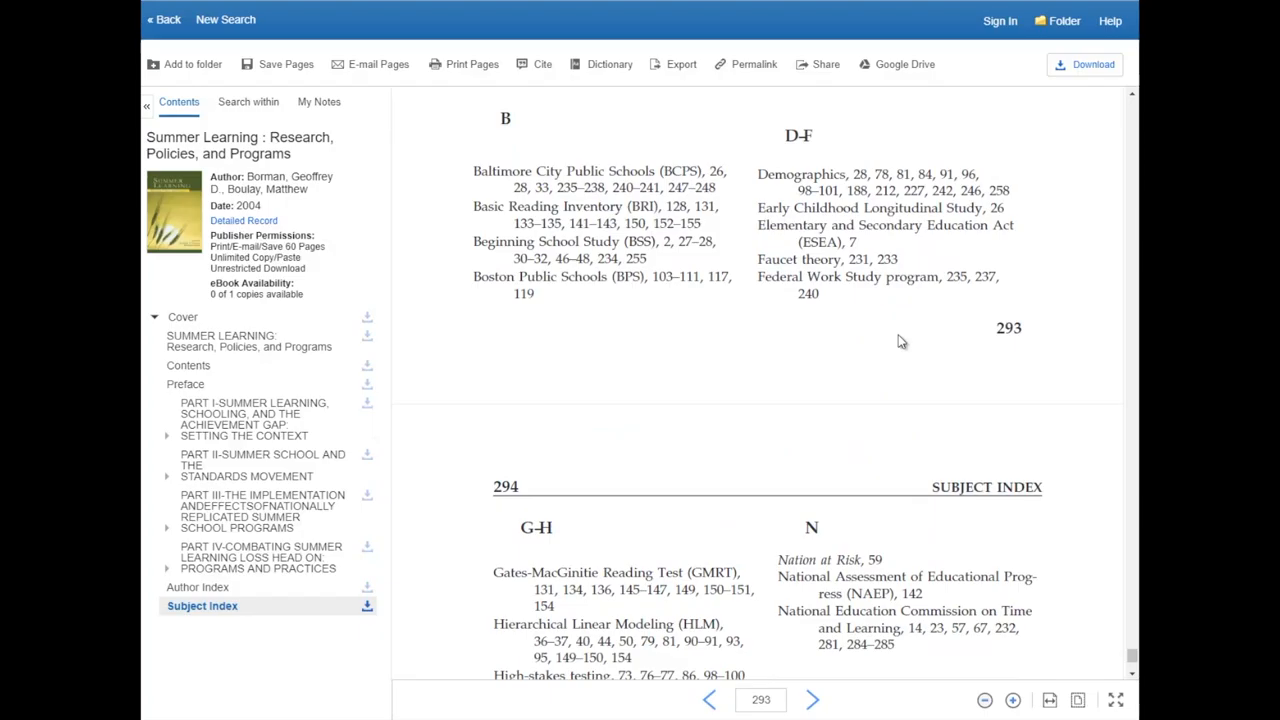
scroll(down, 3)
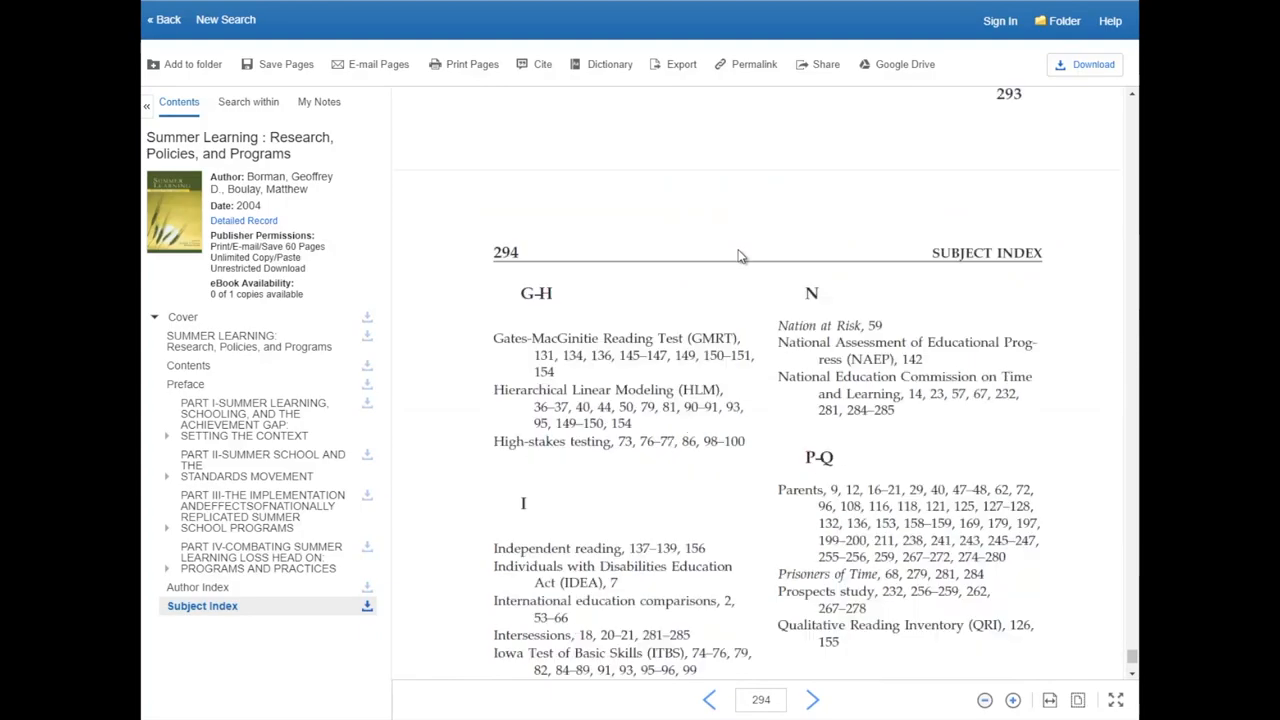
scroll(down, 3)
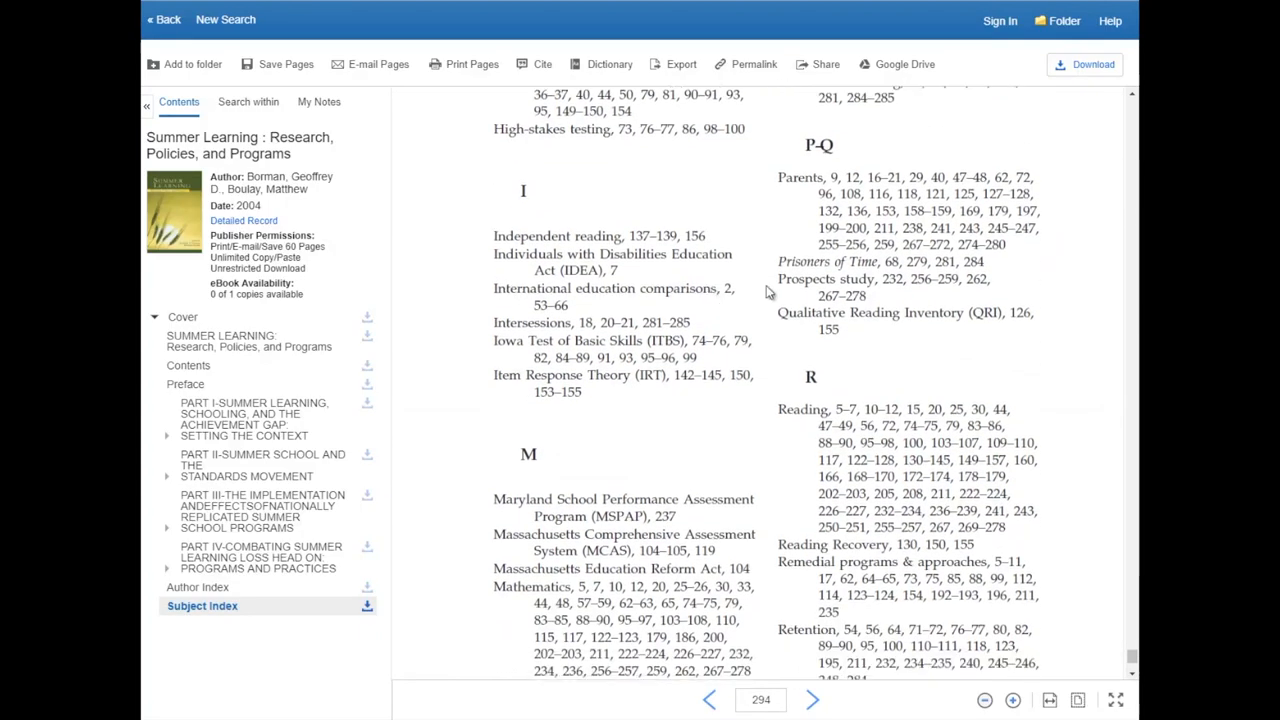
mouse_move(237, 124)
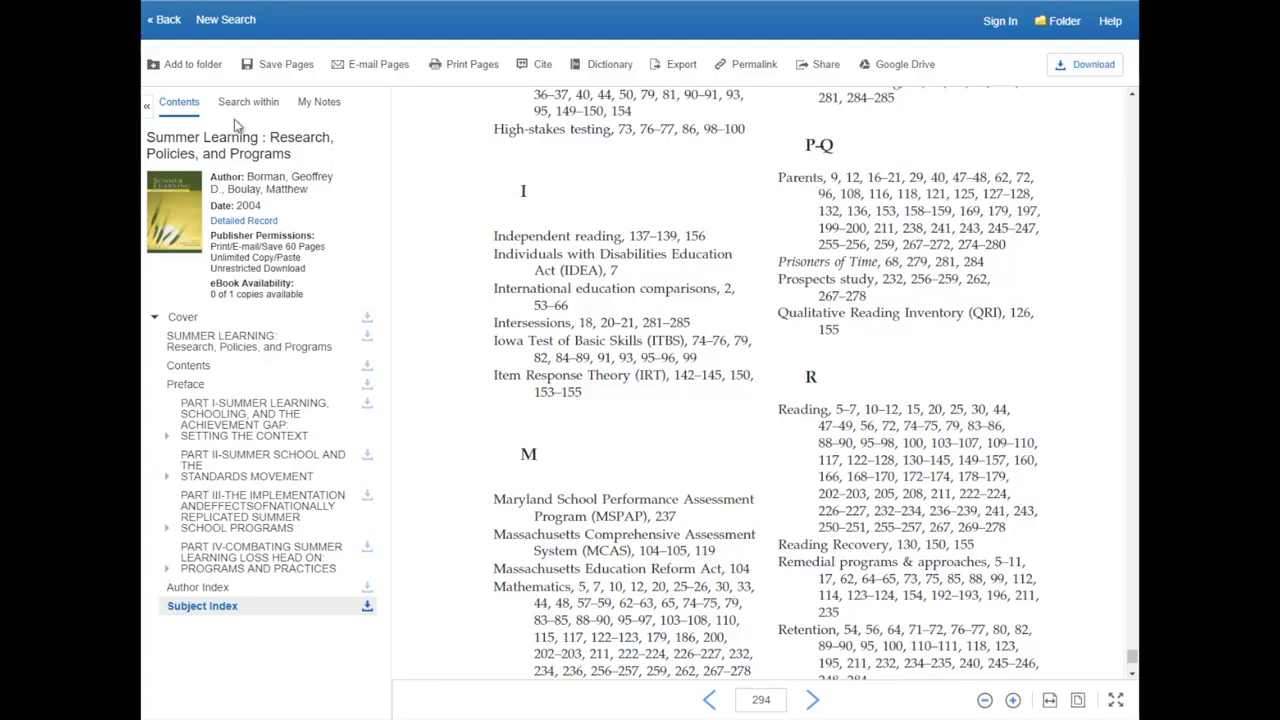
Search within the book for 'parents' and sort the 155 matches by chapter and page
click(248, 102)
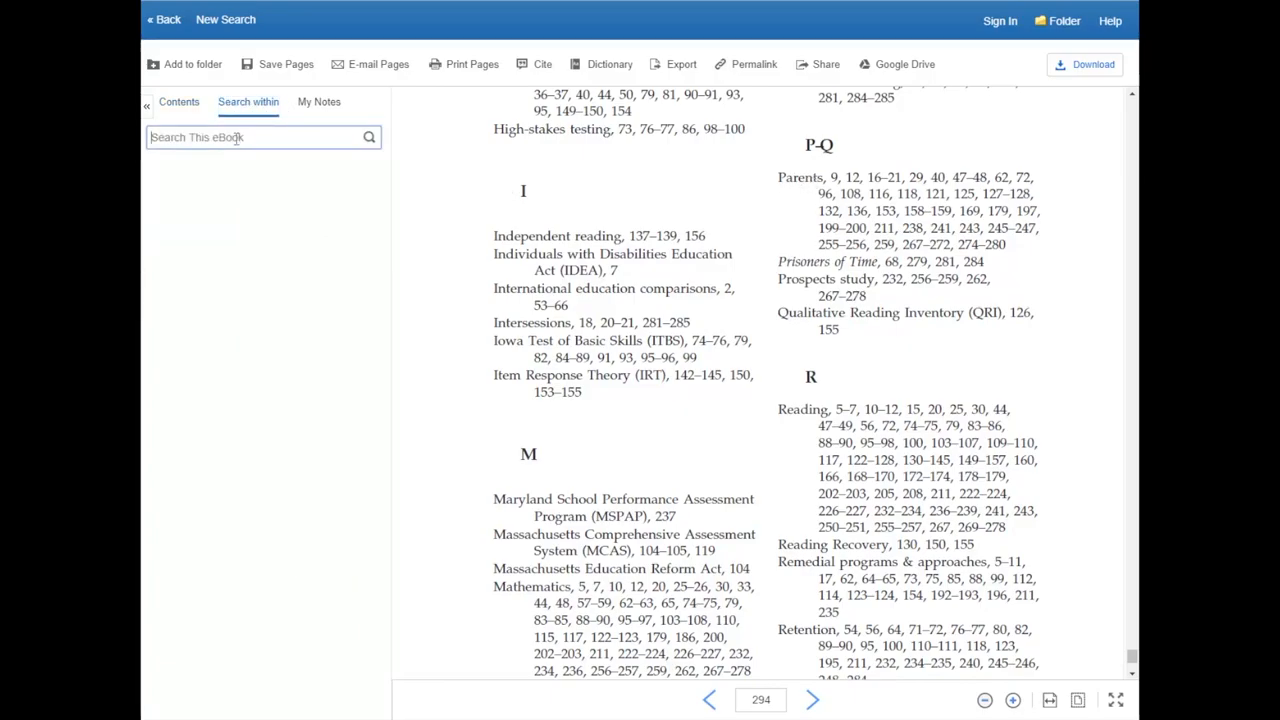
text(parents)
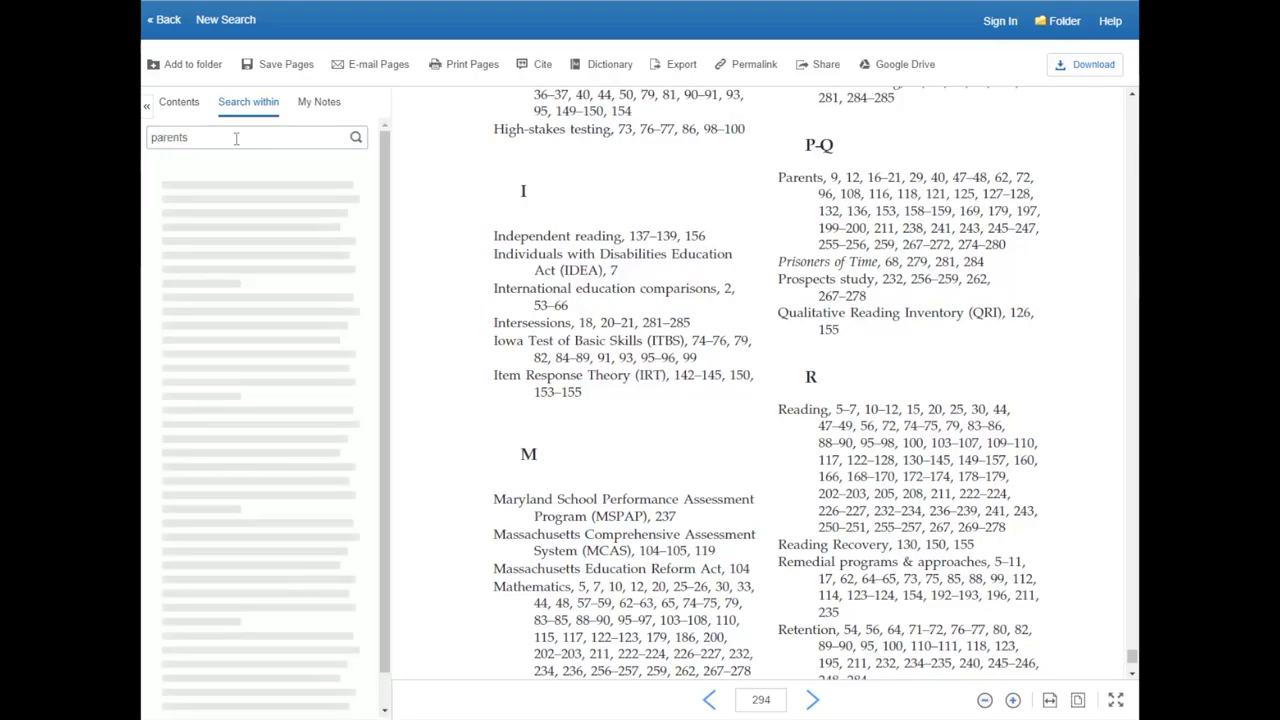
click(355, 137)
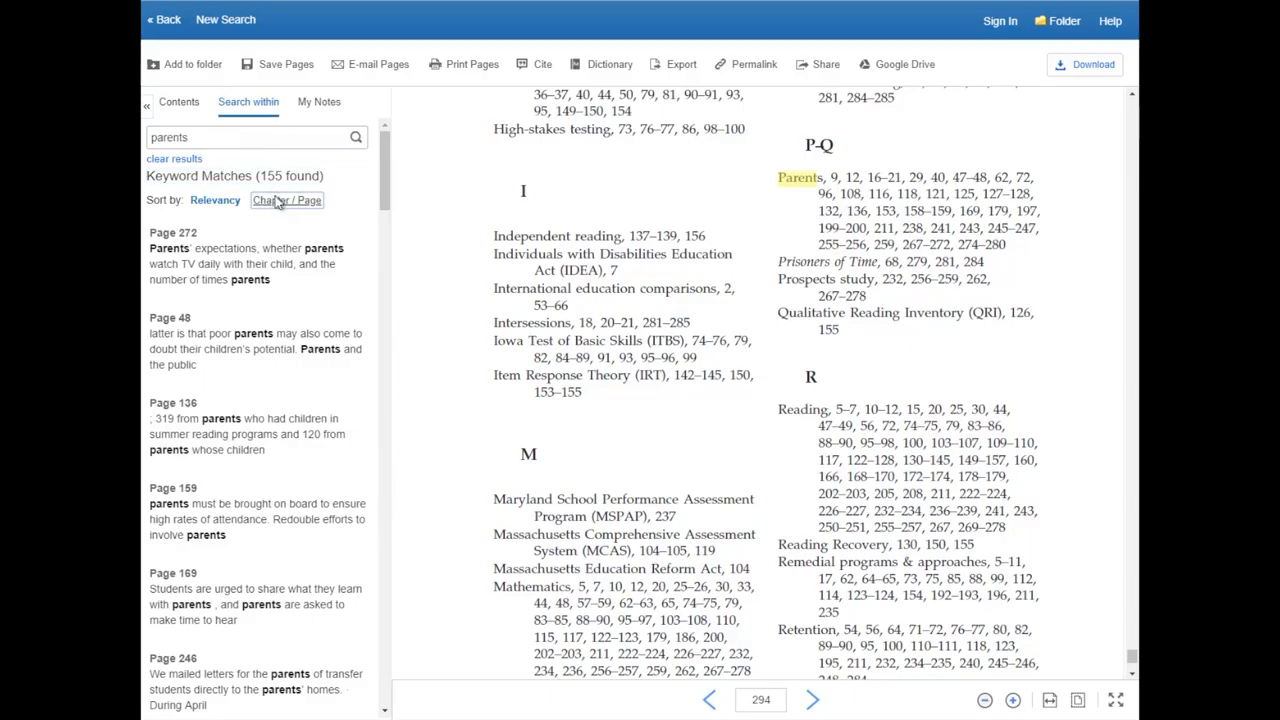
click(287, 200)
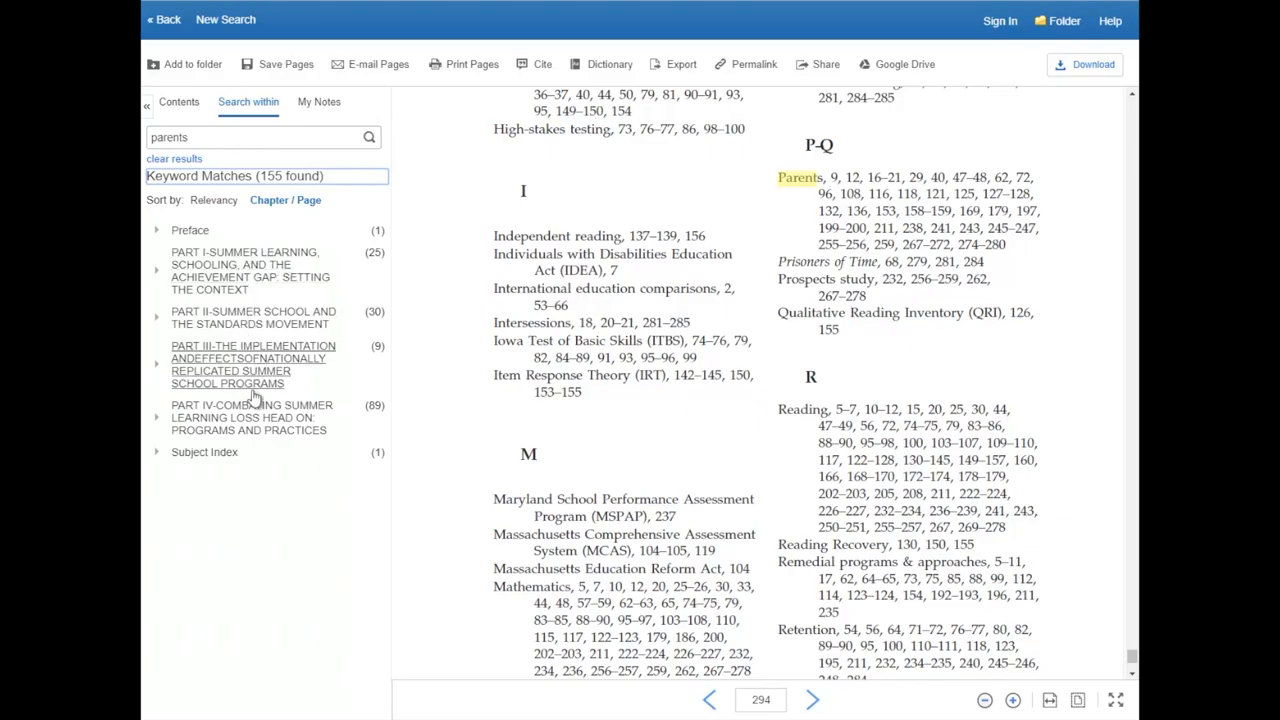
mouse_move(380, 395)
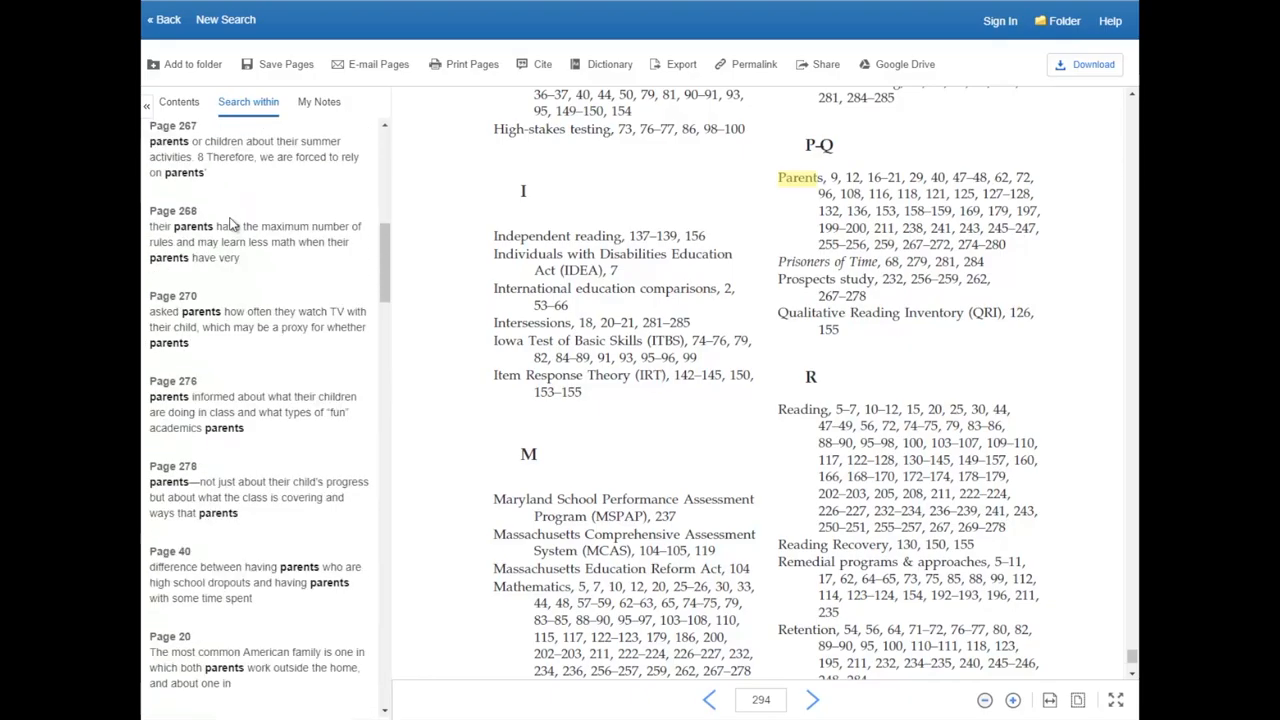
scroll(down, 3)
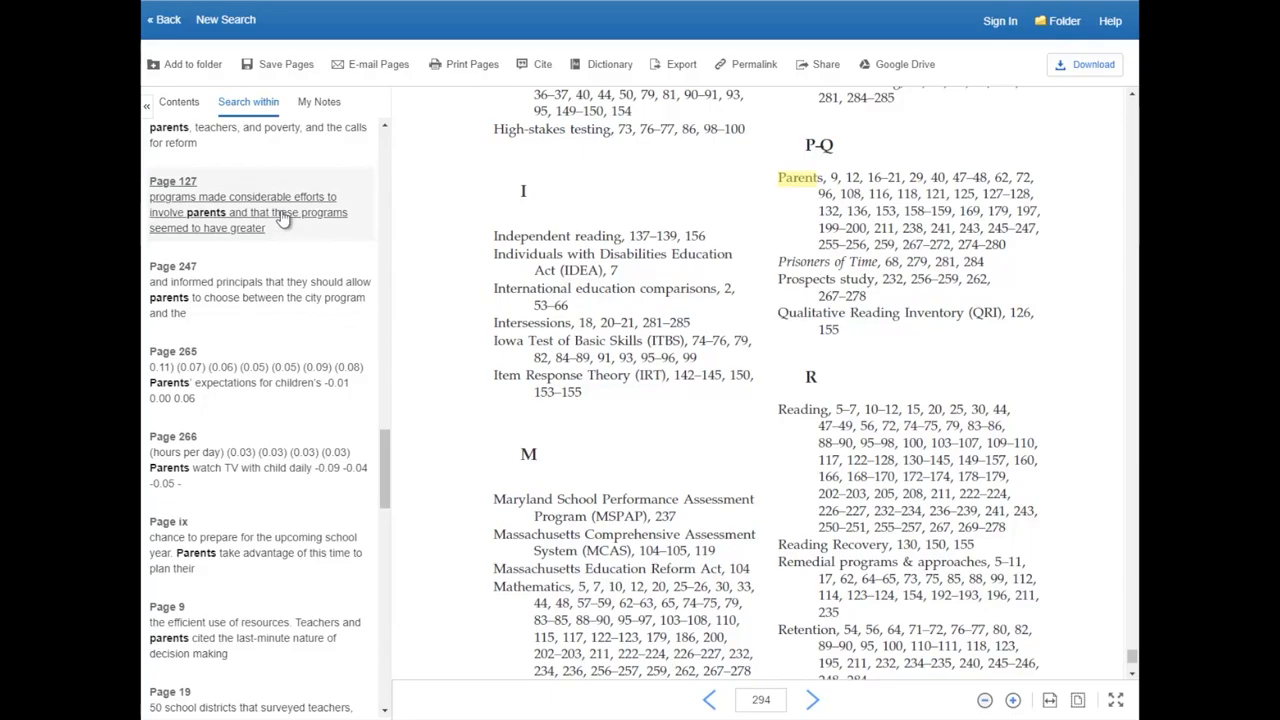
mouse_move(910, 166)
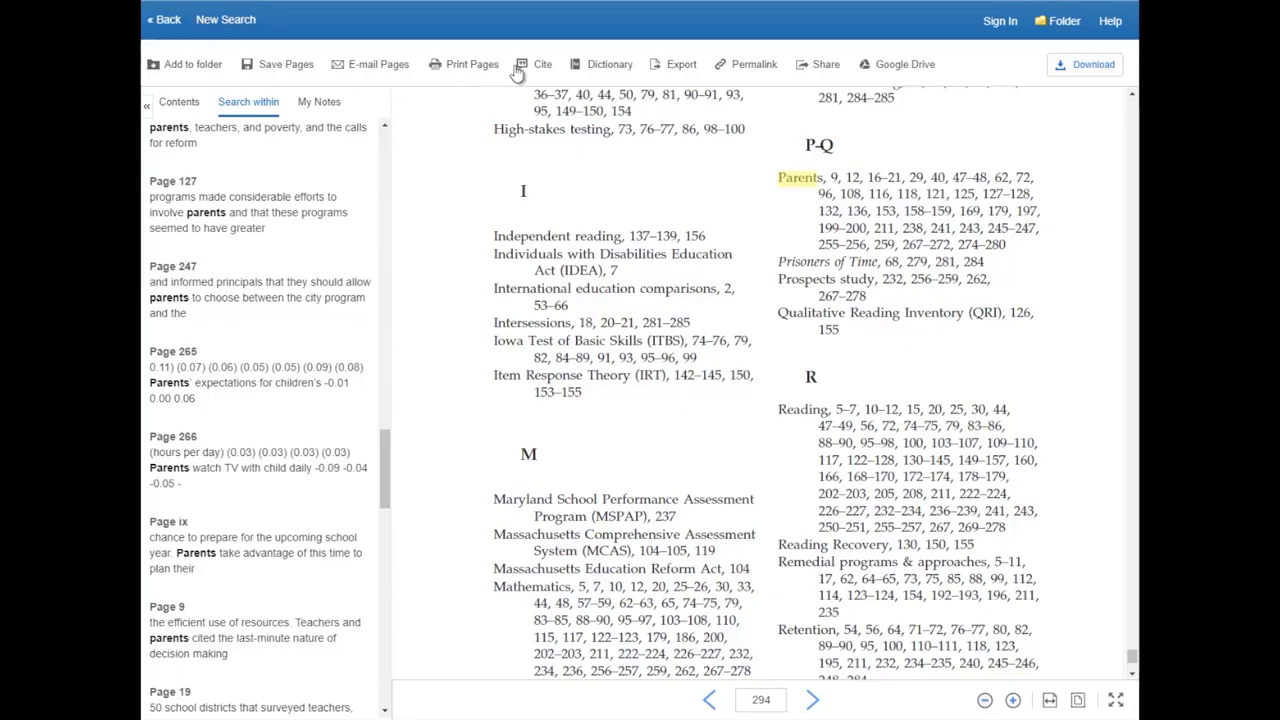
mouse_move(1035, 54)
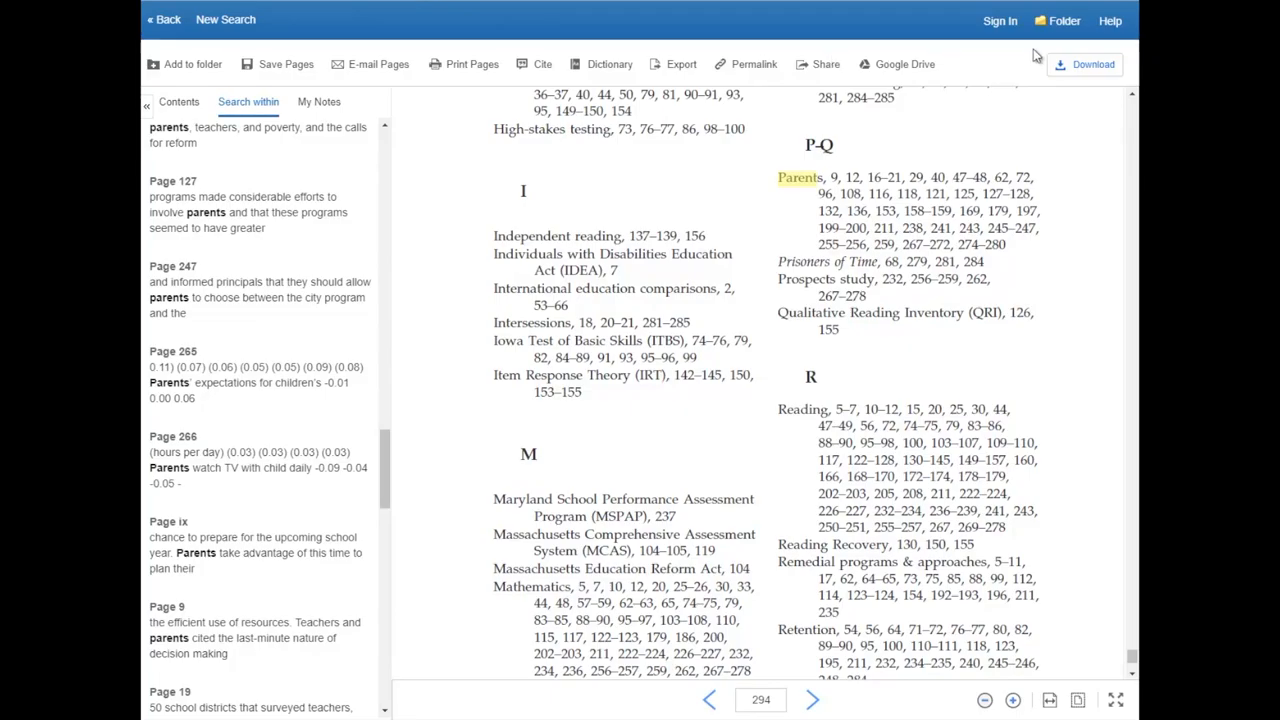
mouse_move(190, 70)
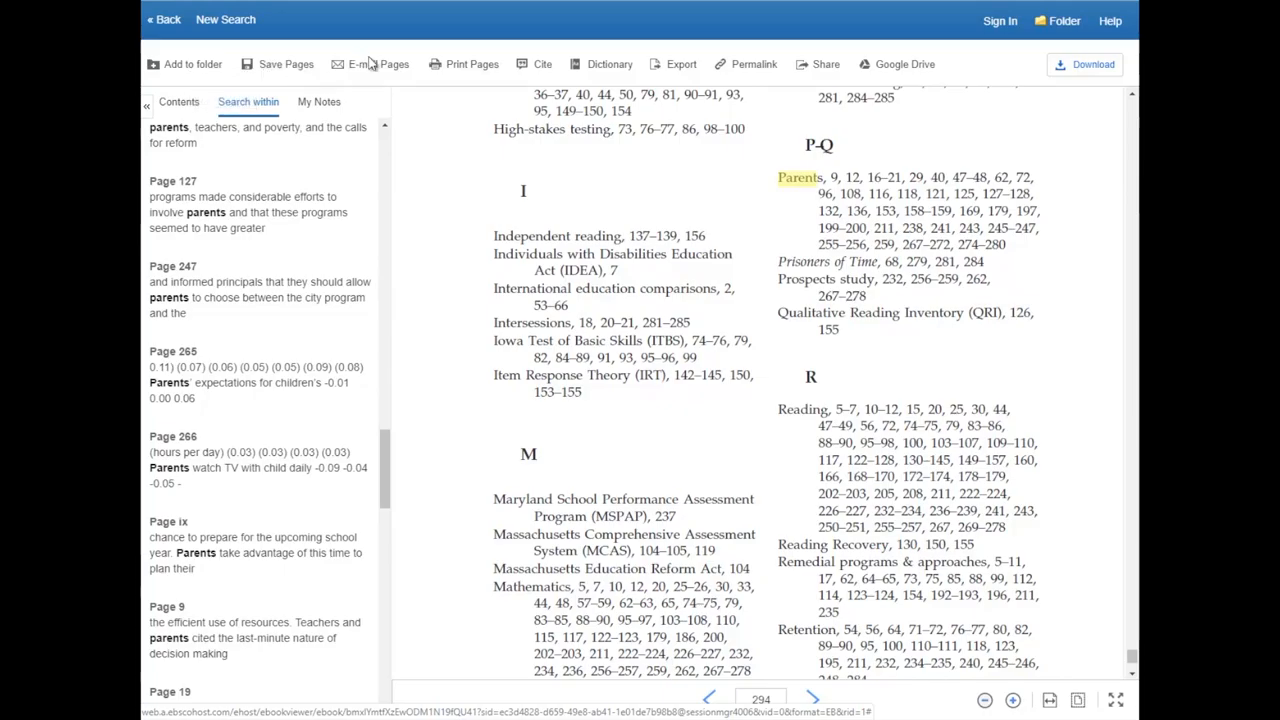
mouse_move(277, 75)
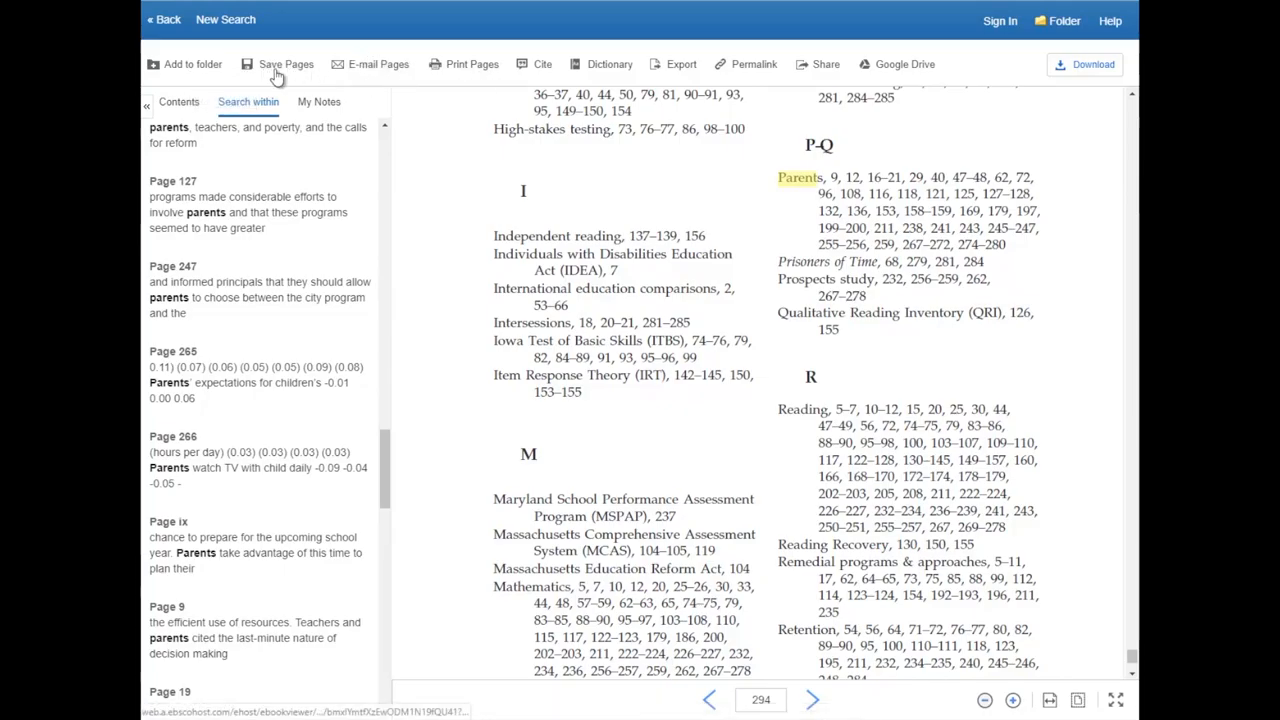
Set Save Pages to current page plus following pages, then show the book's permalink
click(285, 64)
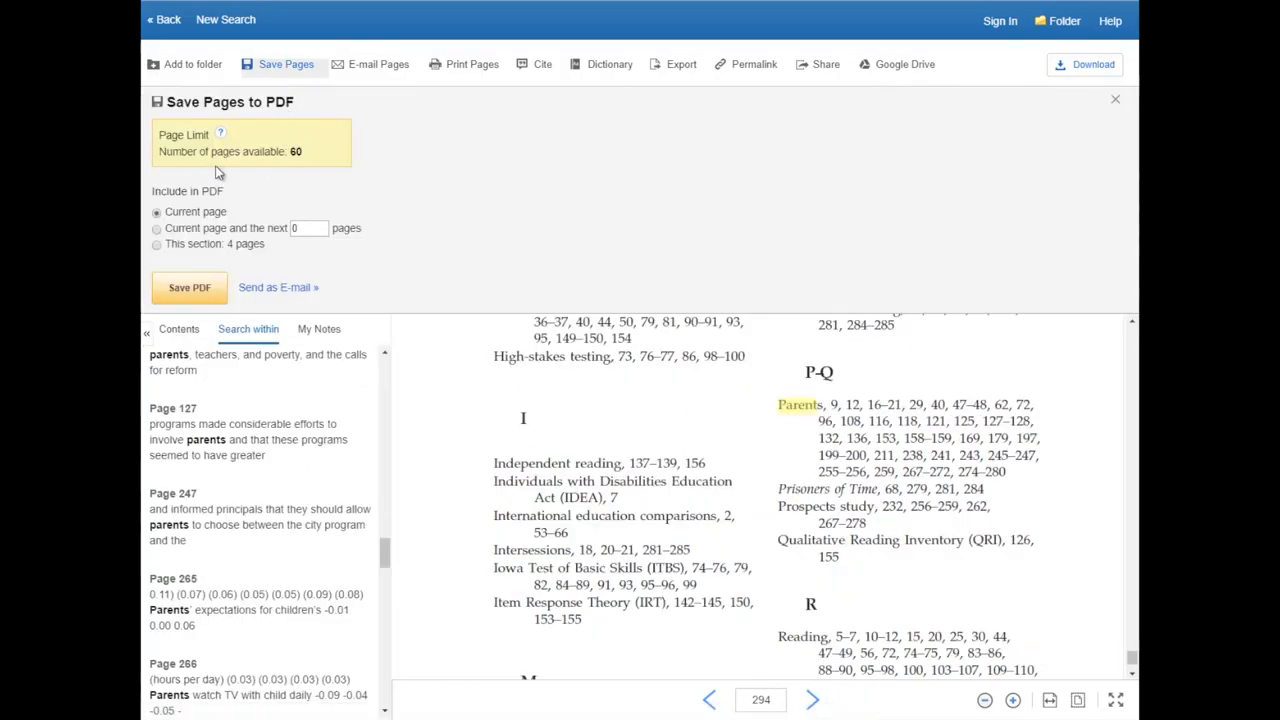
mouse_move(311, 190)
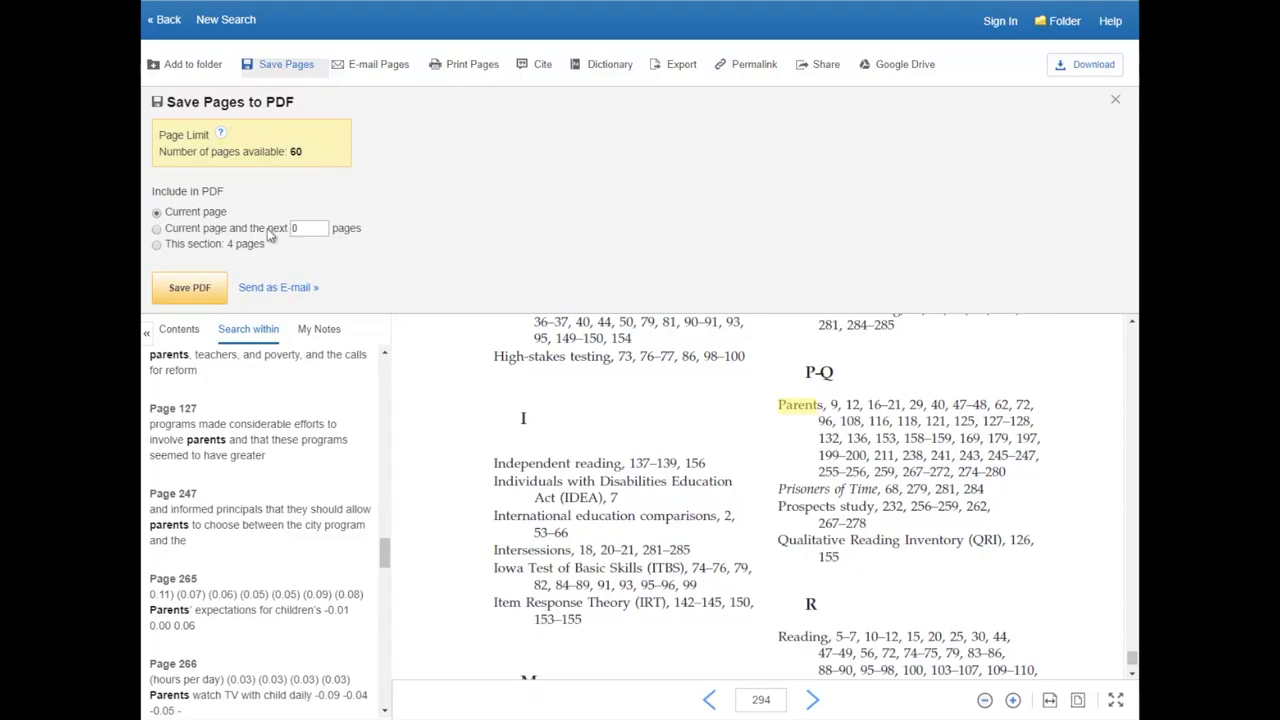
click(157, 228)
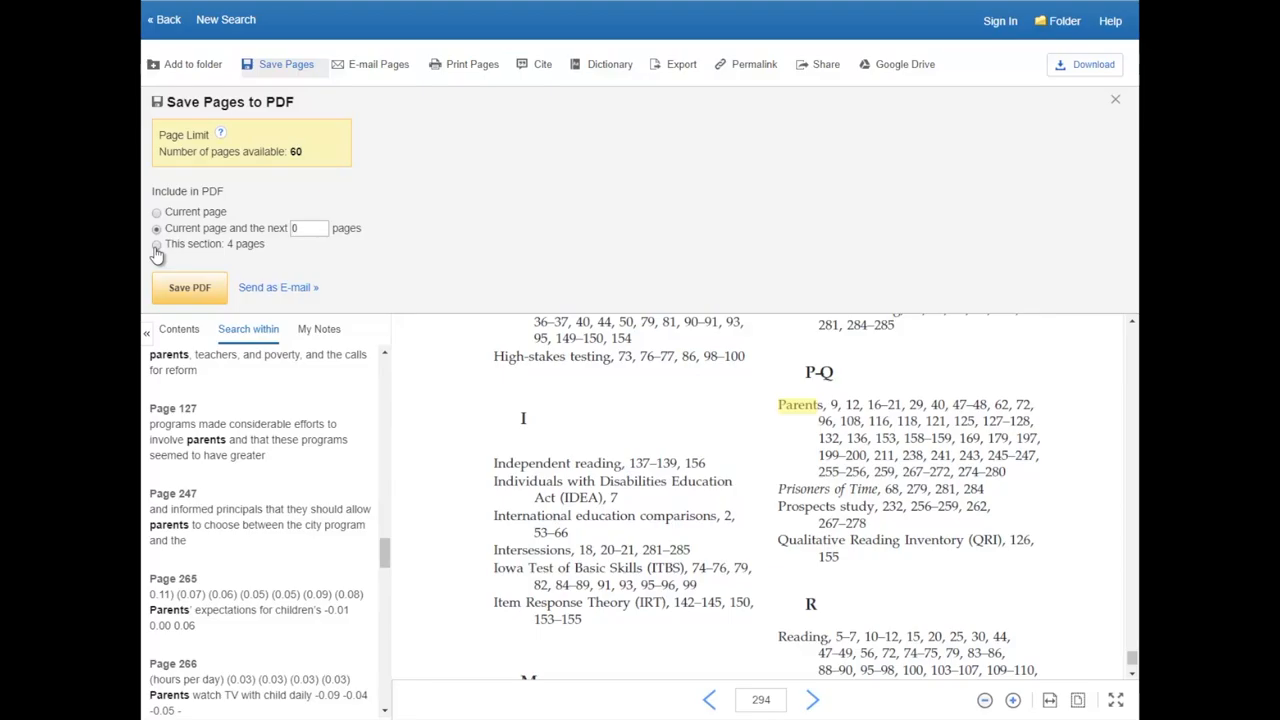
click(157, 245)
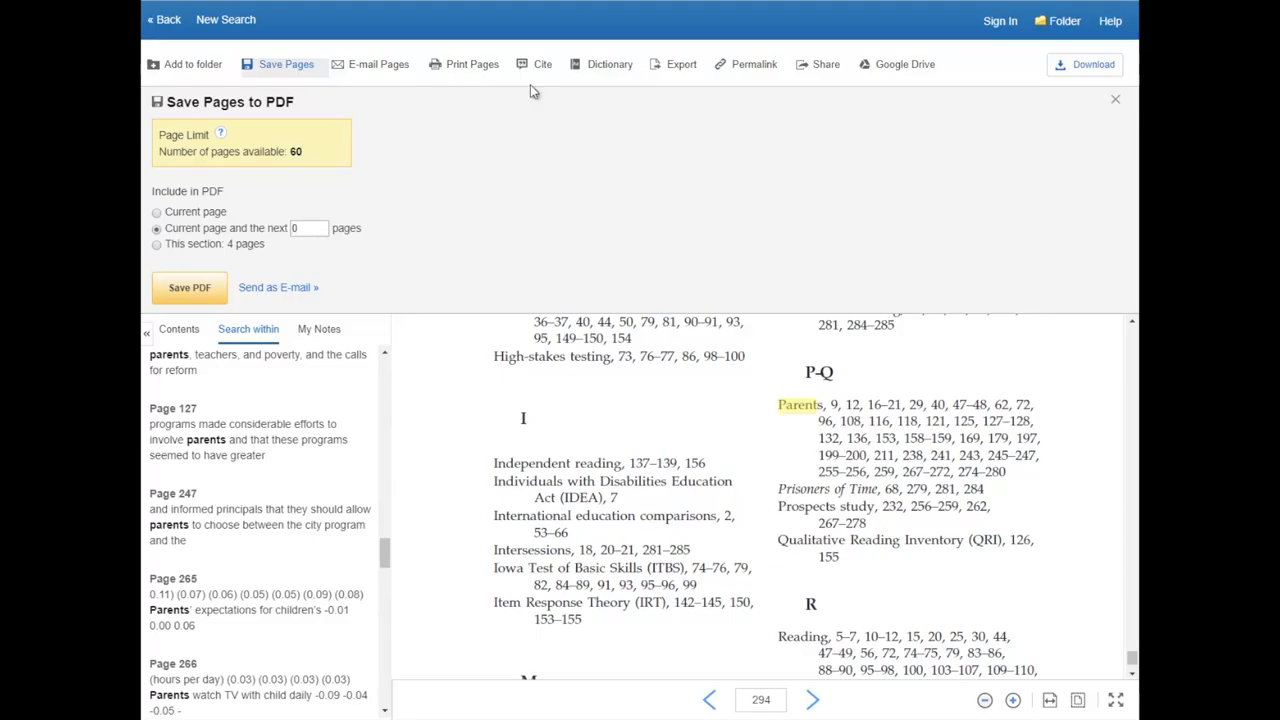
mouse_move(745, 45)
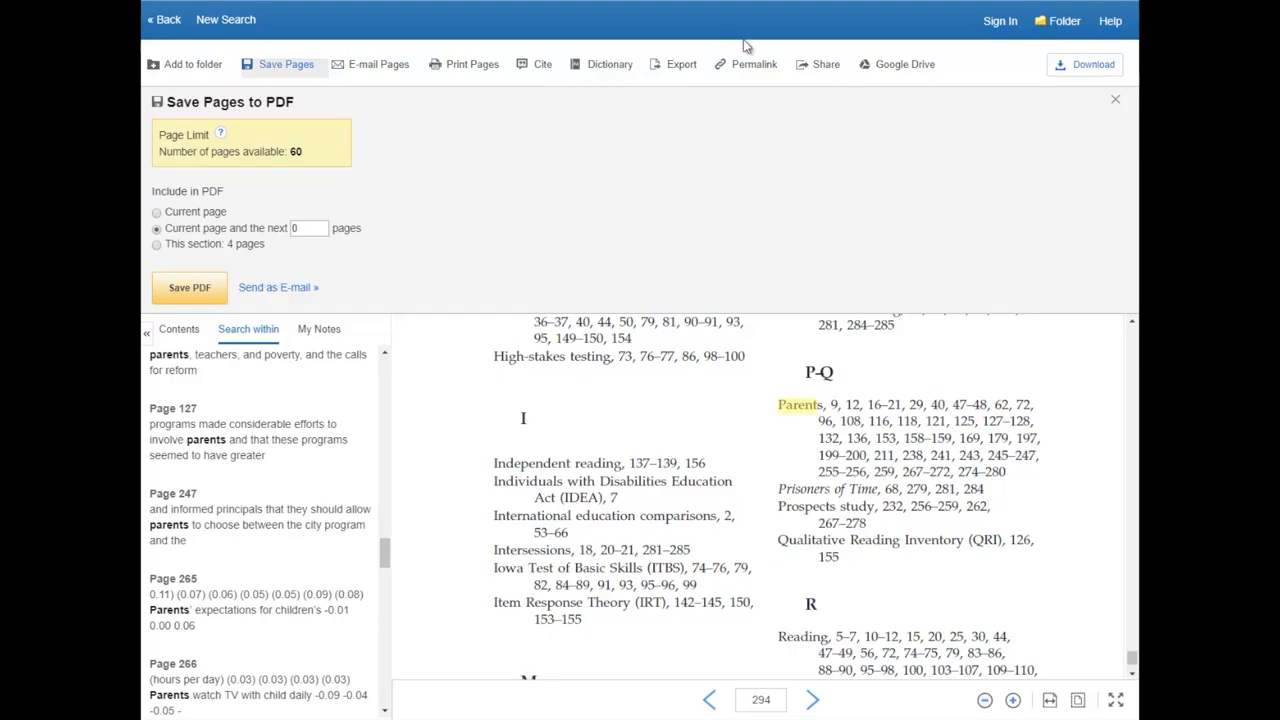
click(754, 64)
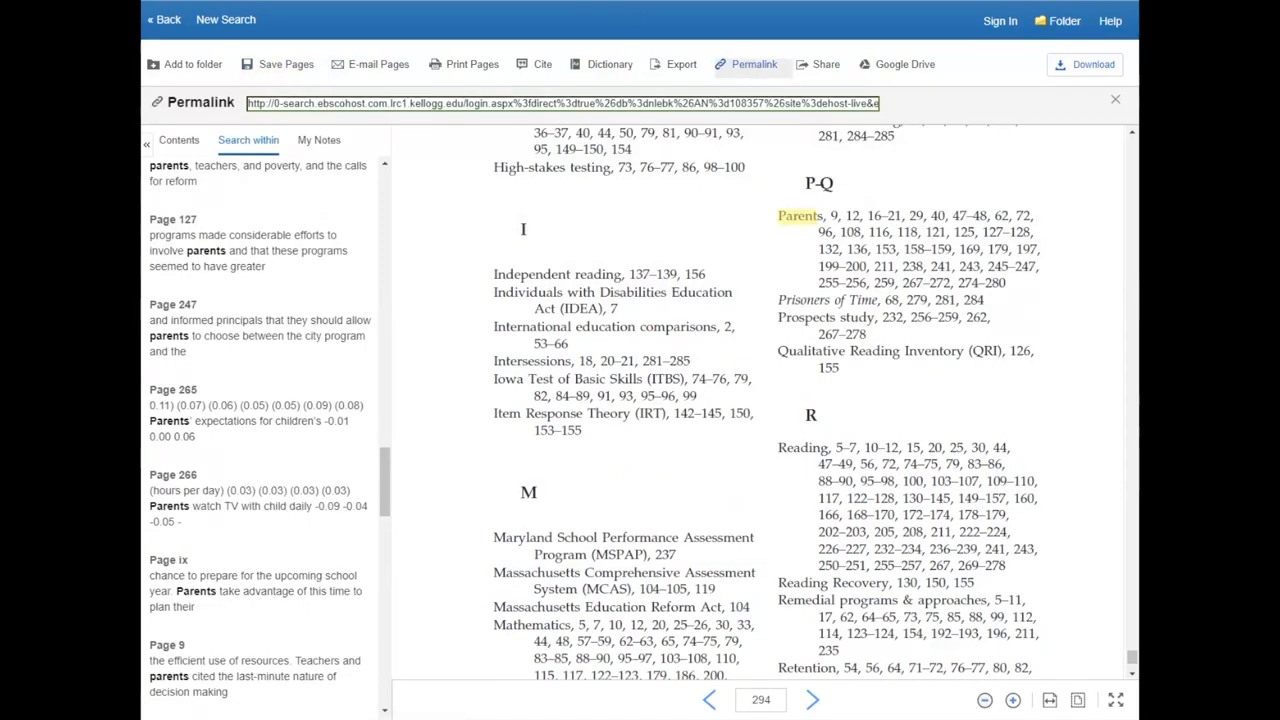
mouse_move(491, 69)
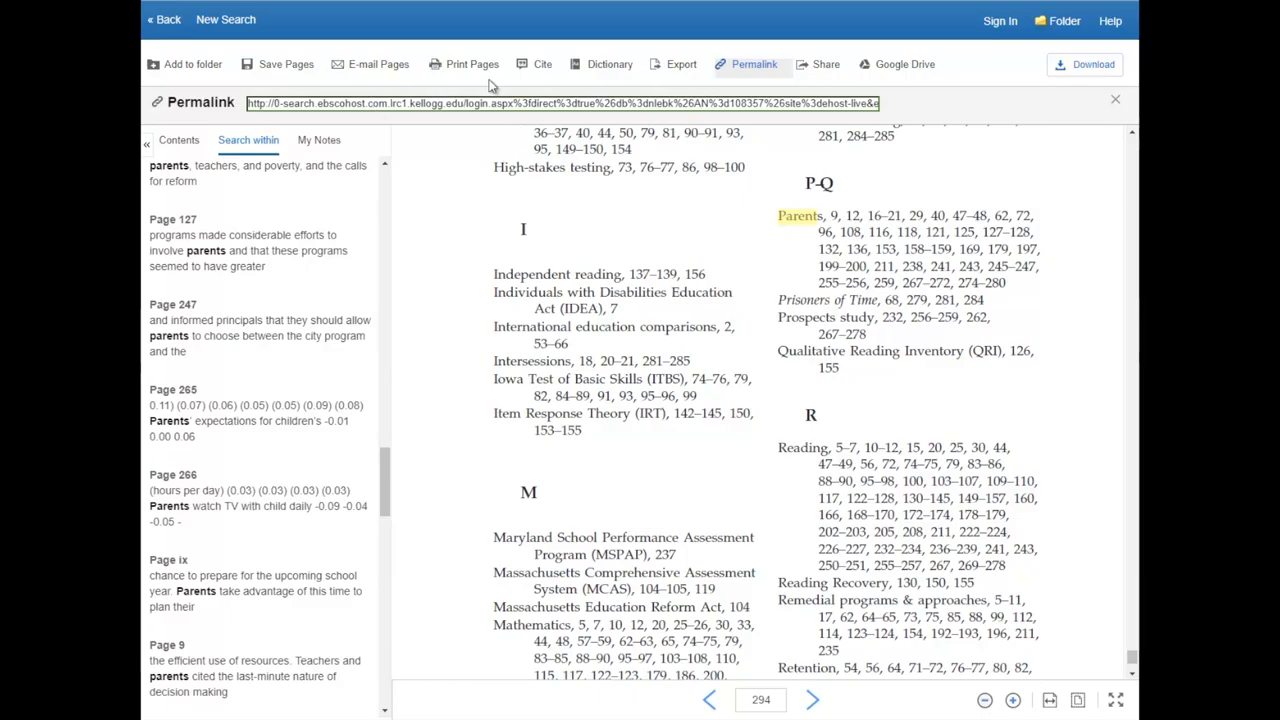
Show the Cite list with AMA, APA and Chicago/Turabian citations for the book
click(541, 64)
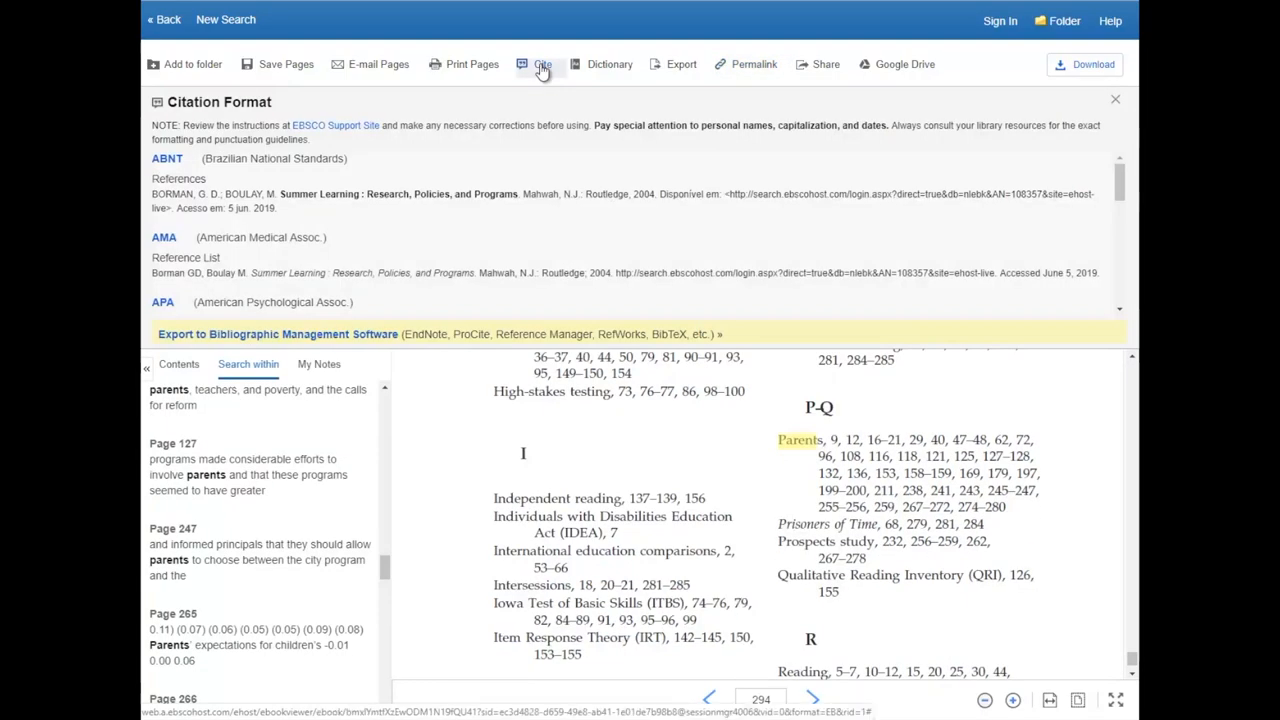
scroll(down, 3)
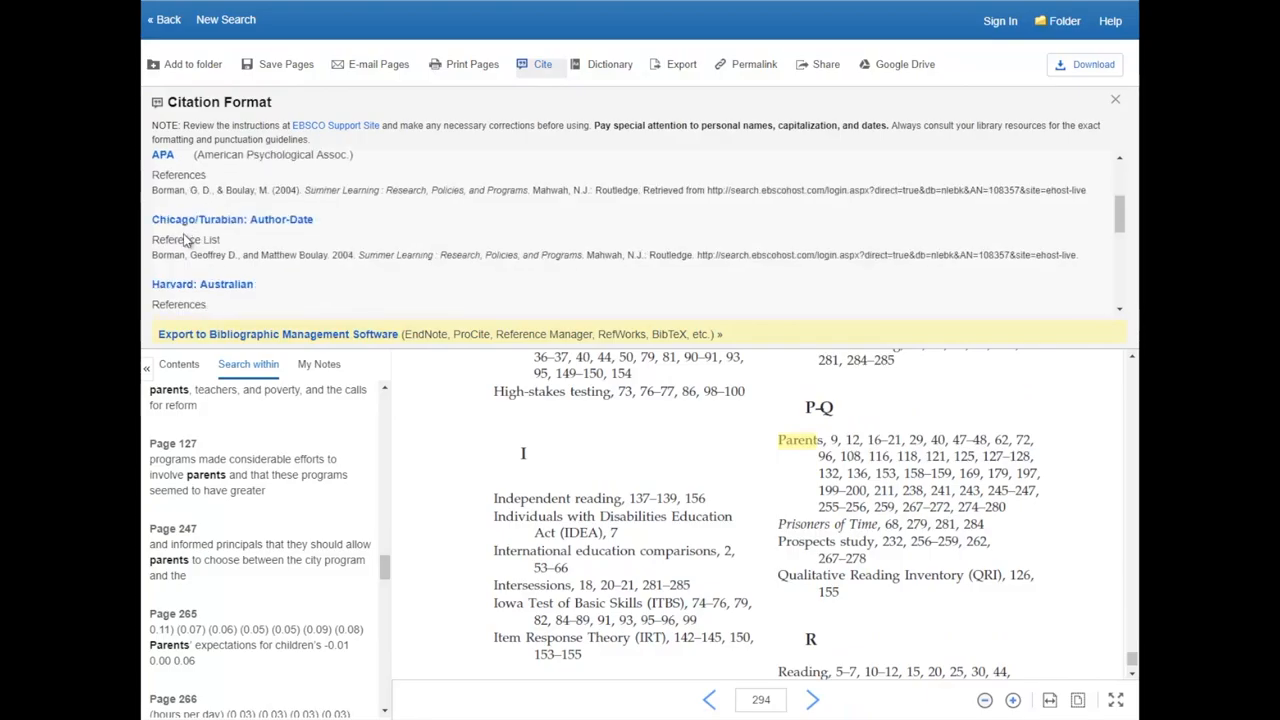
scroll(down, 3)
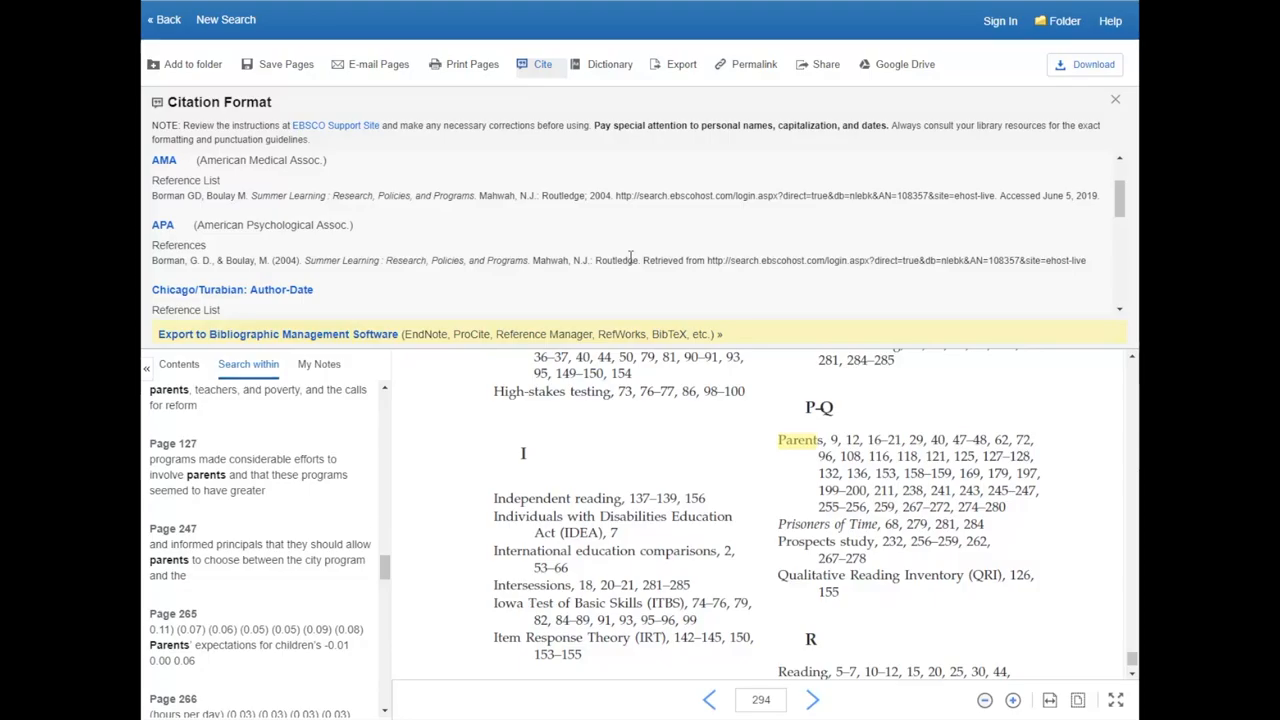
mouse_move(620, 258)
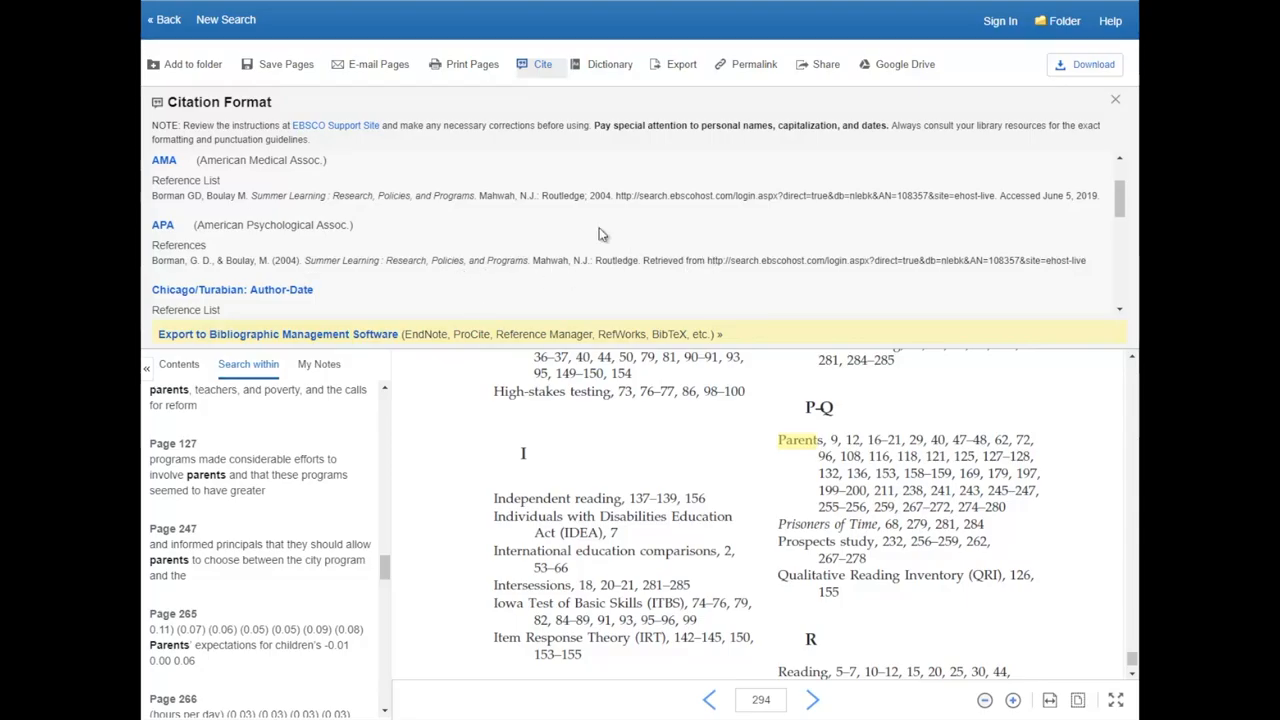
mouse_move(583, 220)
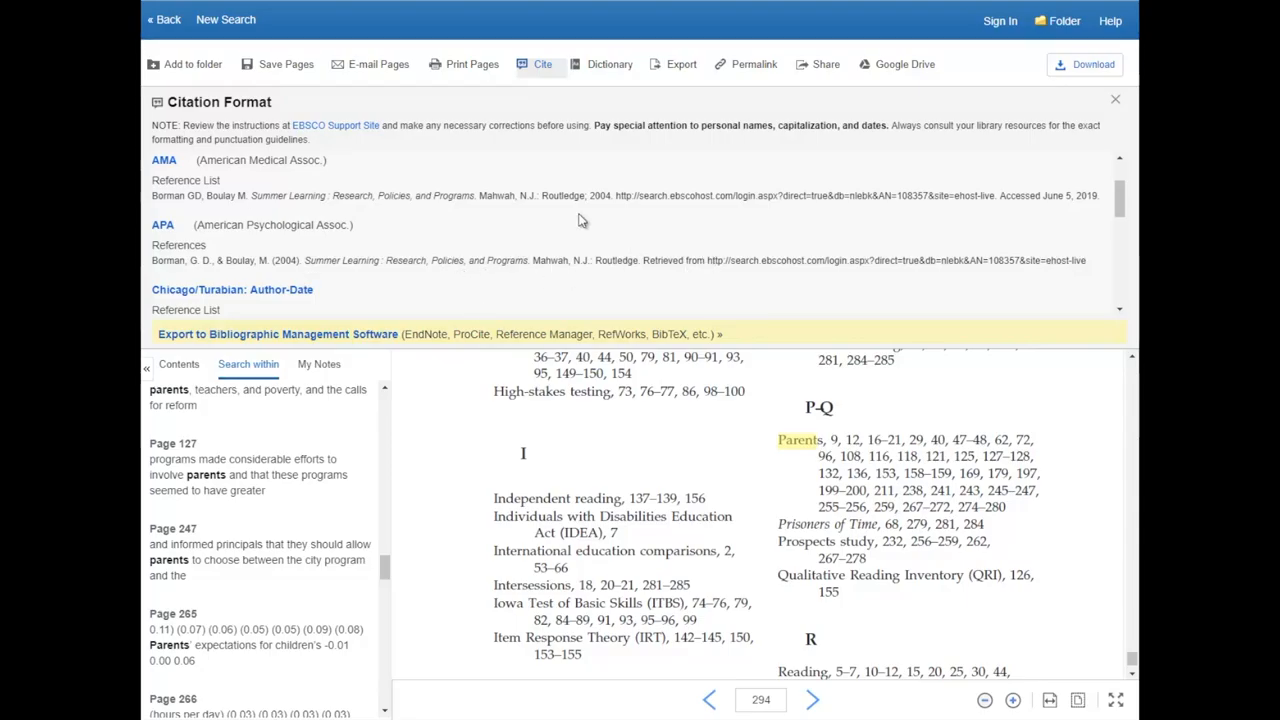
View the Google Drive export options with the 60-page limit
click(904, 64)
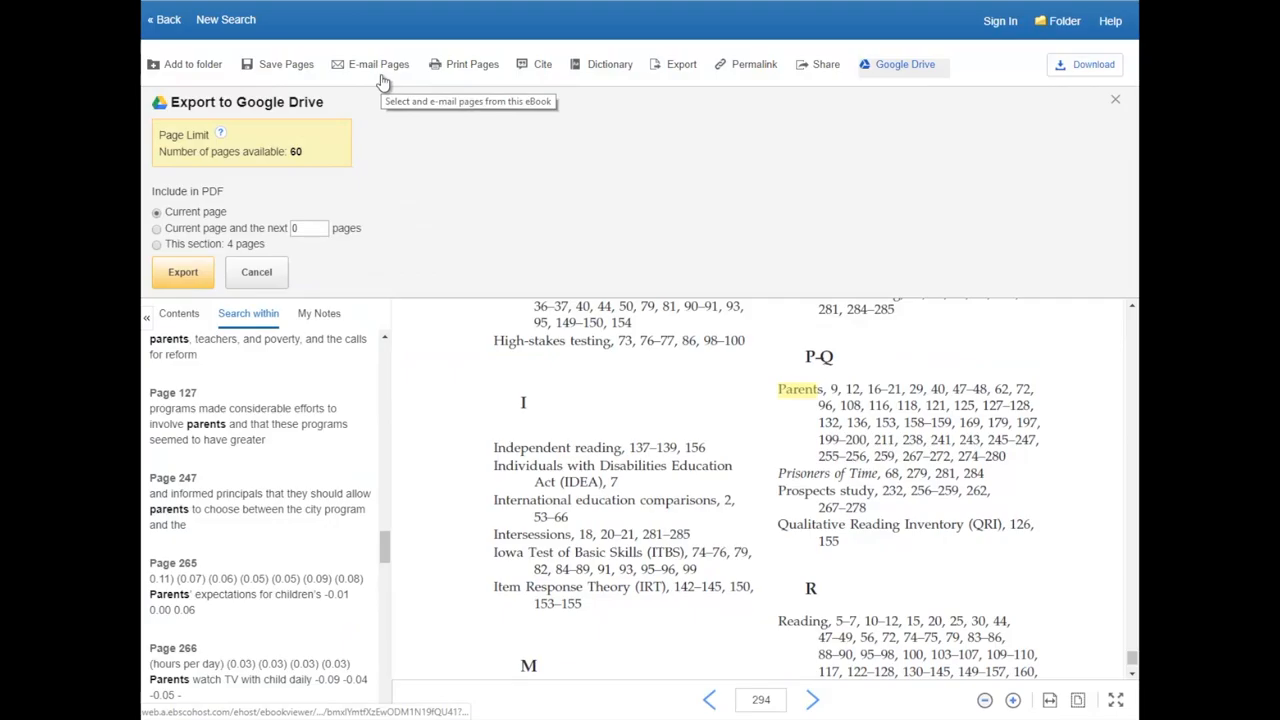
mouse_move(554, 129)
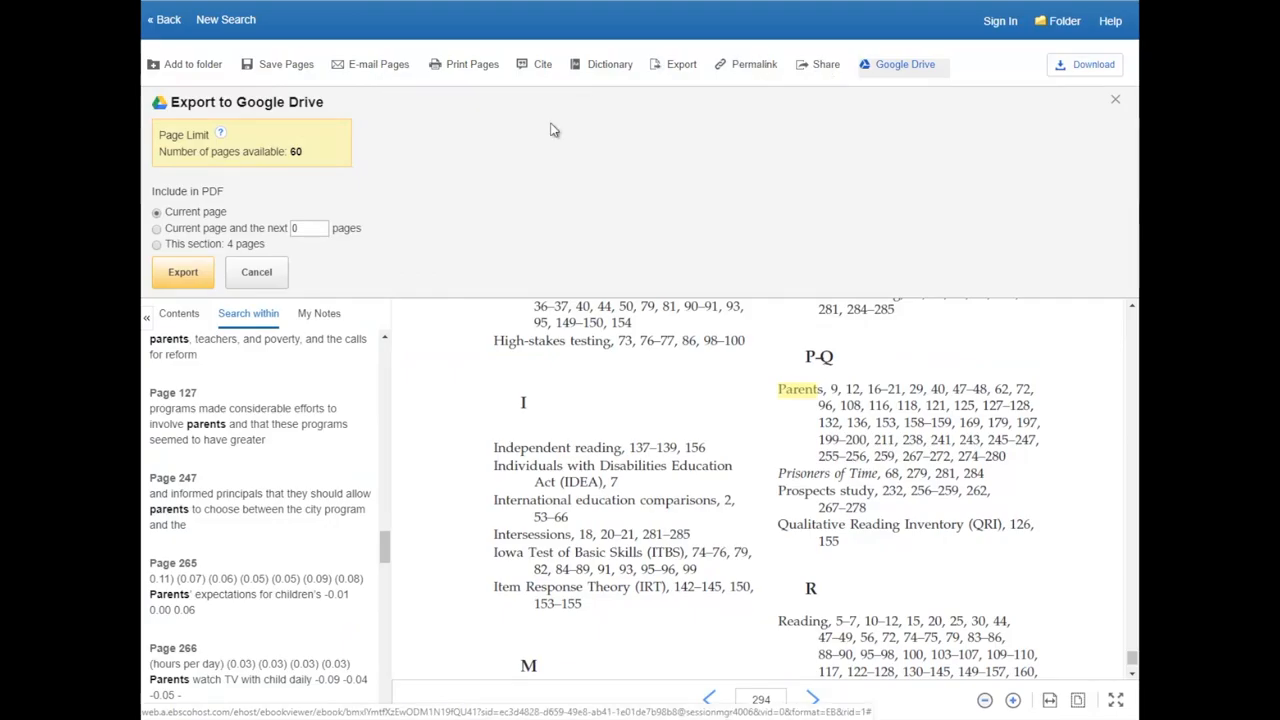
mouse_move(373, 68)
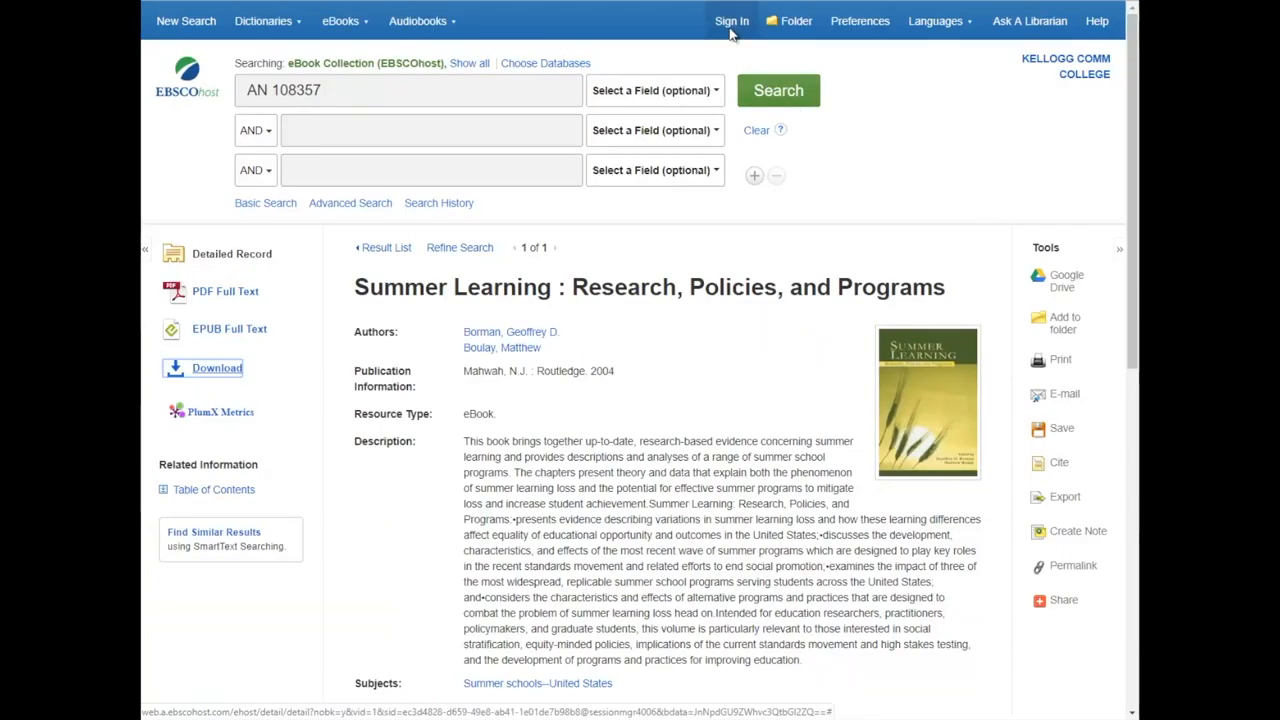
Go to the EBSCOhost sign-in page with Google, username and password options
click(729, 21)
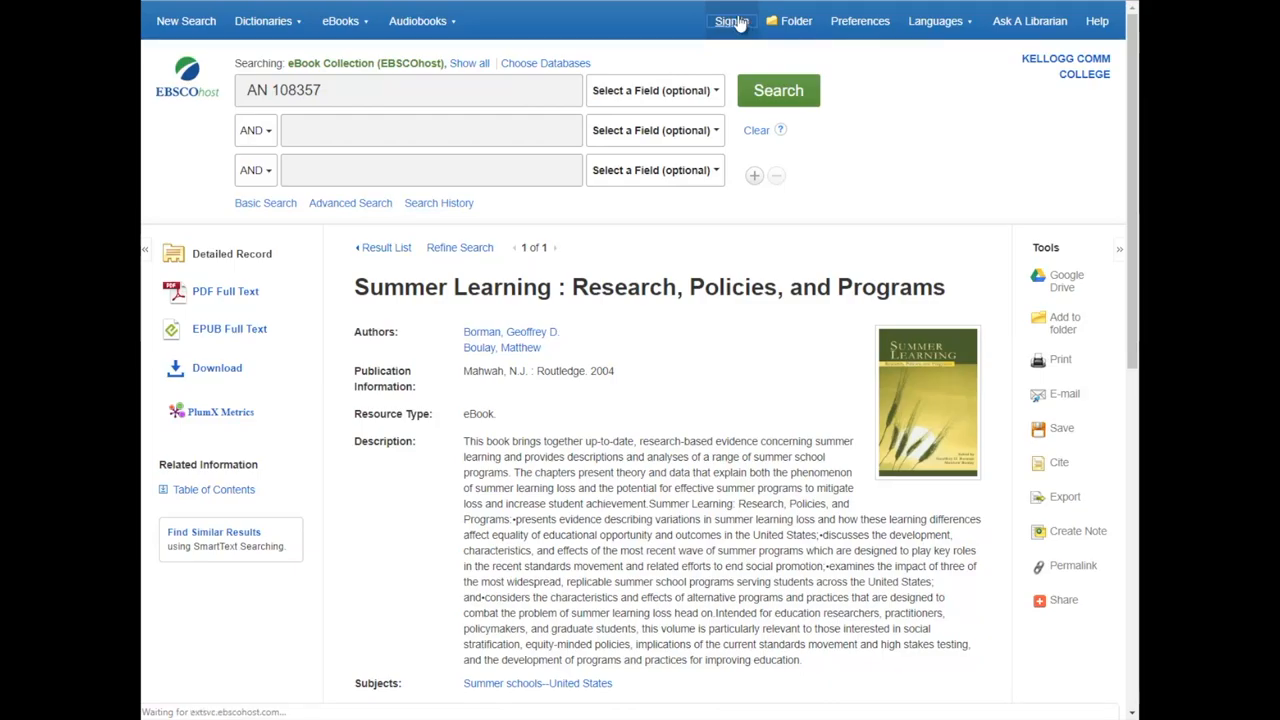
click(732, 20)
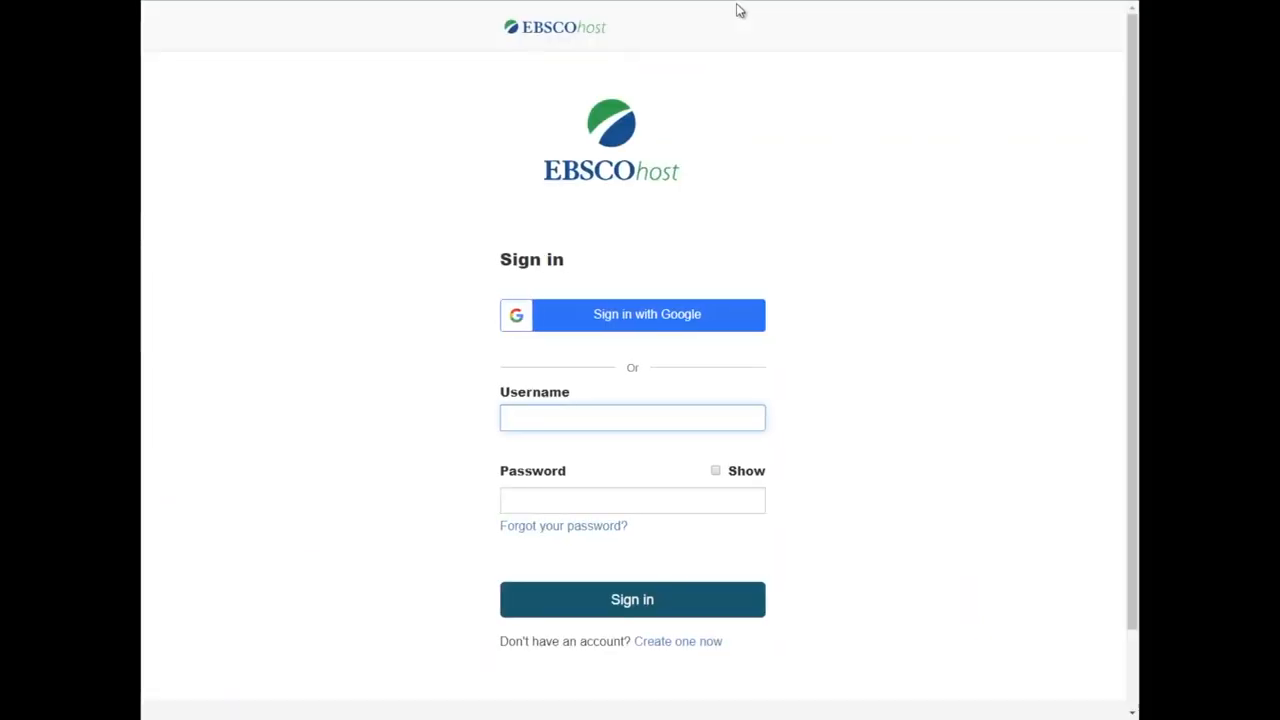
mouse_move(620, 285)
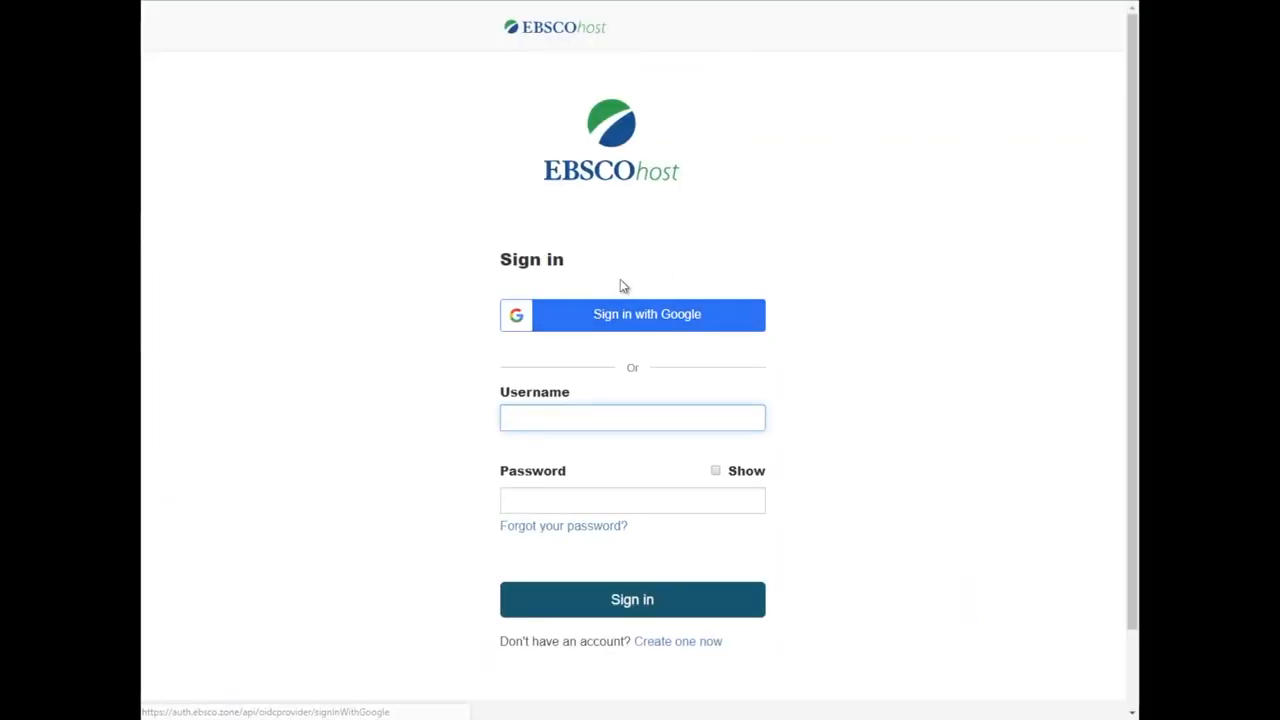
scroll(down, 3)
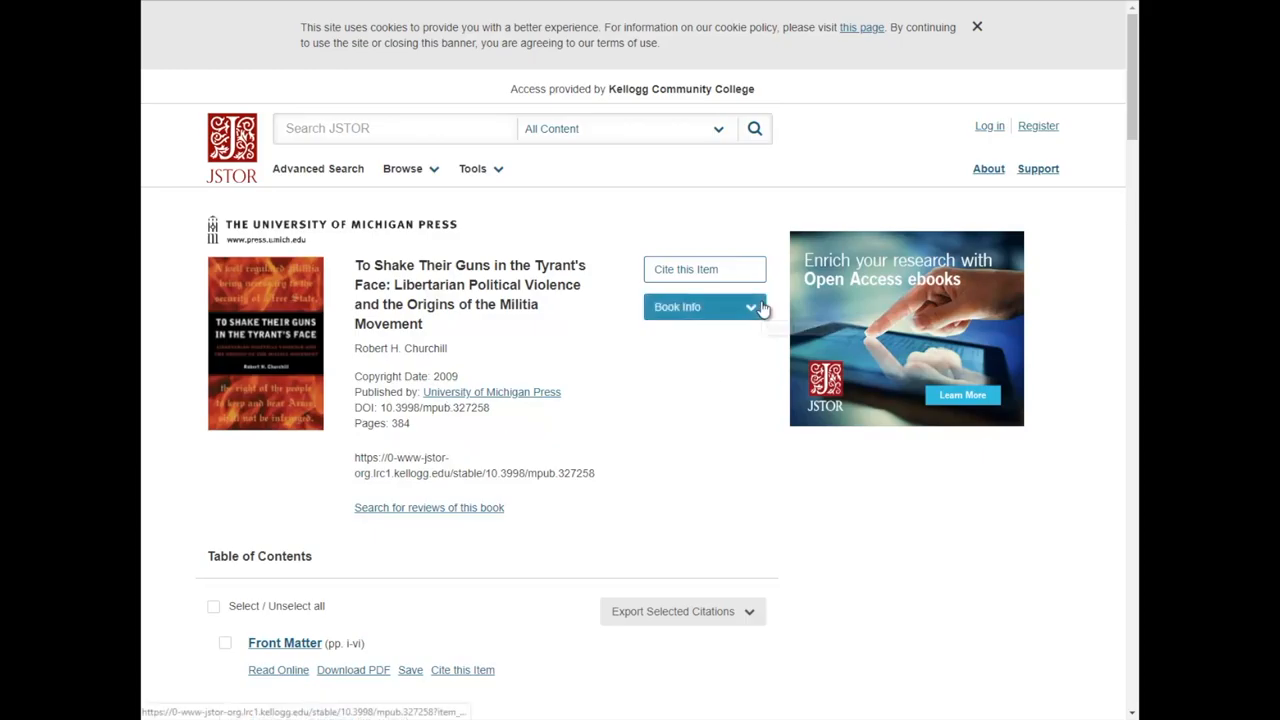
mouse_move(677, 398)
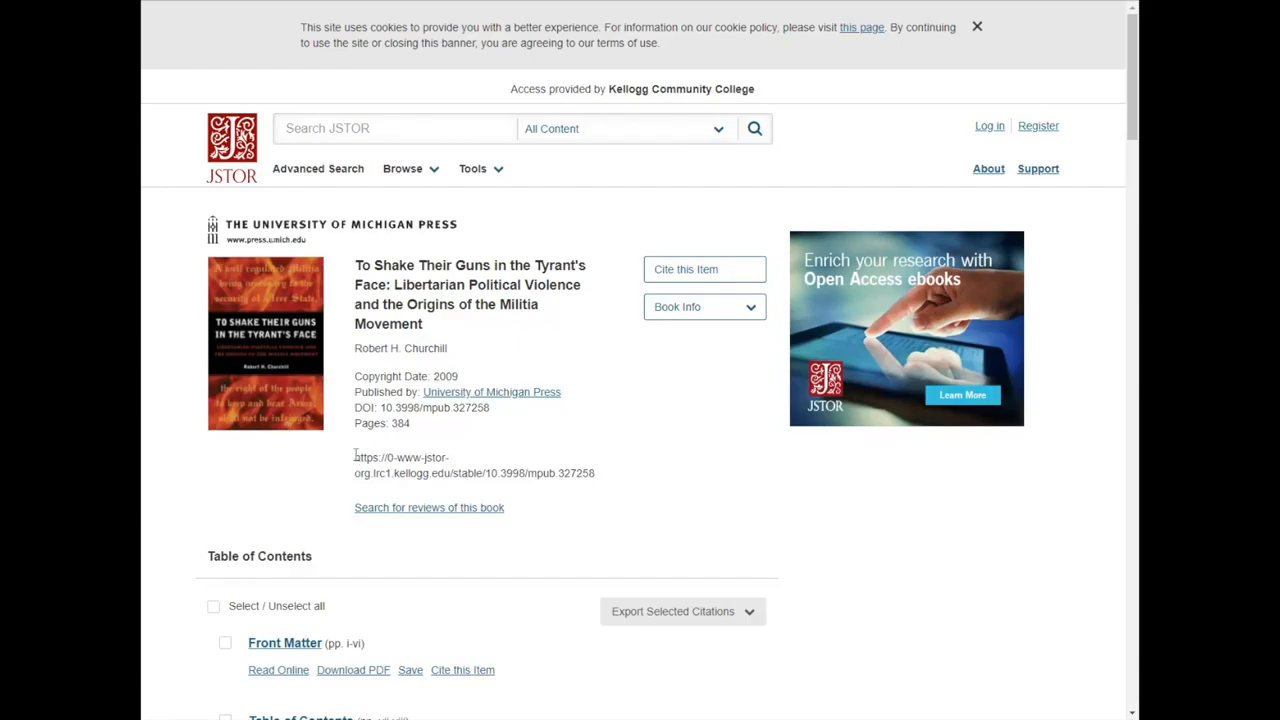
Select the JSTOR book's stable URL, view its details, and show Cite This Item
drag(354, 457, 594, 473)
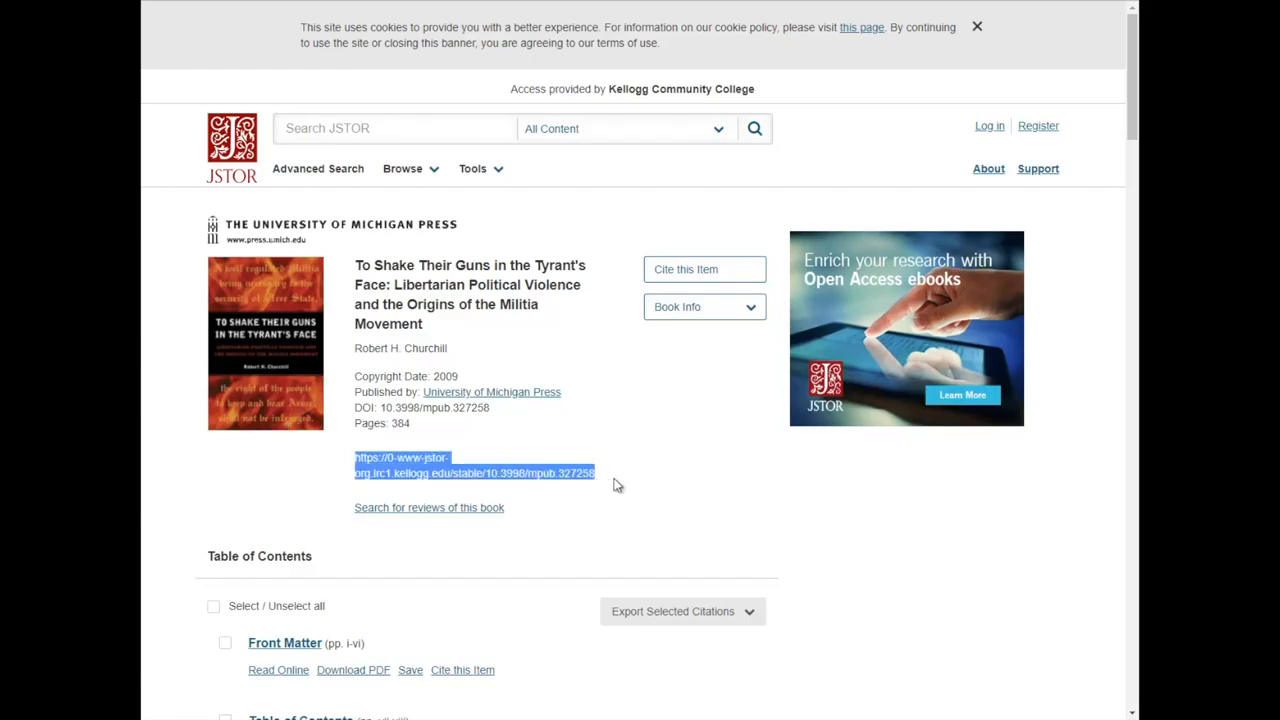
mouse_move(660, 416)
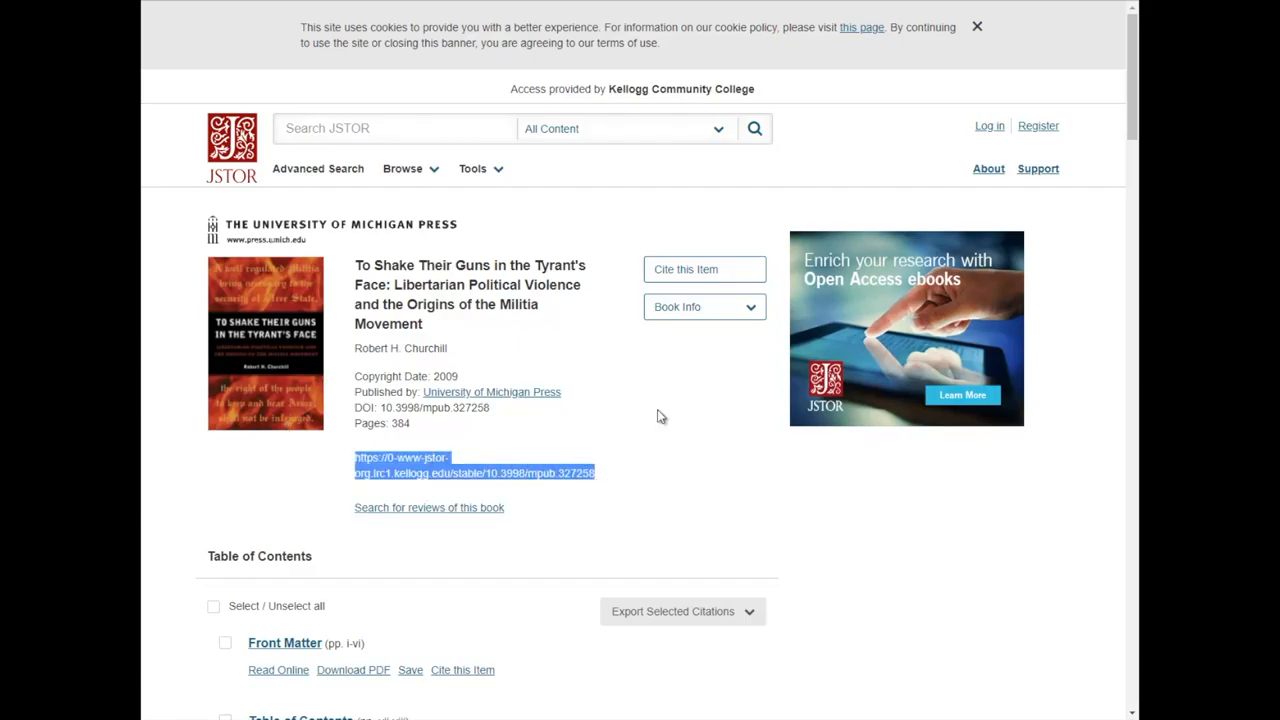
click(704, 306)
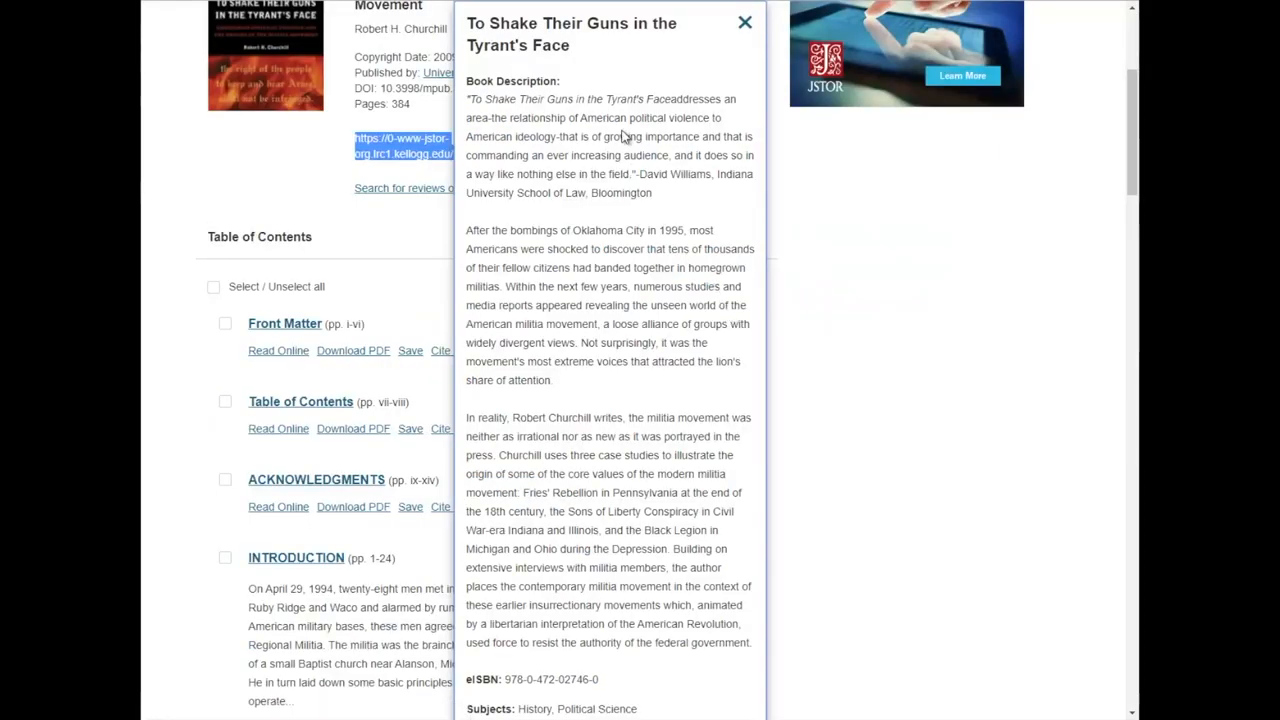
click(742, 22)
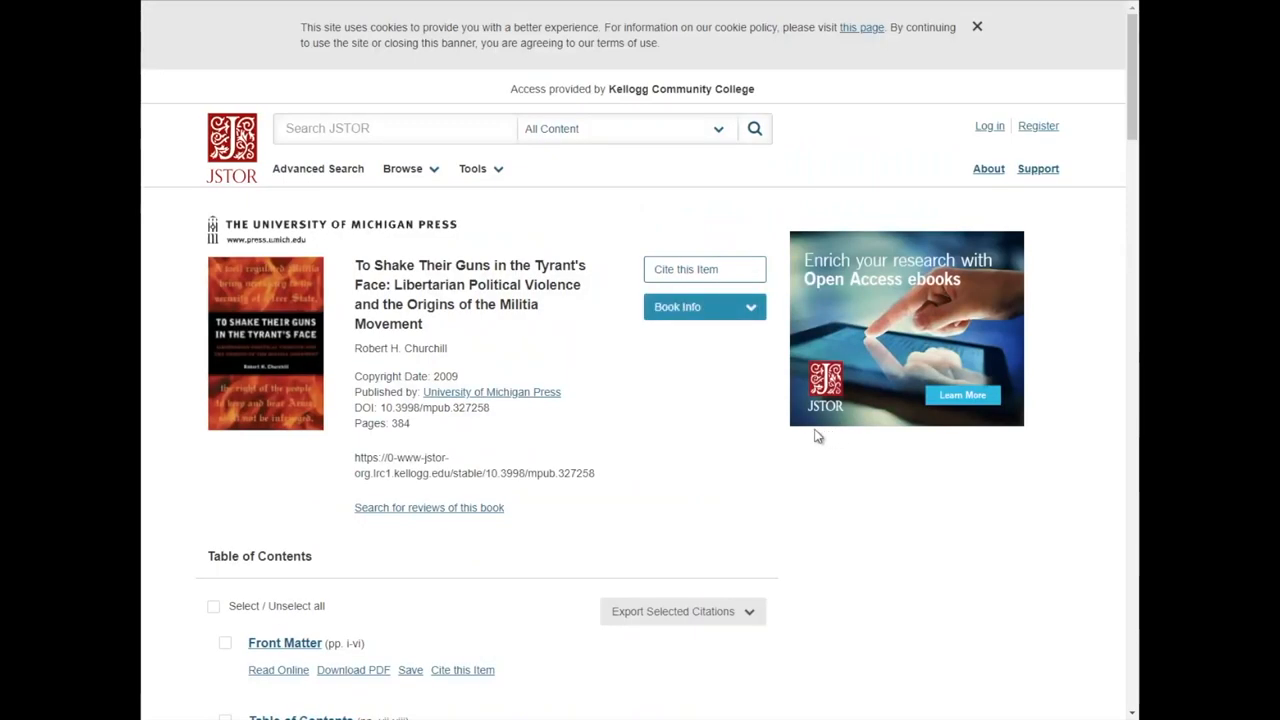
click(704, 269)
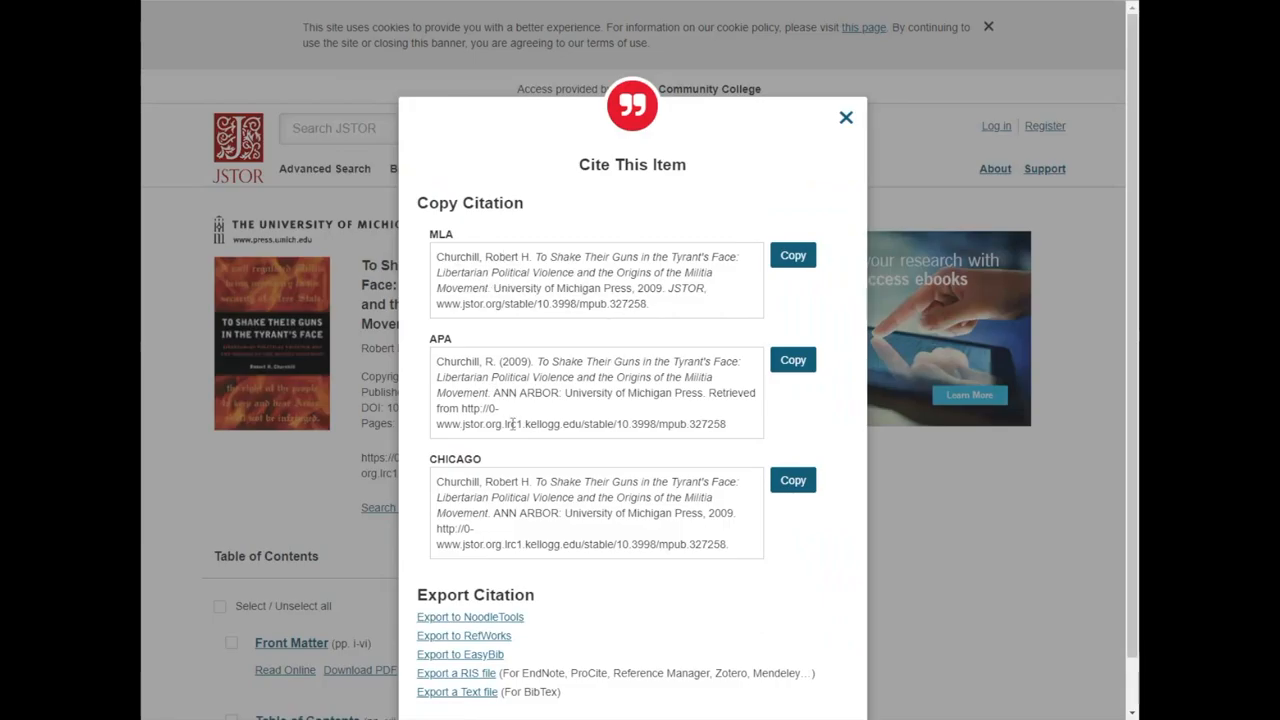
mouse_move(465, 379)
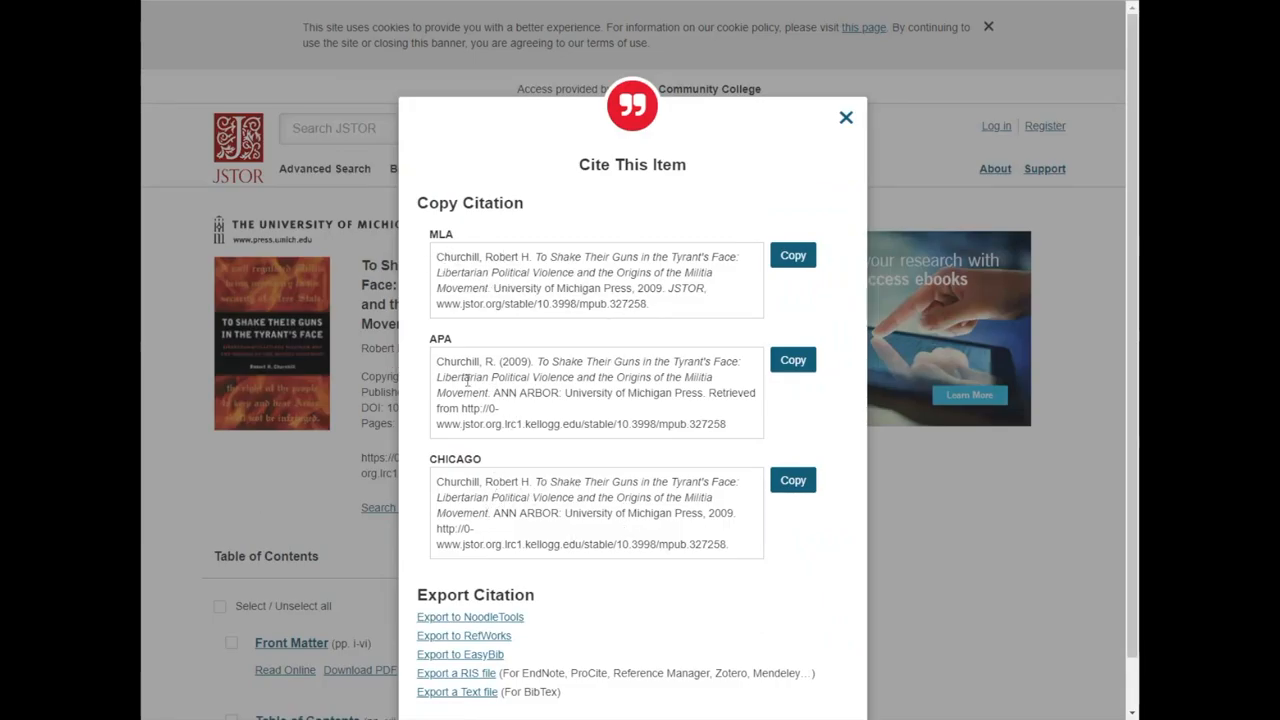
mouse_move(492, 376)
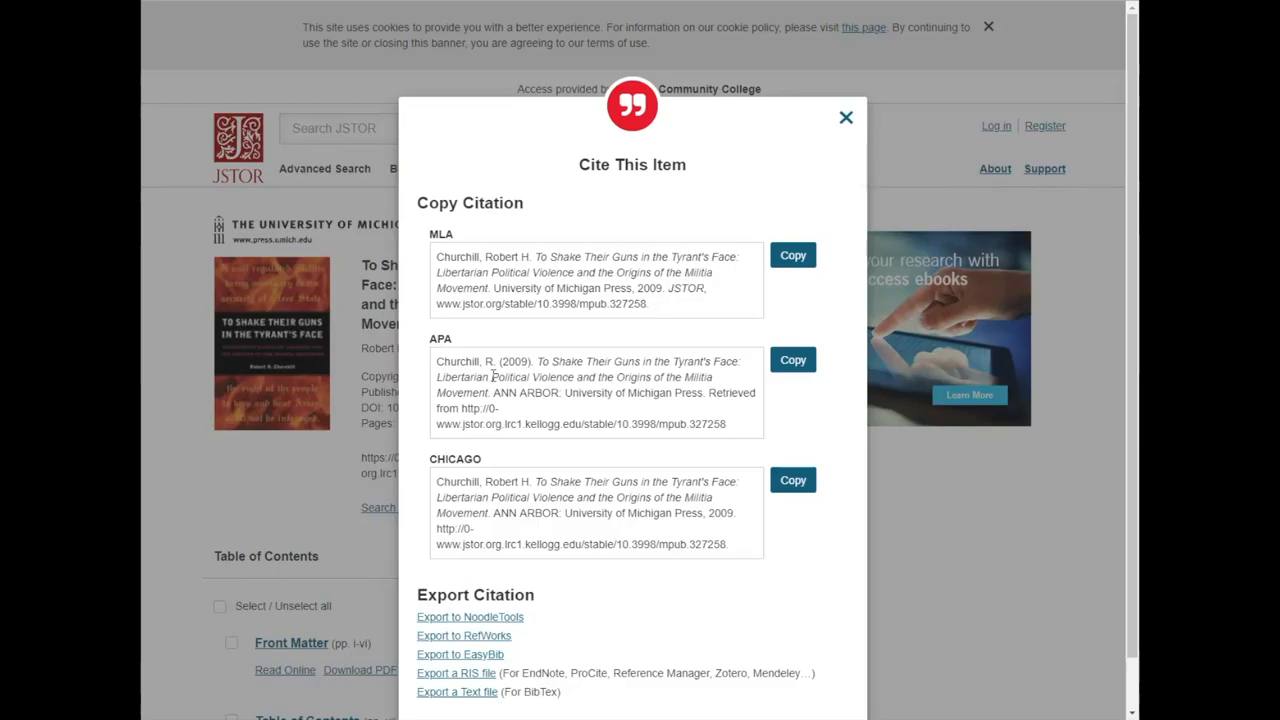
Close the Cite This Item dialog to return to the book's details page
click(845, 117)
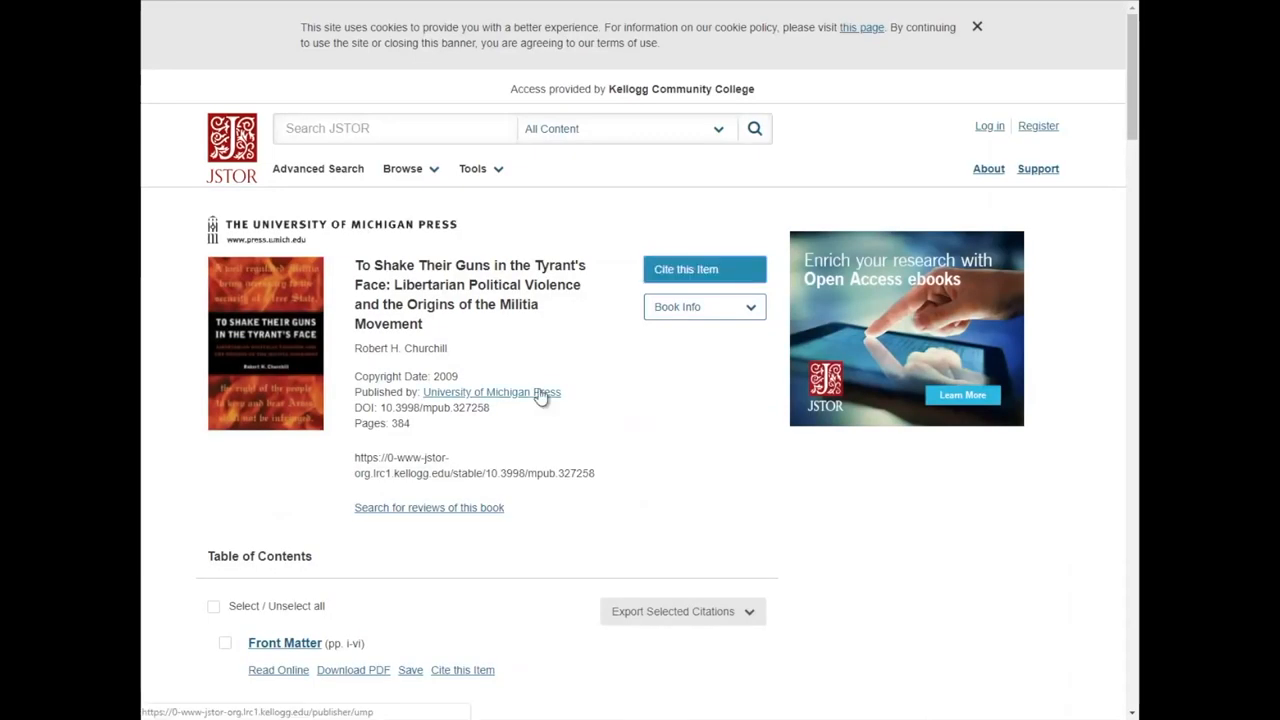
scroll(down, 3)
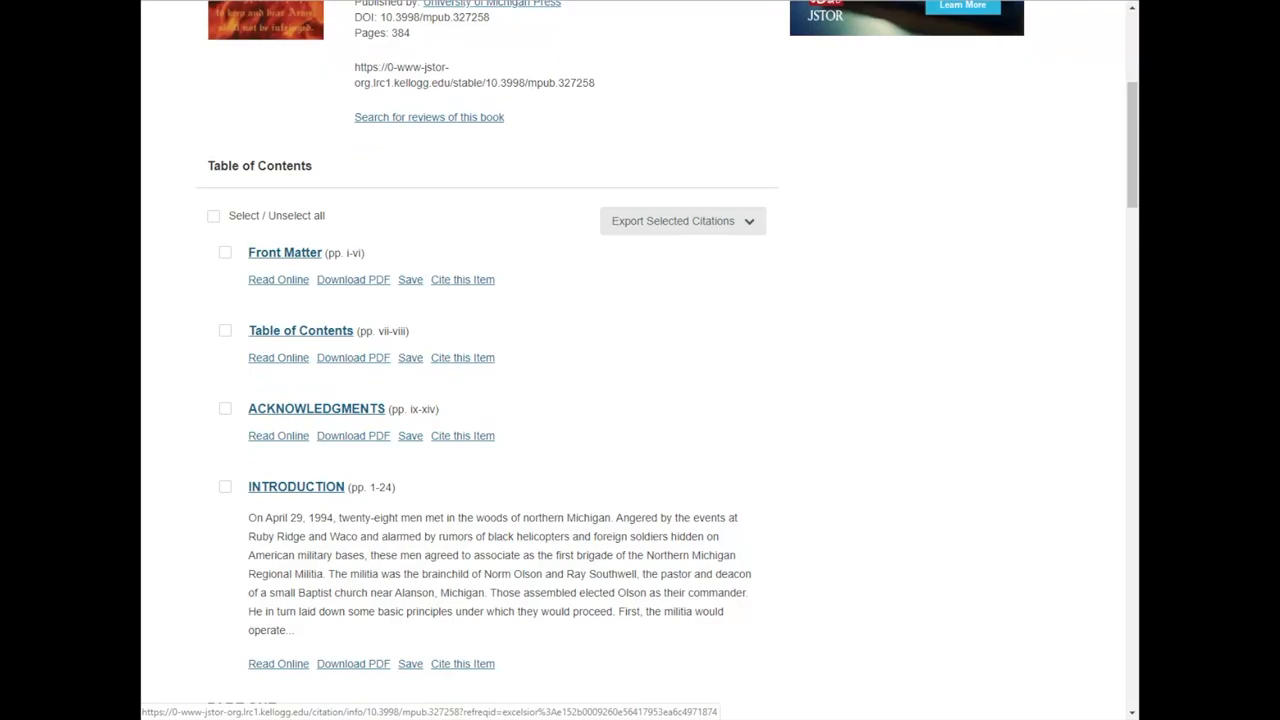
scroll(down, 3)
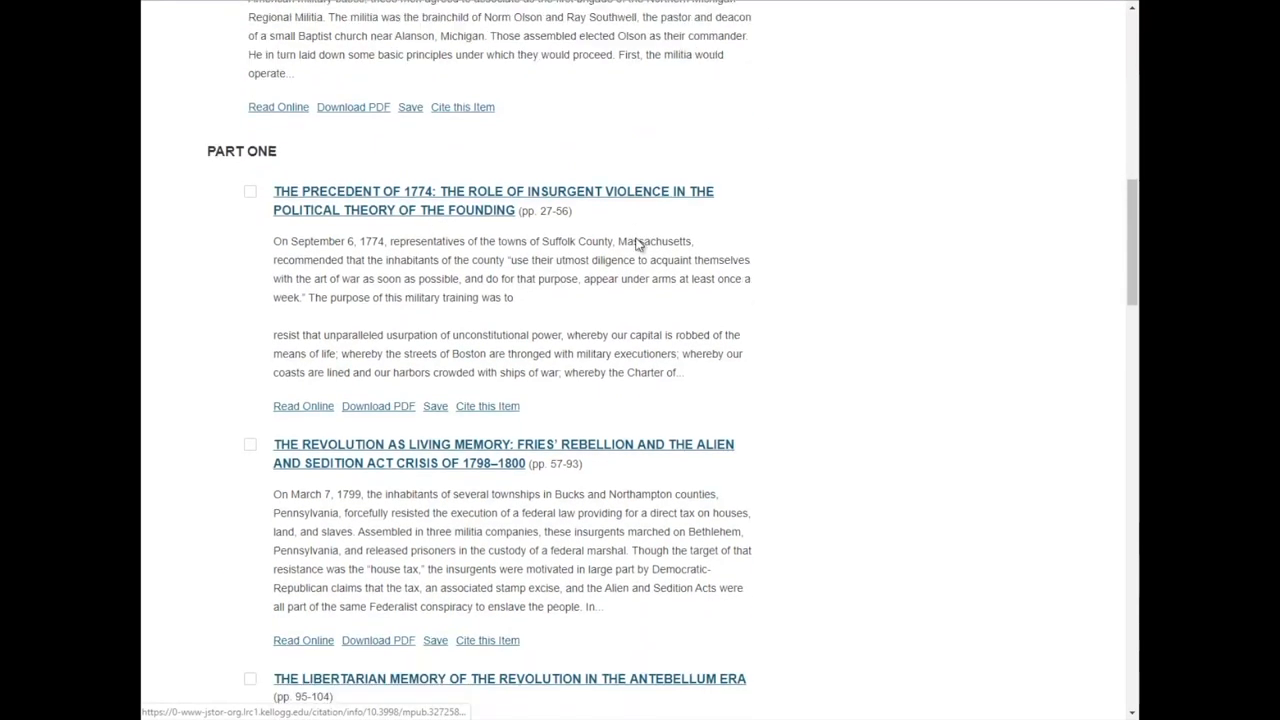
scroll(down, 3)
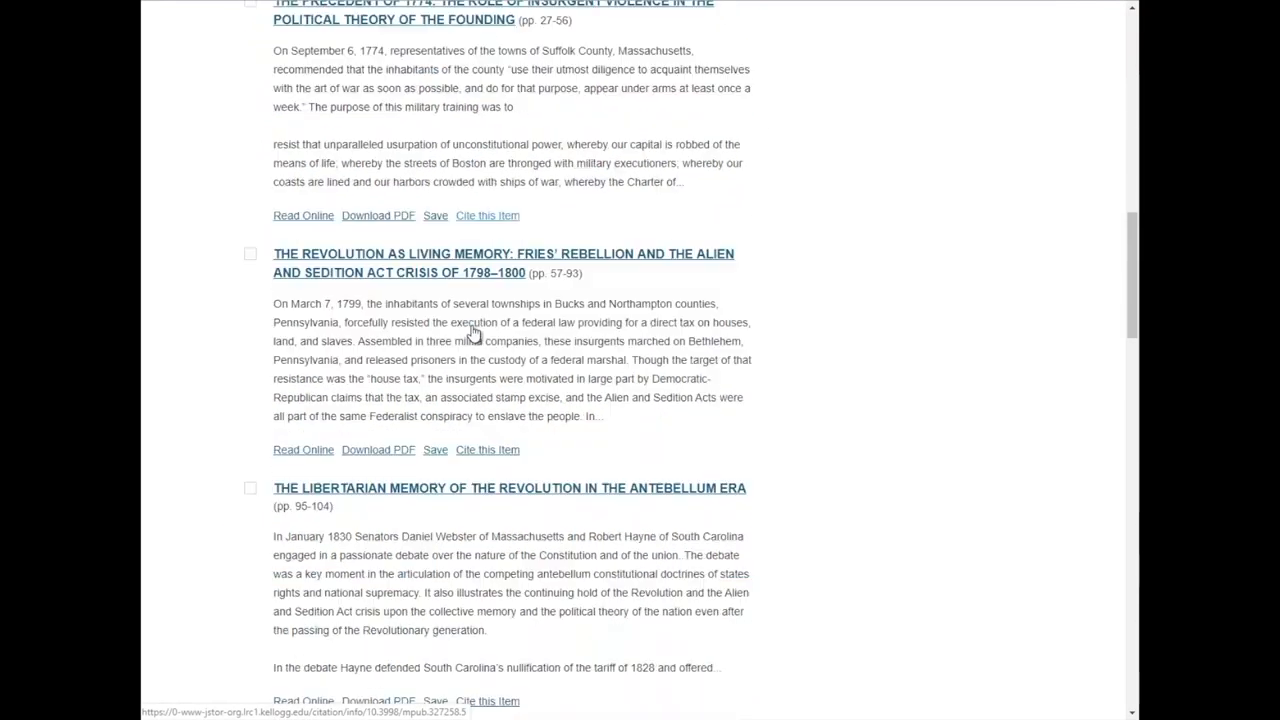
scroll(up, 3)
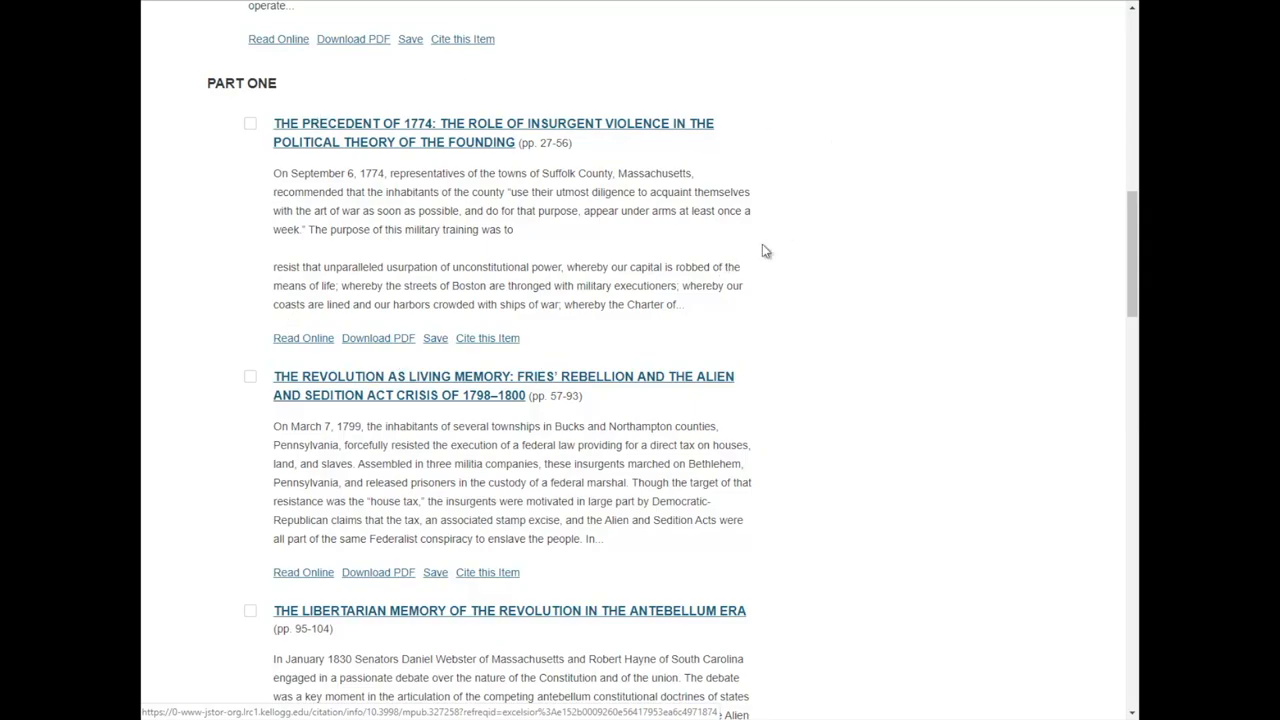
scroll(down, 3)
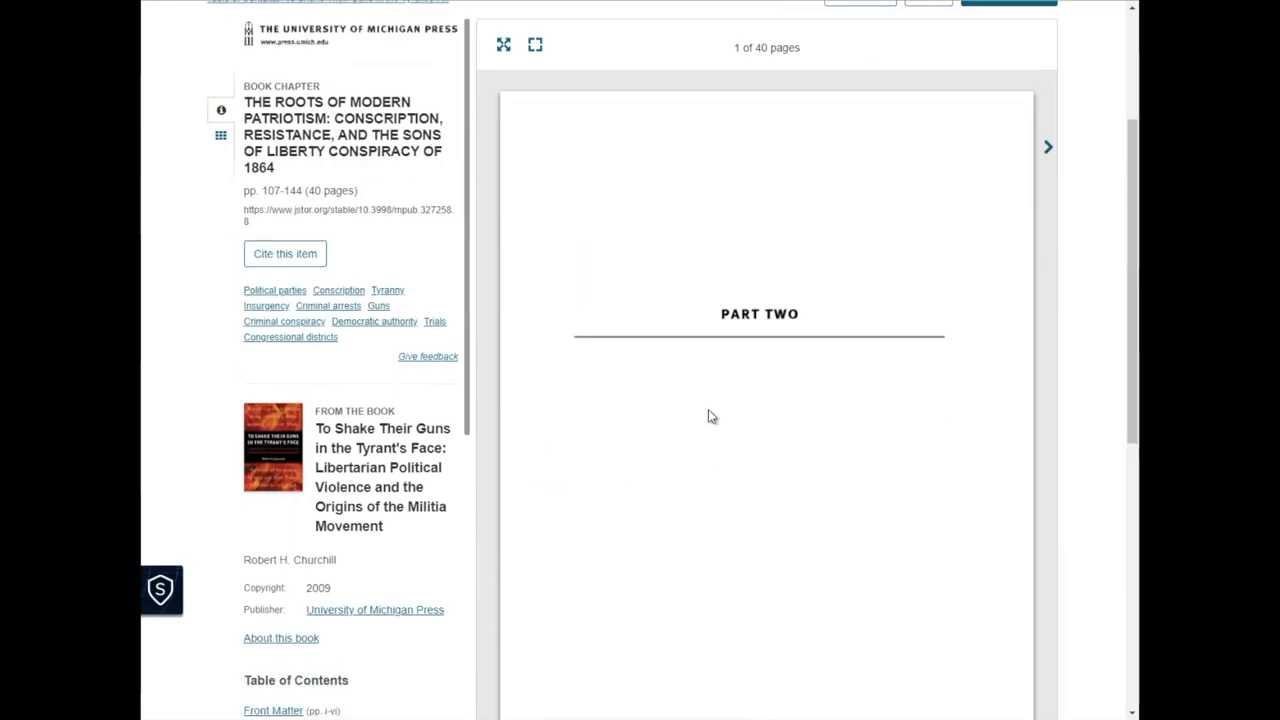
mouse_move(1049, 148)
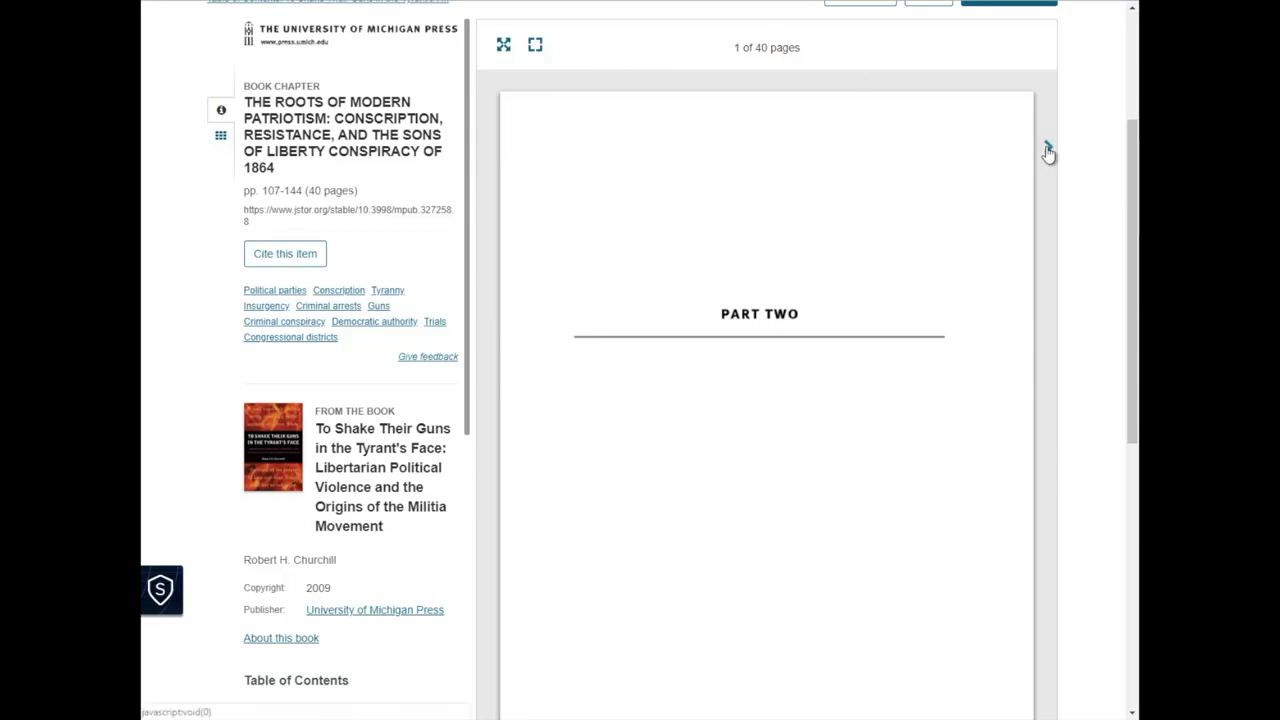
Page forward through 'The Roots of Modern Patriotism', back once, then forward to page 5 of 40
click(1049, 155)
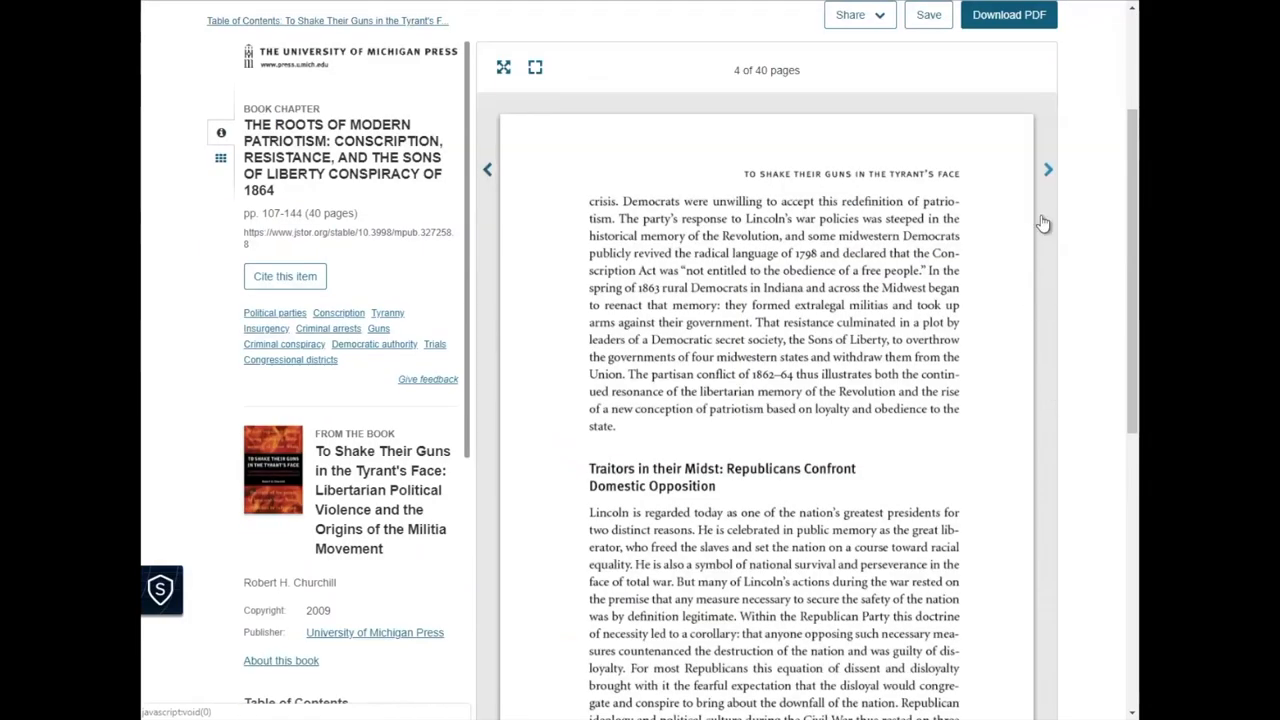
click(1048, 169)
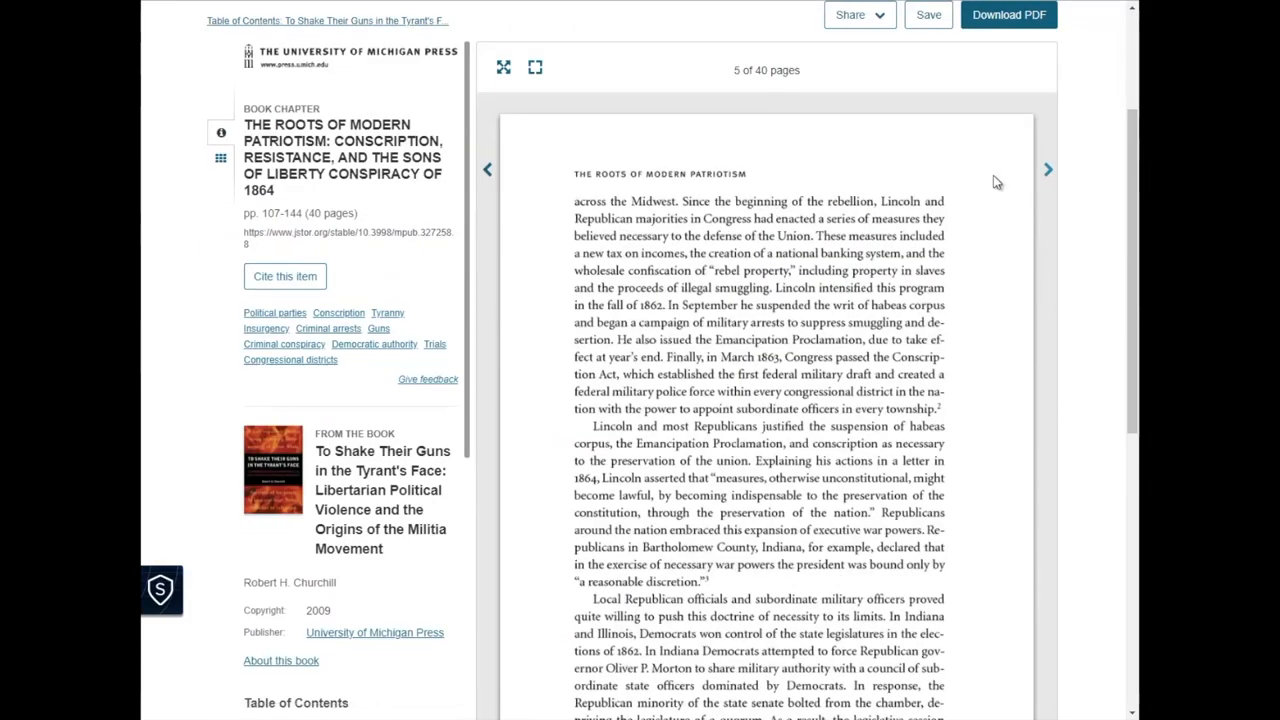
mouse_move(594, 46)
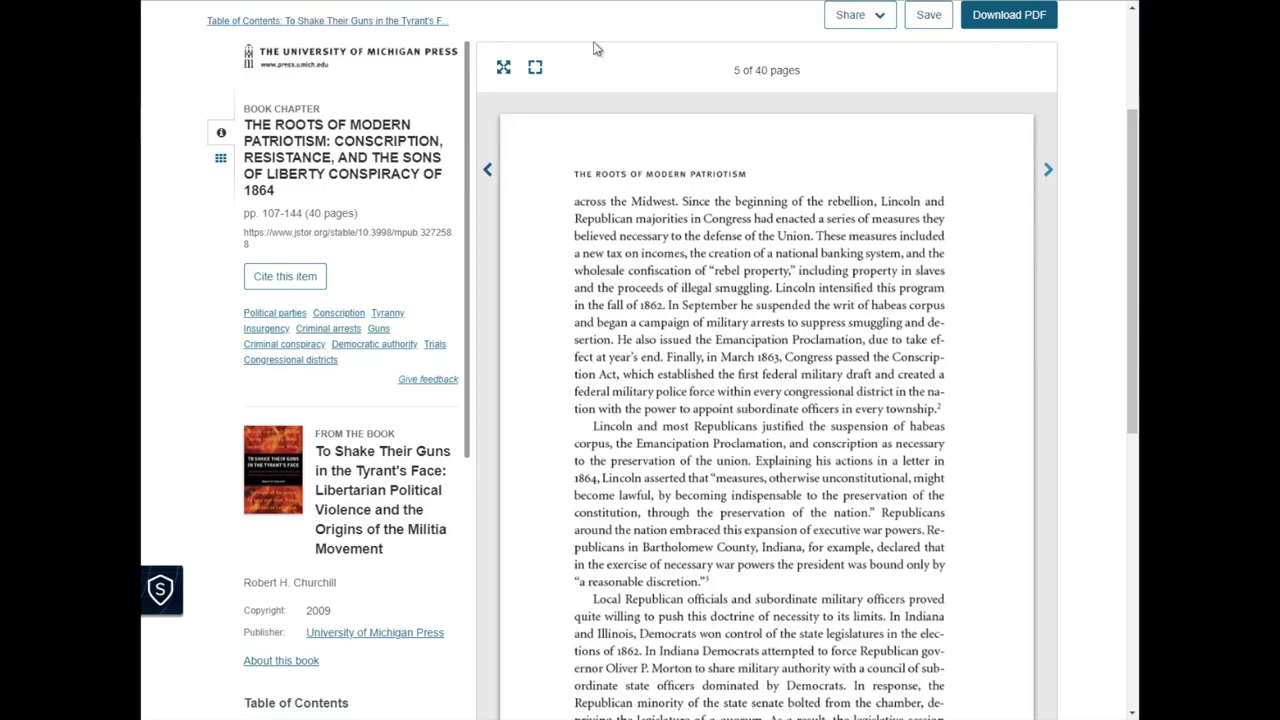
mouse_move(1098, 157)
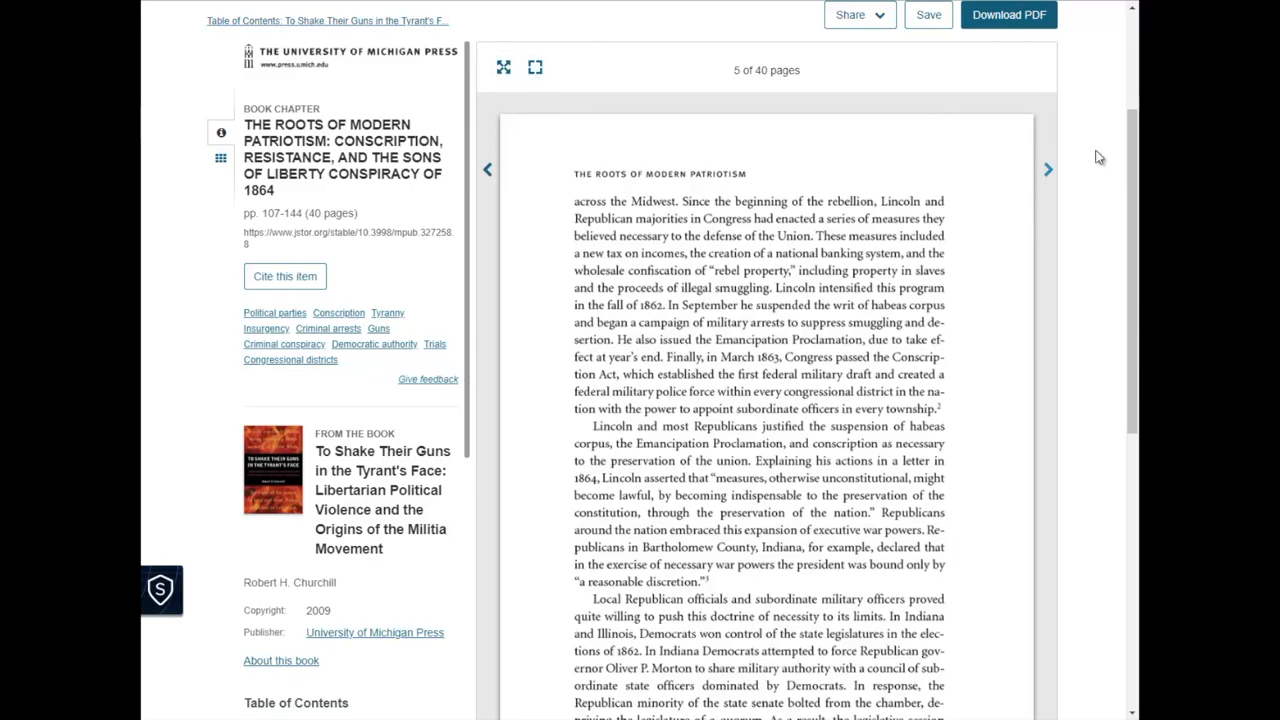
click(487, 167)
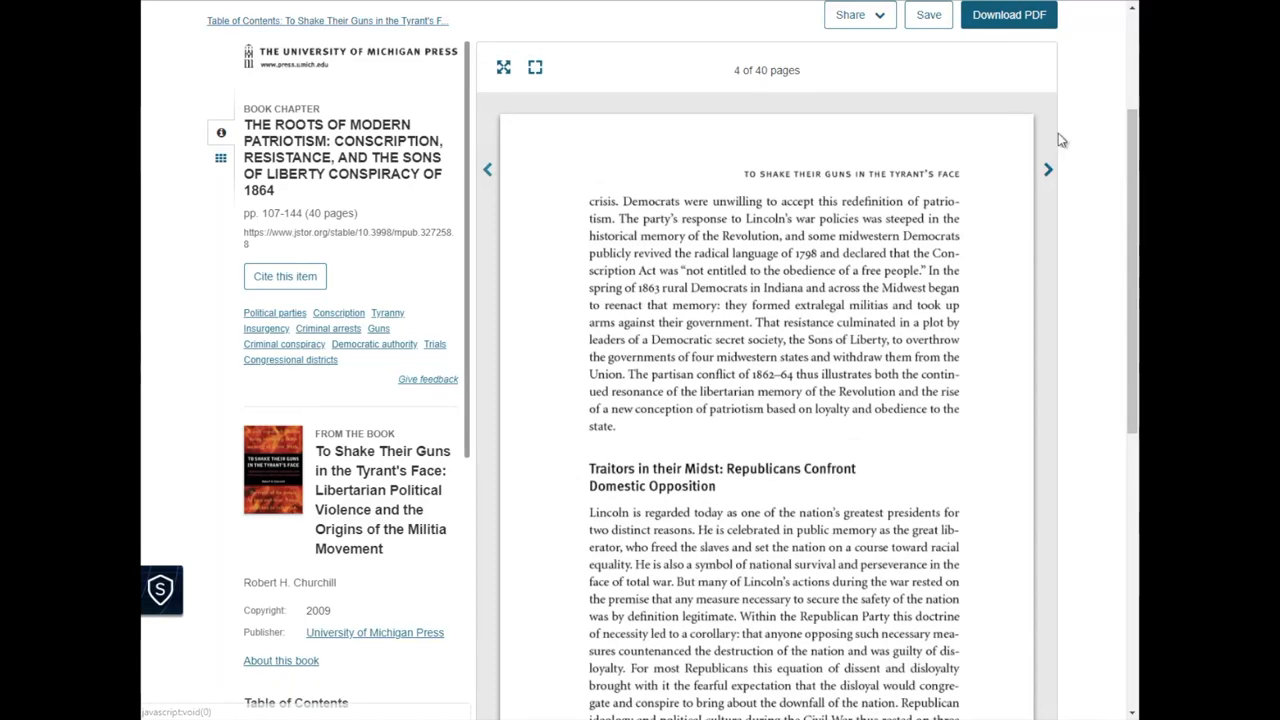
click(1048, 168)
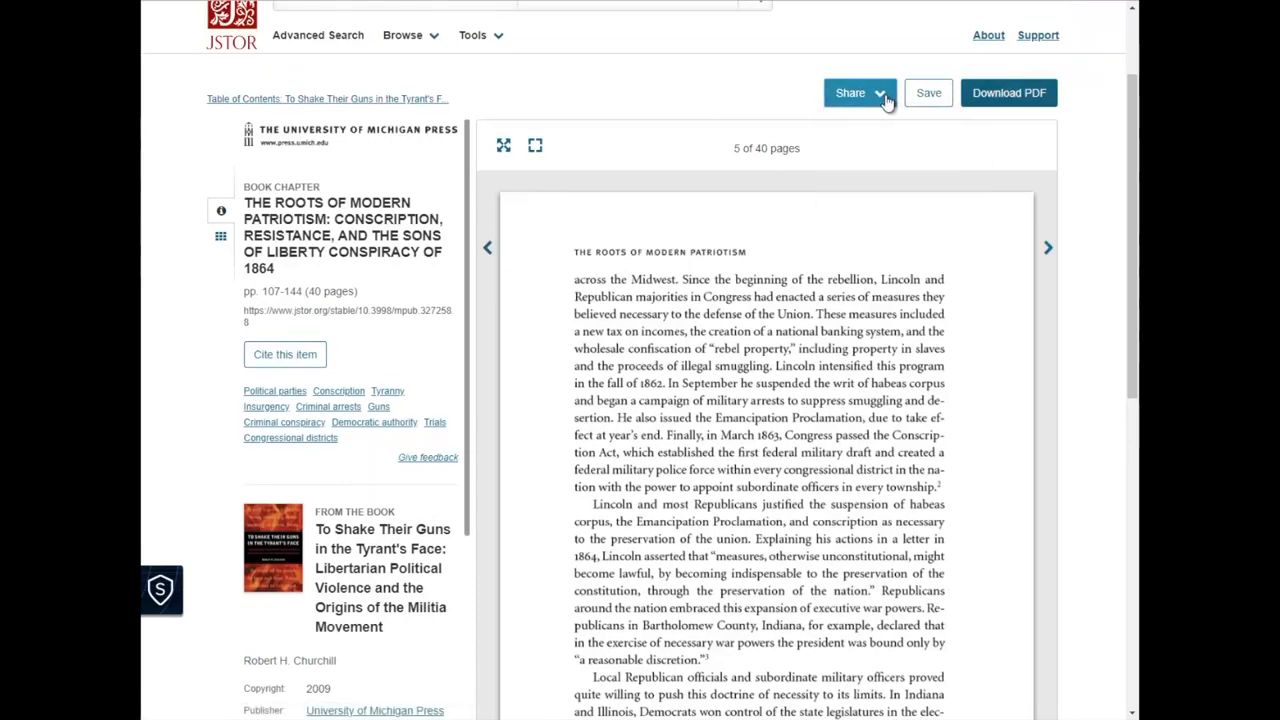
Scroll the reader's sidebar contents and return to the book's chapter list with Part Two summaries
scroll(down, 3)
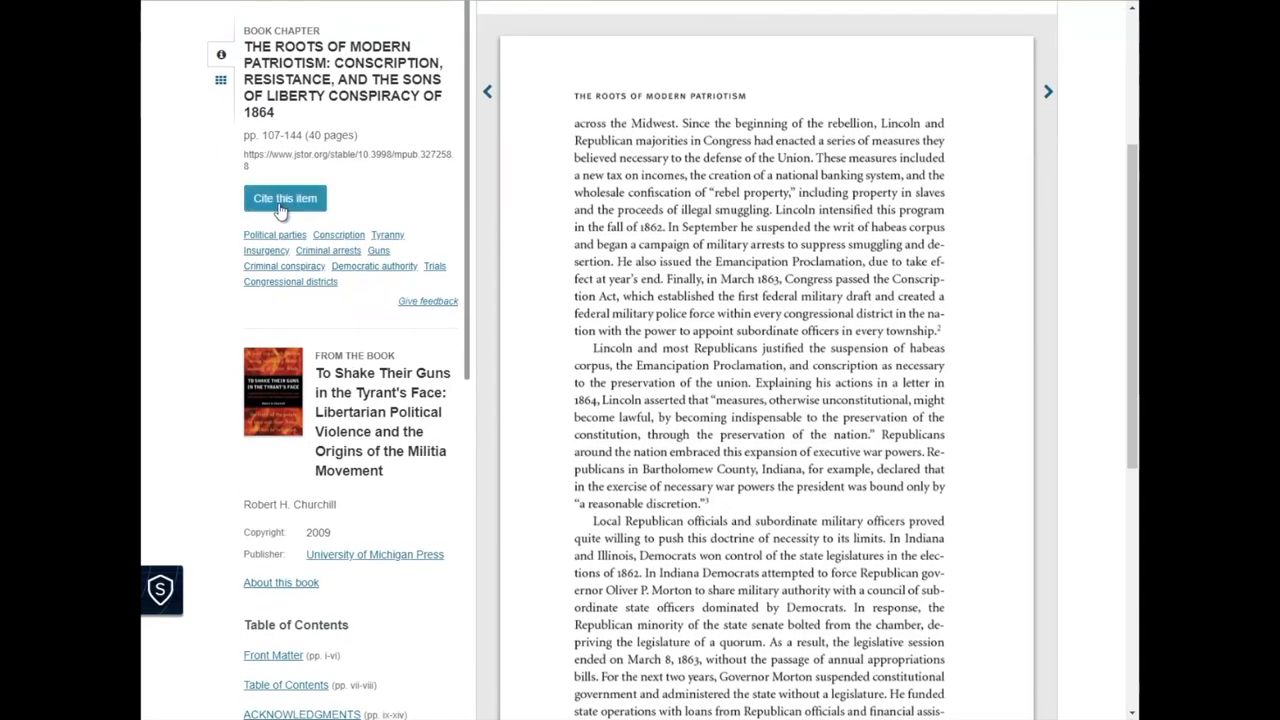
scroll(down, 3)
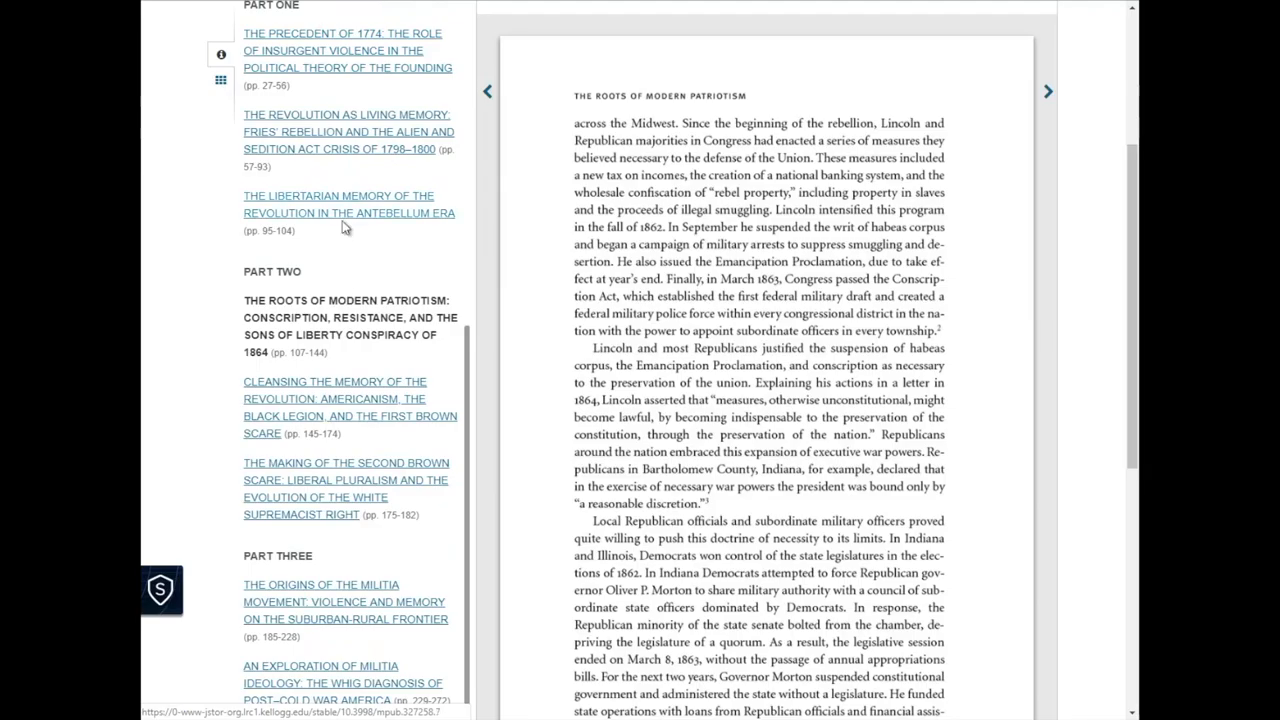
scroll(down, 3)
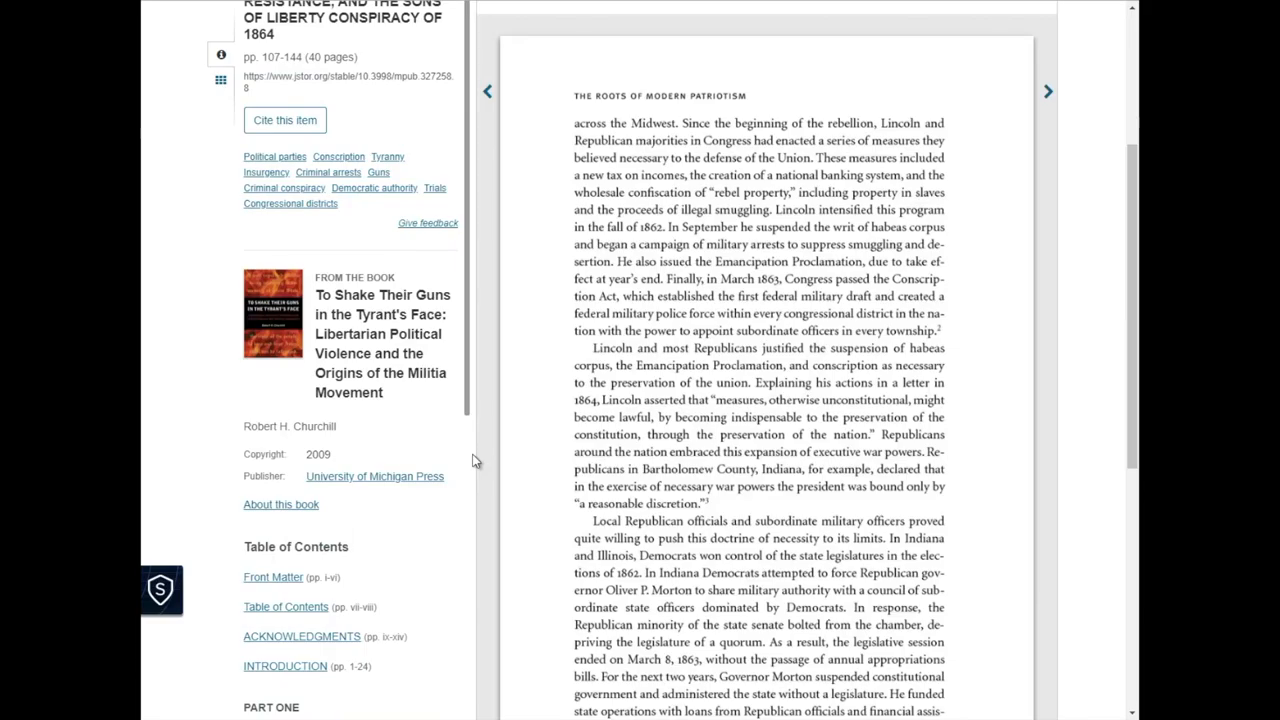
scroll(down, 3)
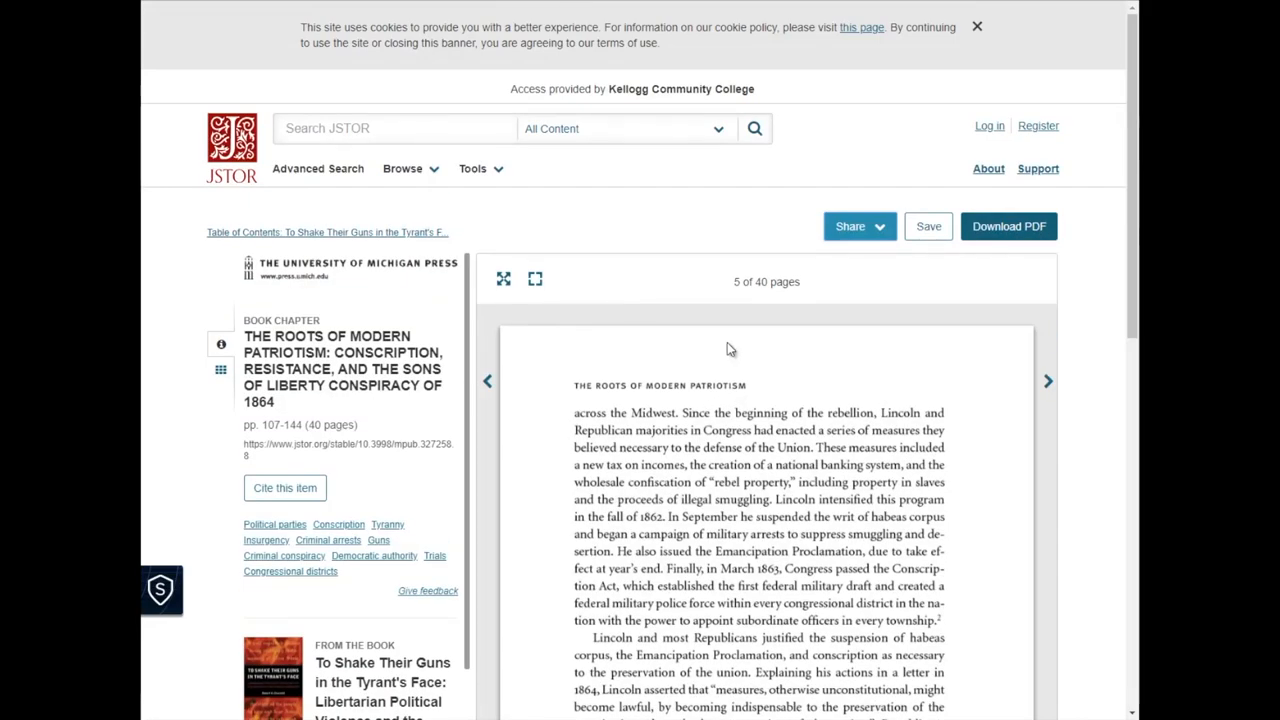
mouse_move(863, 344)
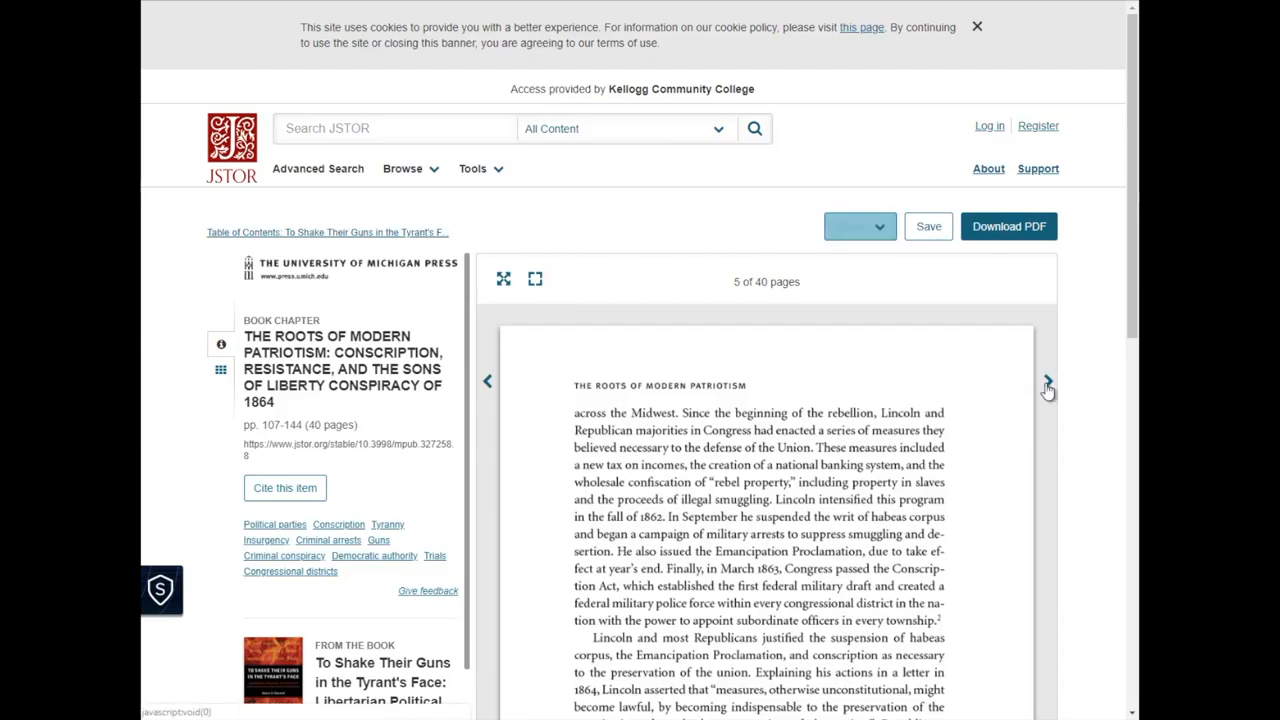
click(1049, 382)
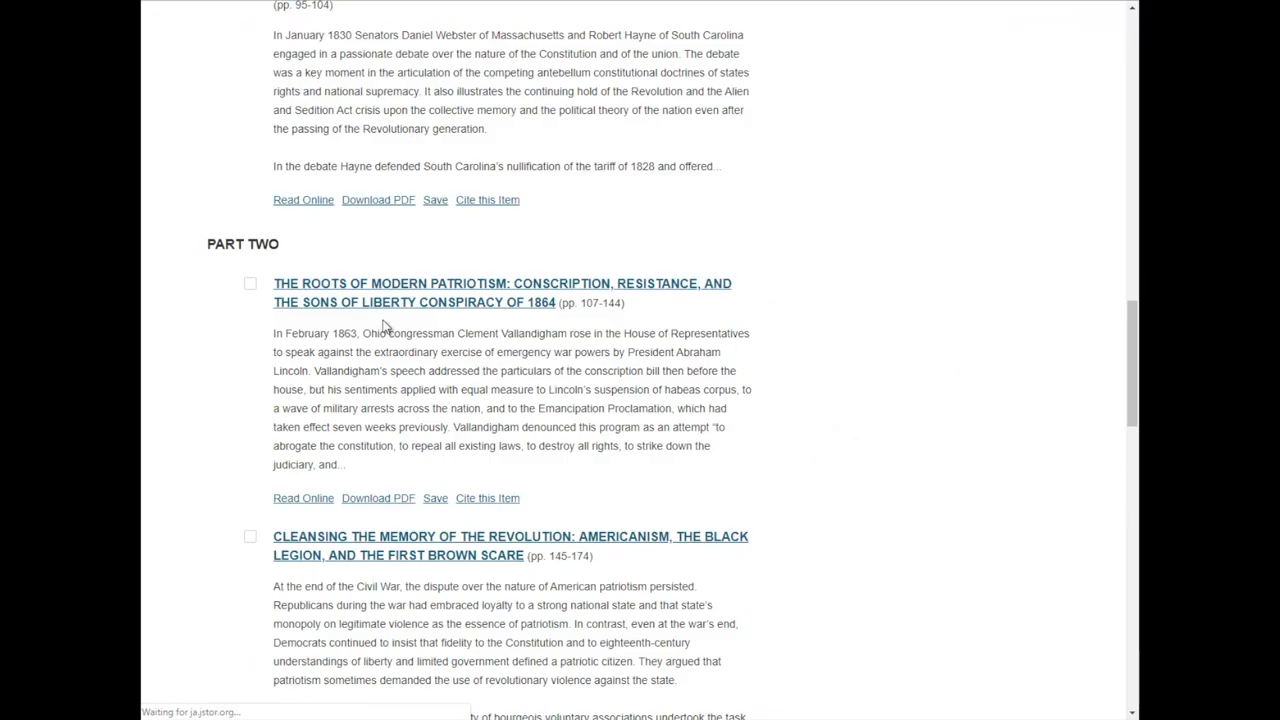
scroll(up, 3)
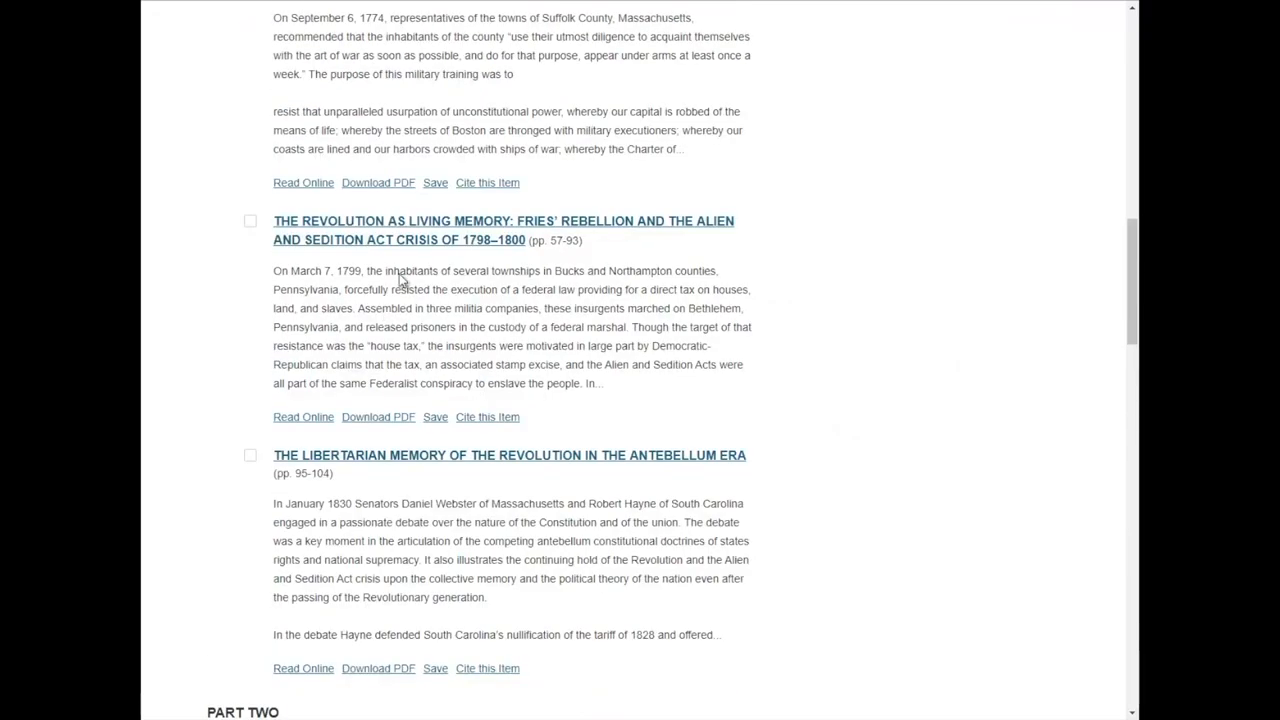
scroll(up, 3)
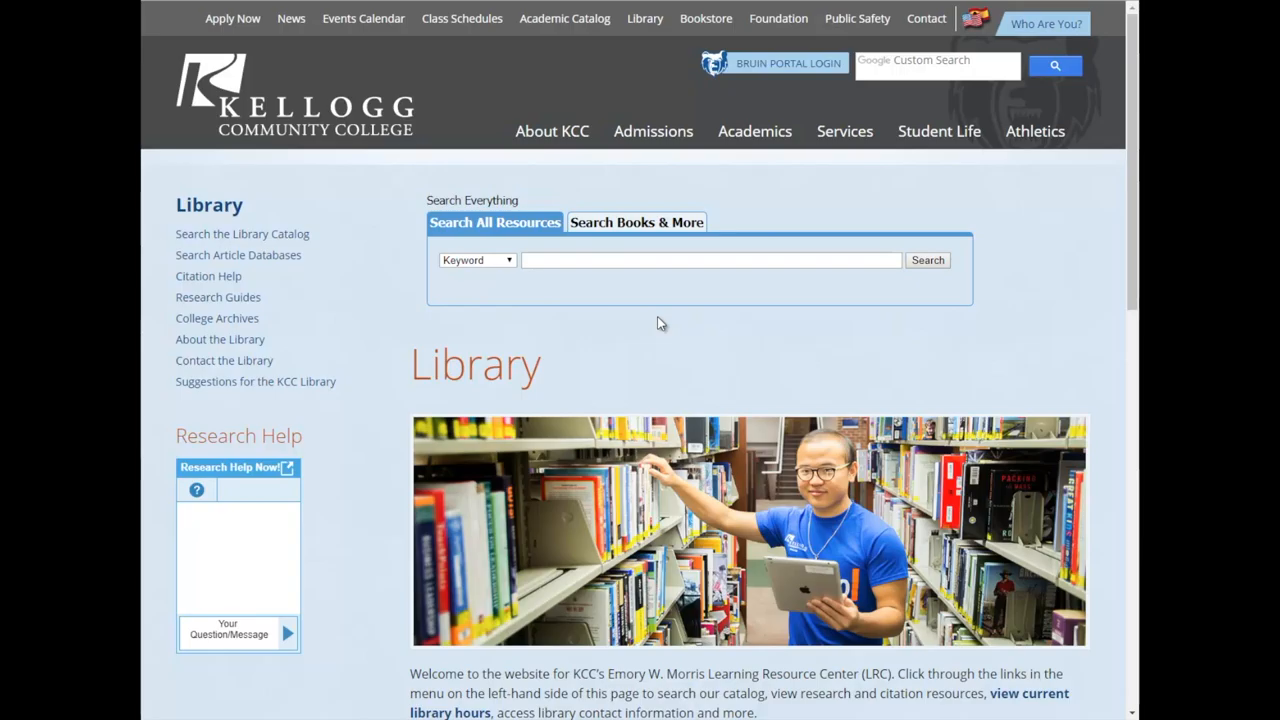
Review the KCC Library homepage and ready the Research Help question box for typing
scroll(down, 3)
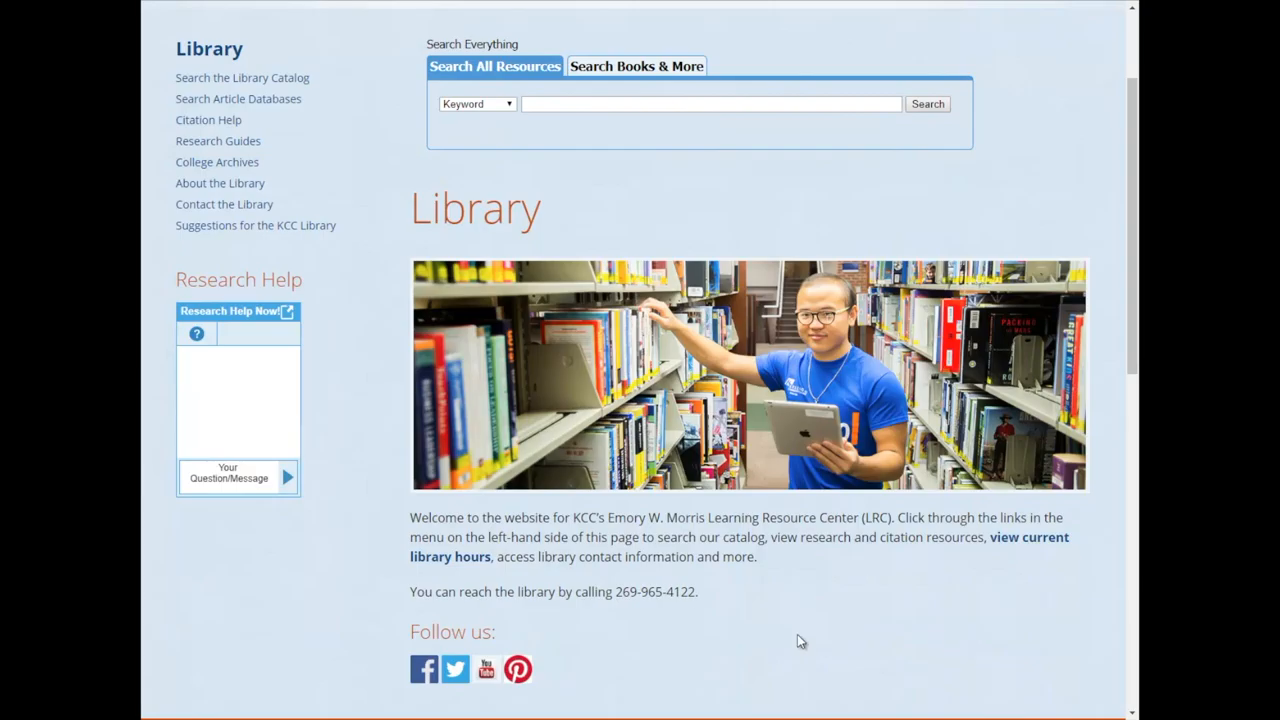
mouse_move(860, 527)
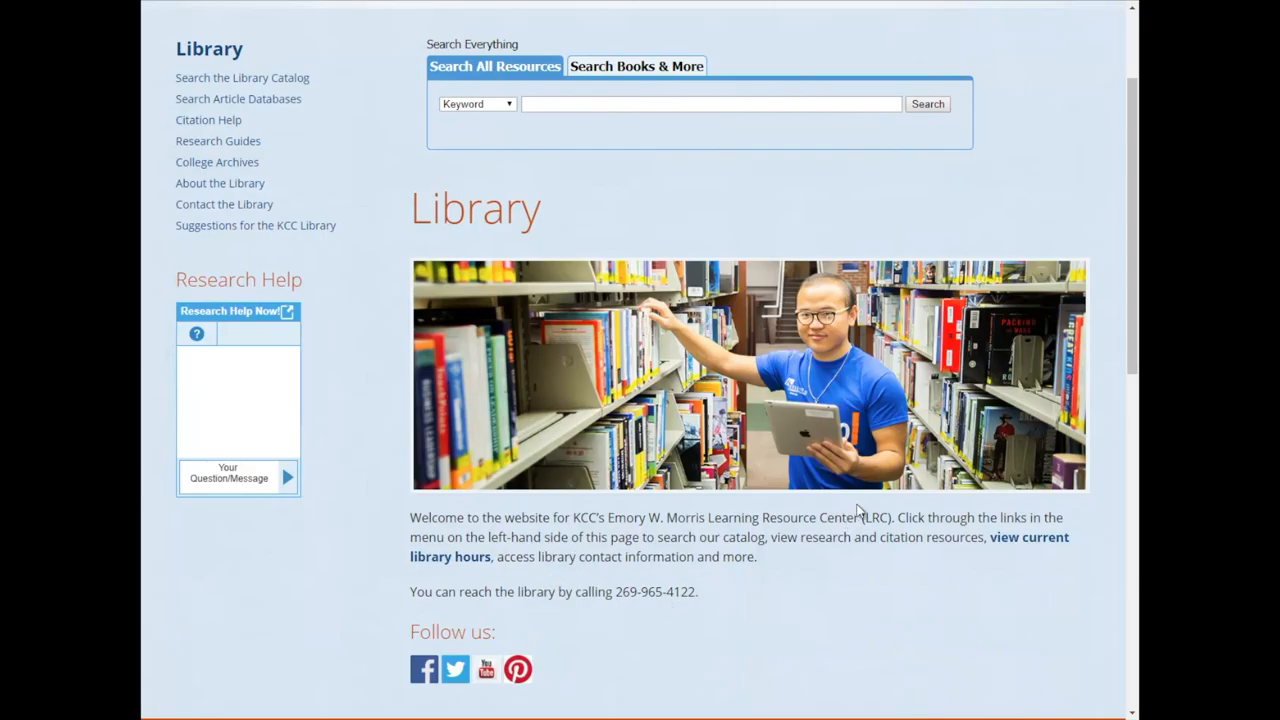
scroll(up, 3)
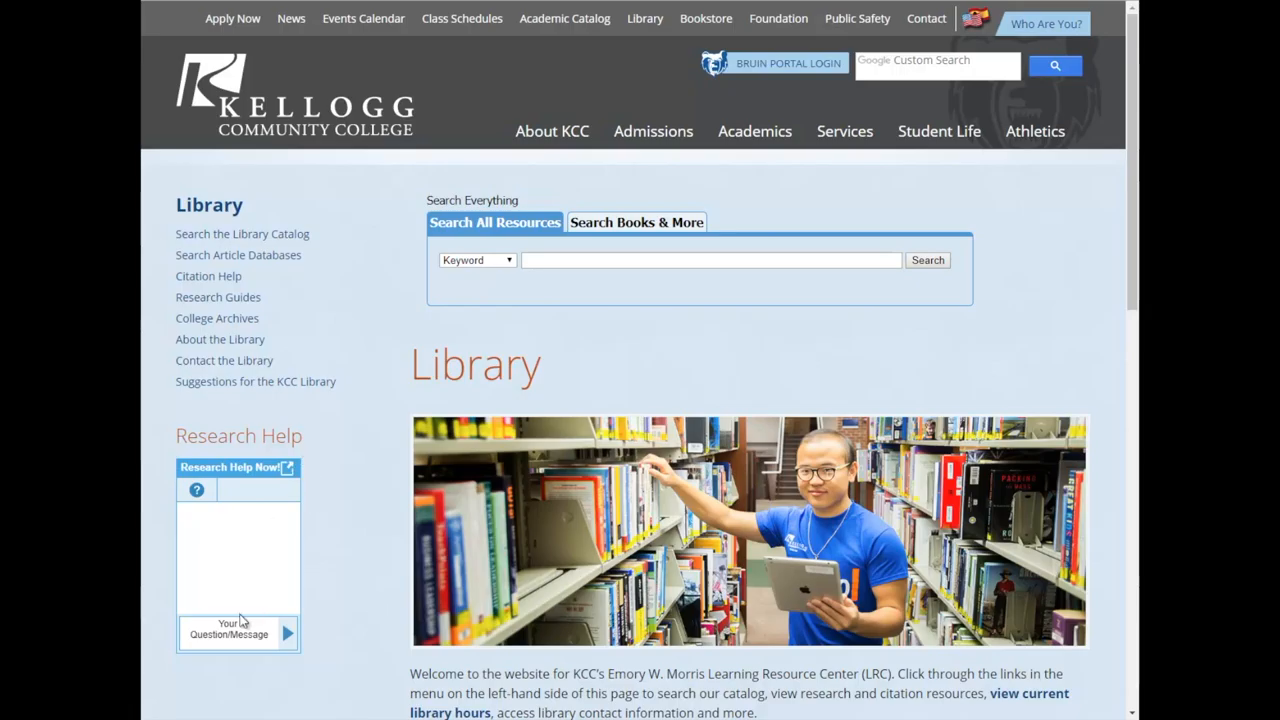
click(240, 633)
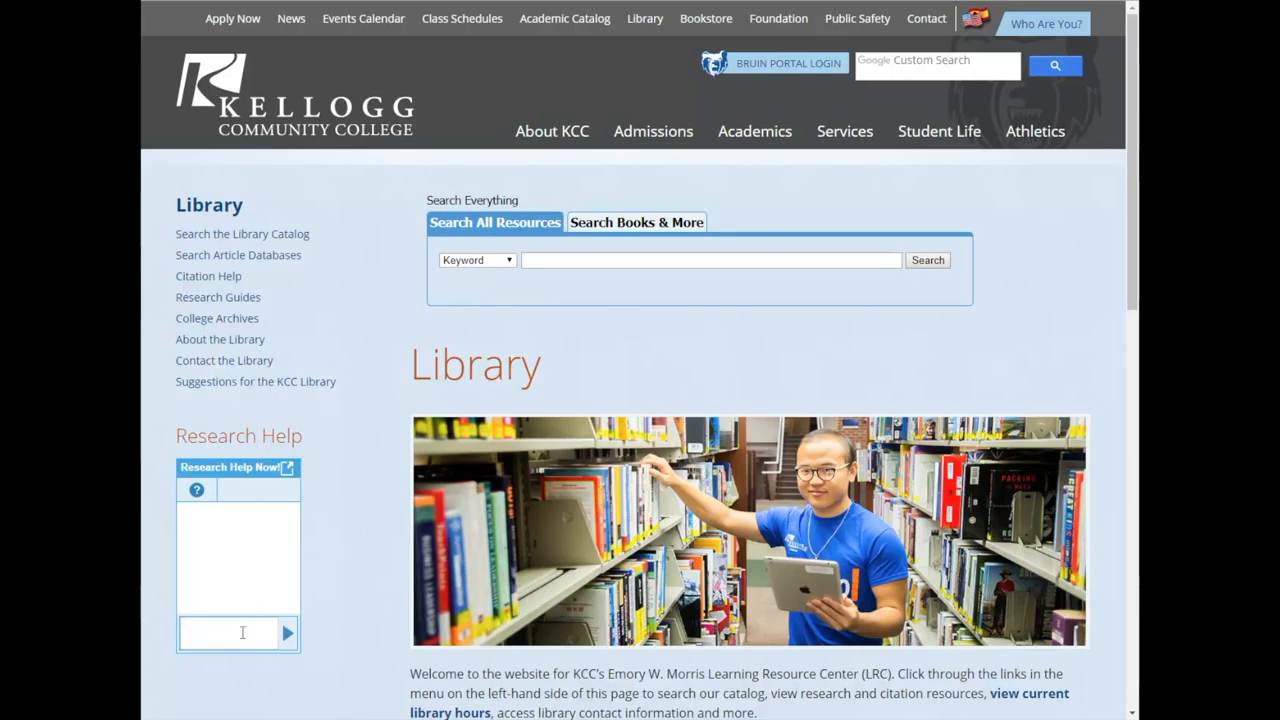
mouse_move(347, 547)
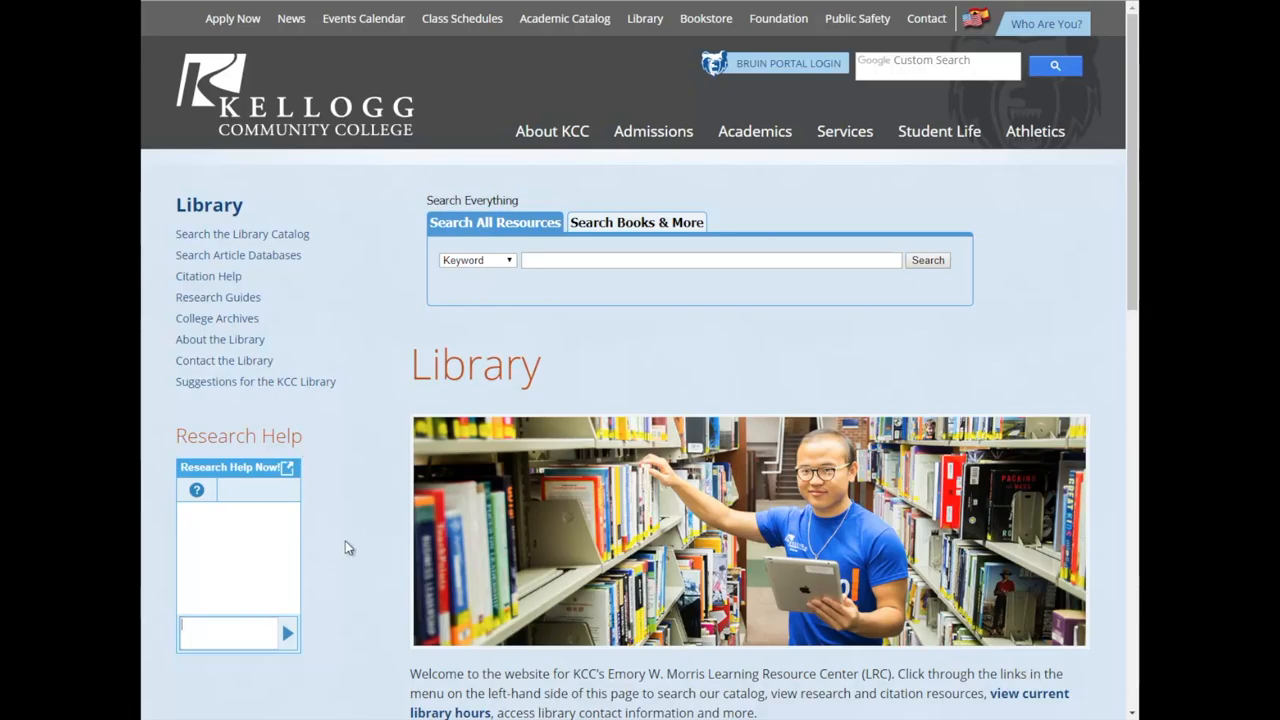